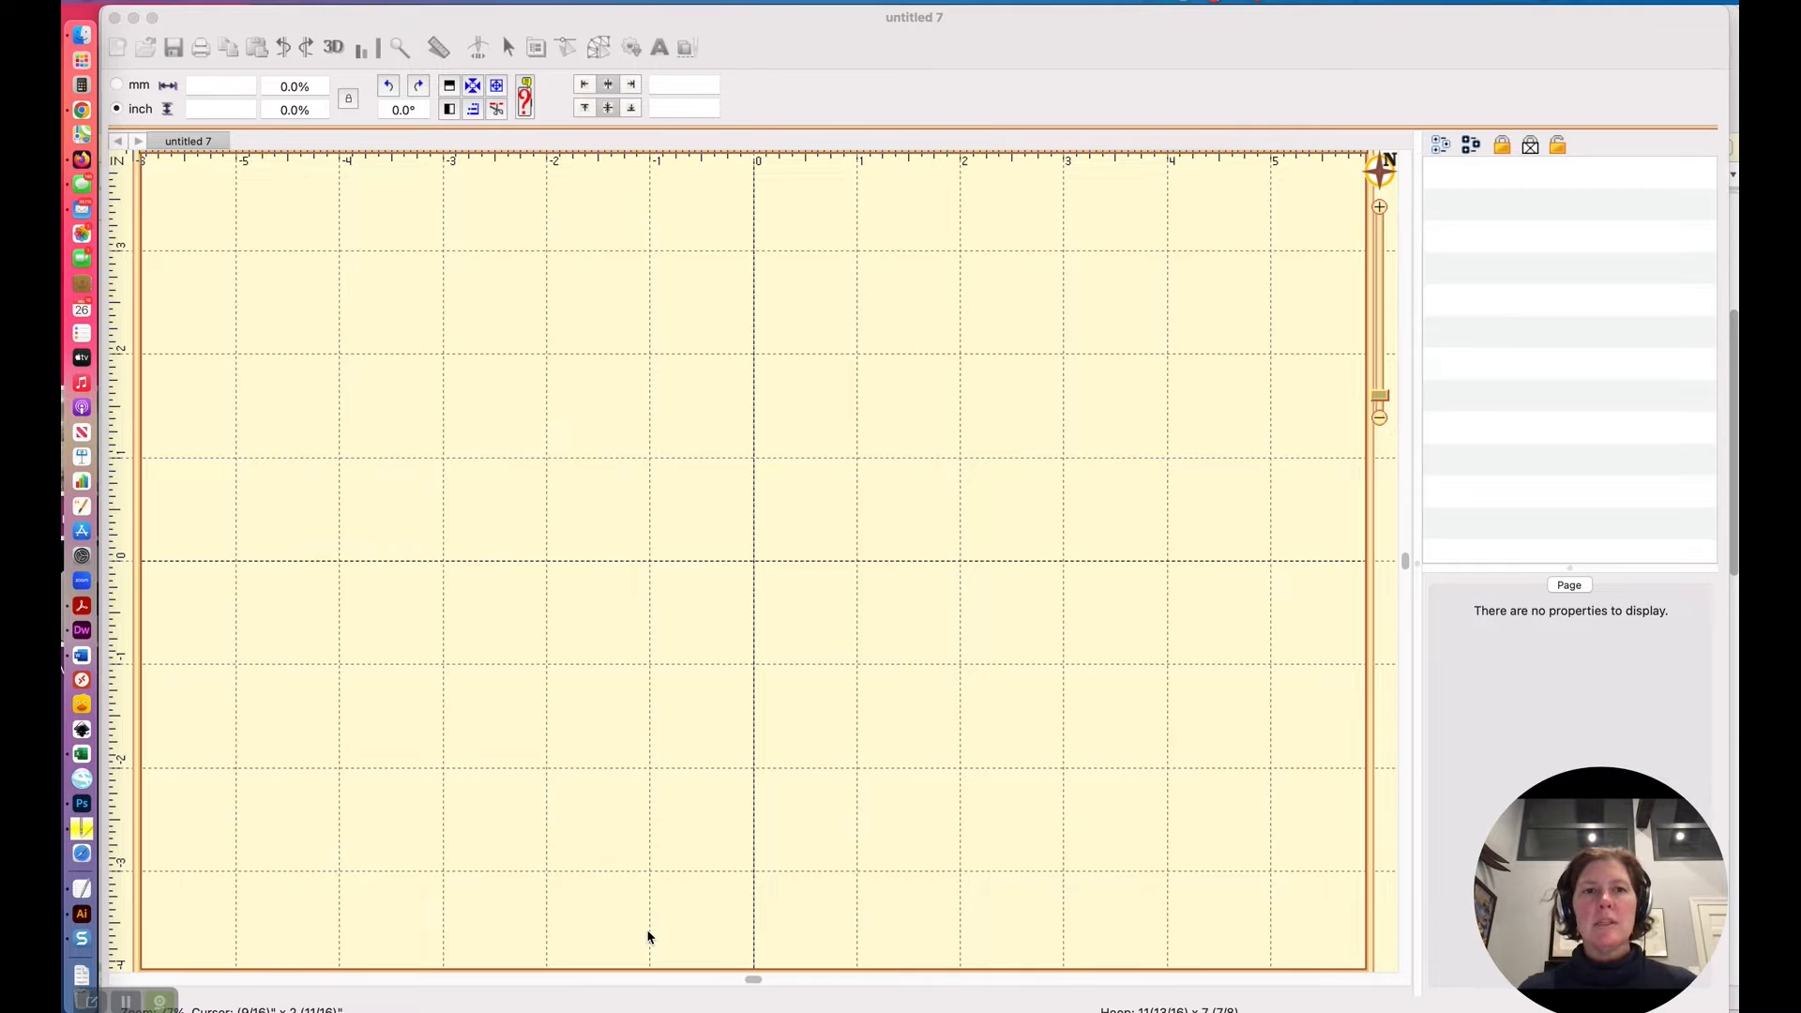
mouse_move(649, 773)
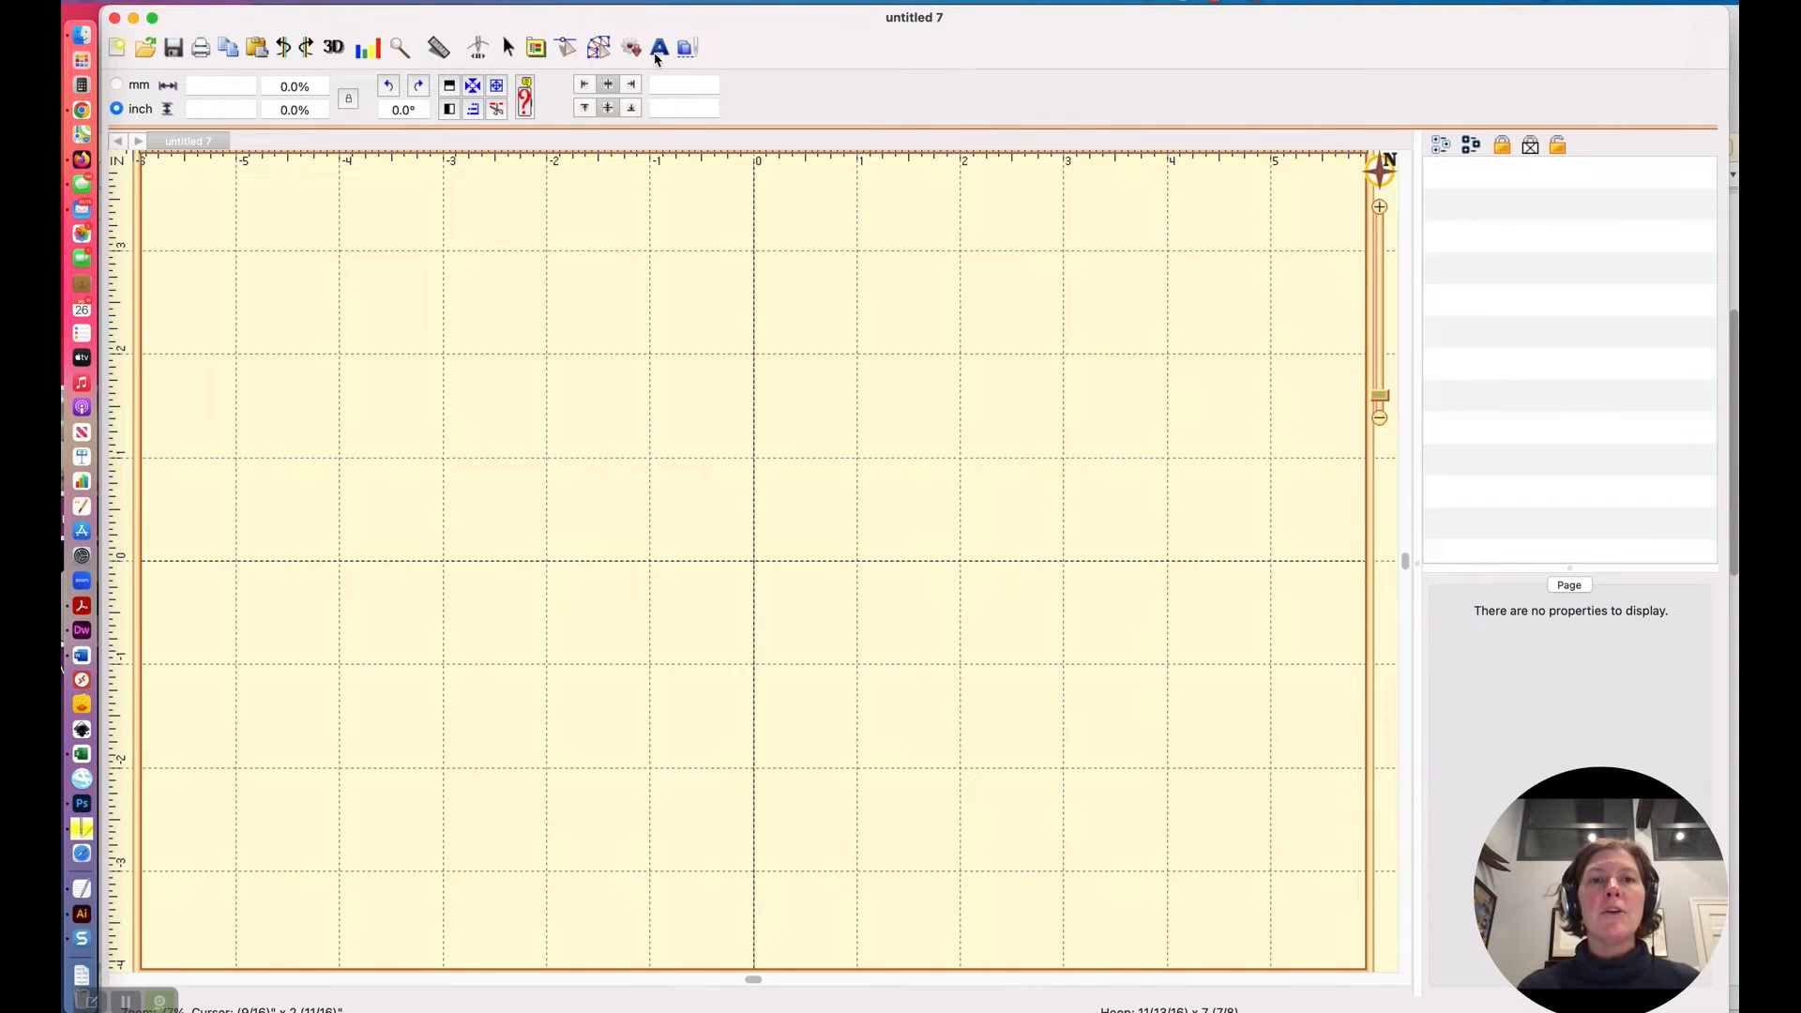
Add lettering, set it to the college script font and make the text a single 'A'.
click(659, 47)
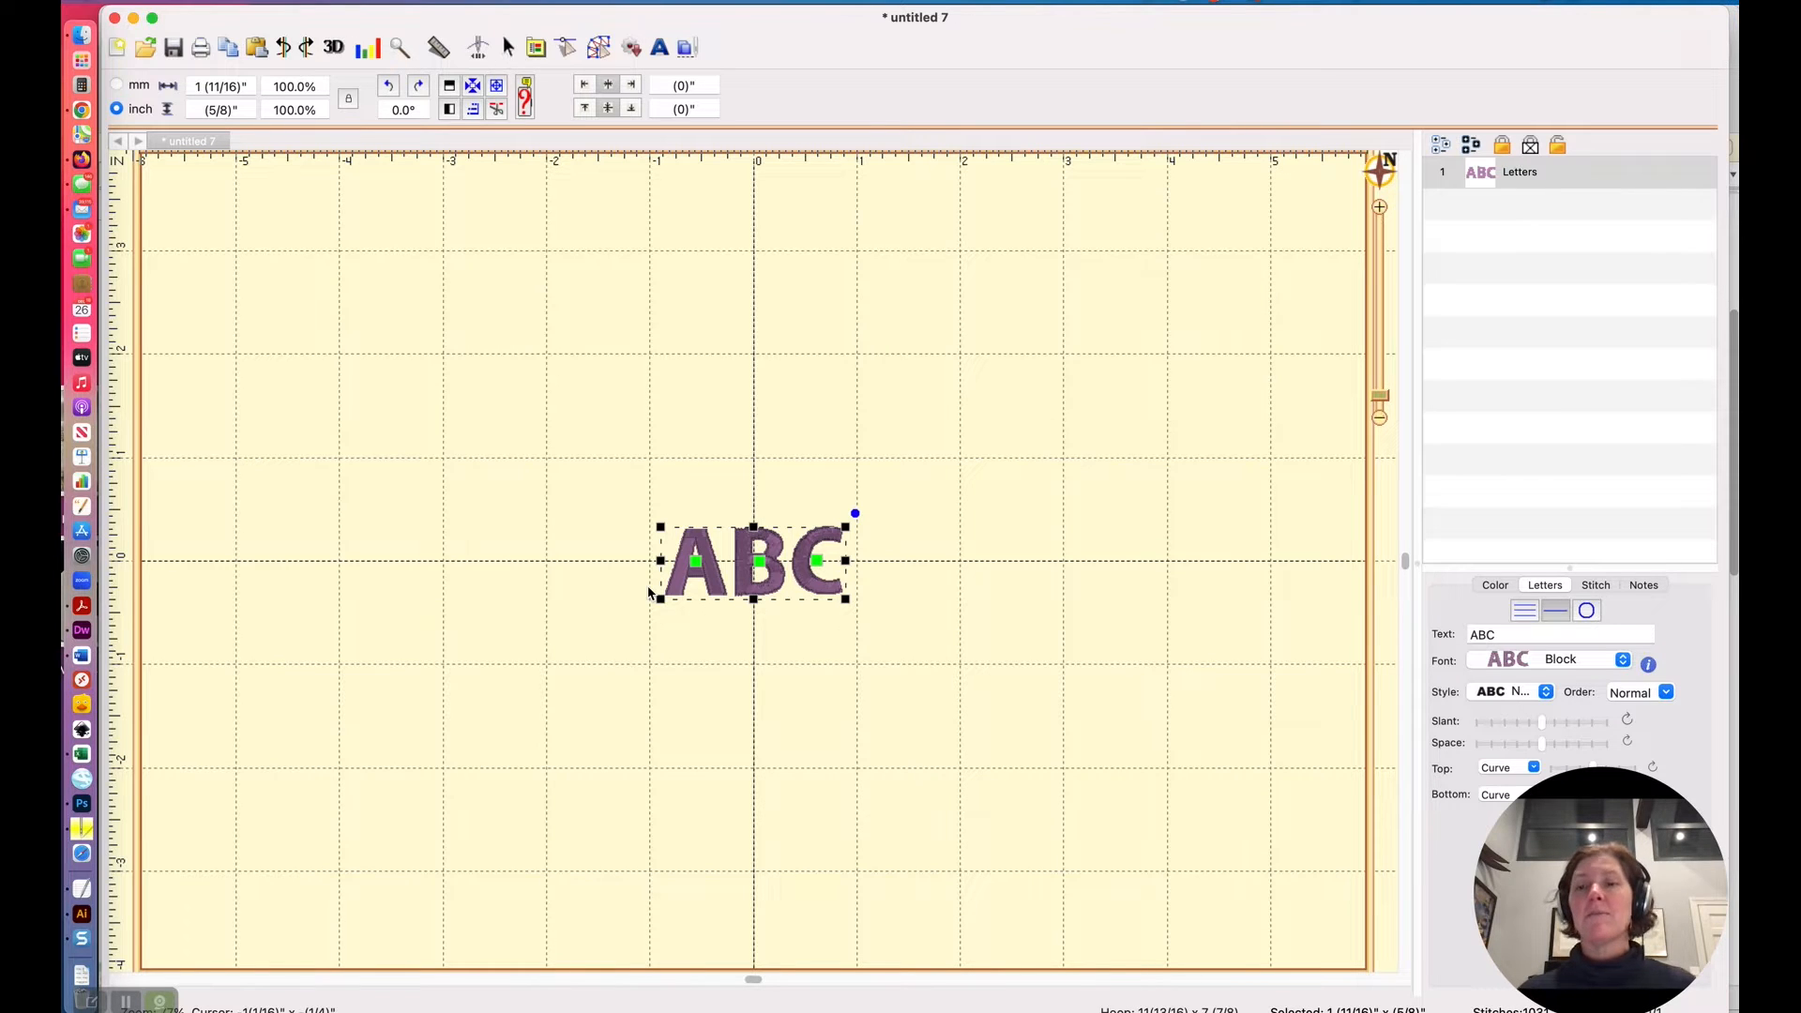
click(1621, 659)
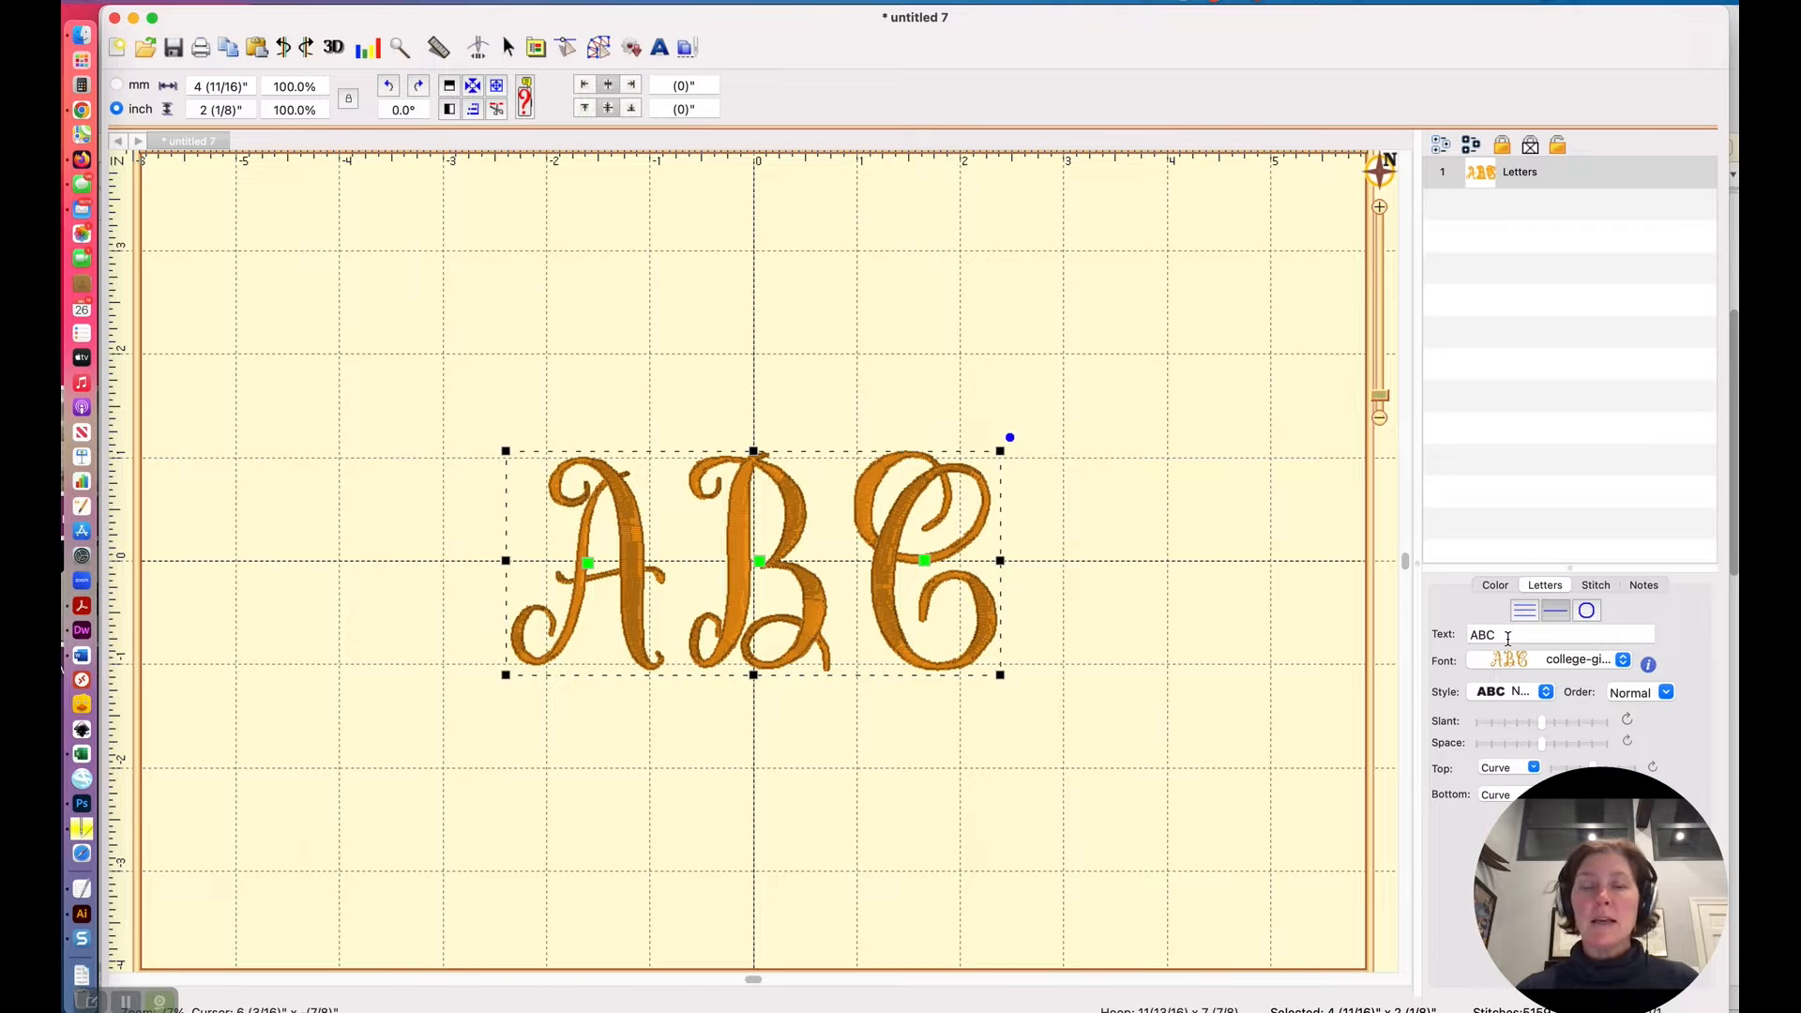
click(1559, 634)
text(A)
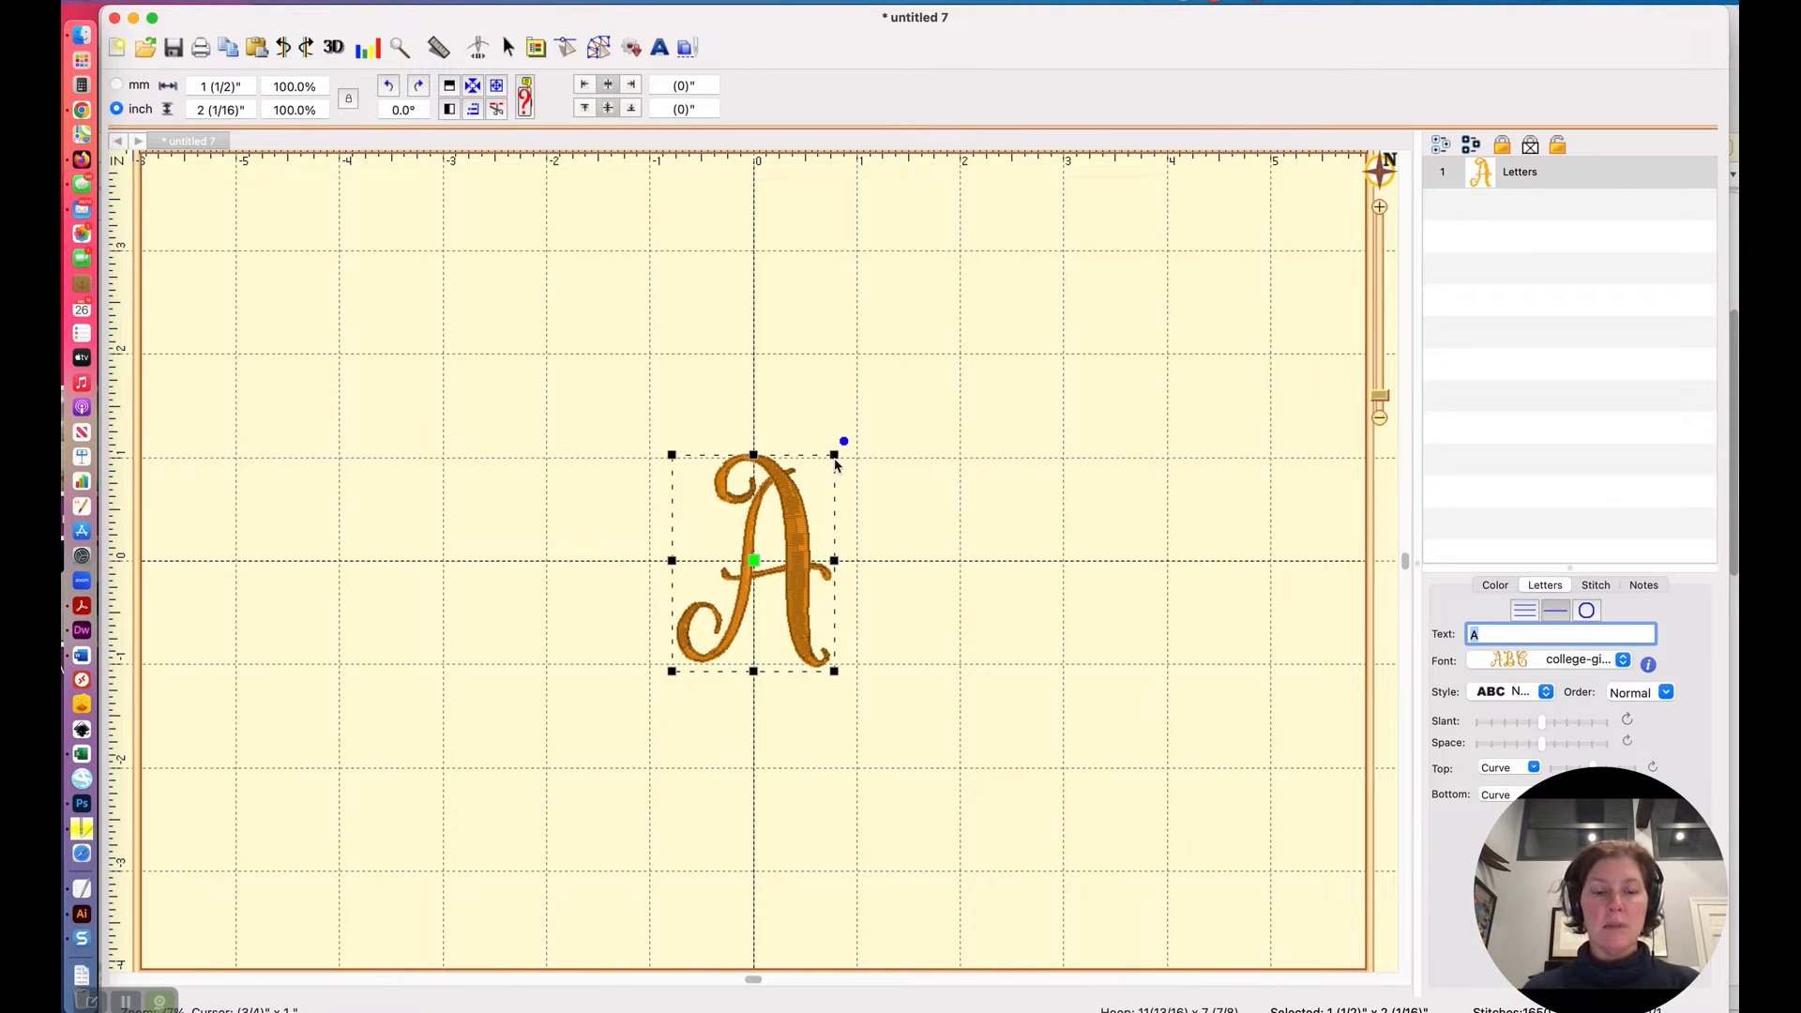
mouse_move(837, 546)
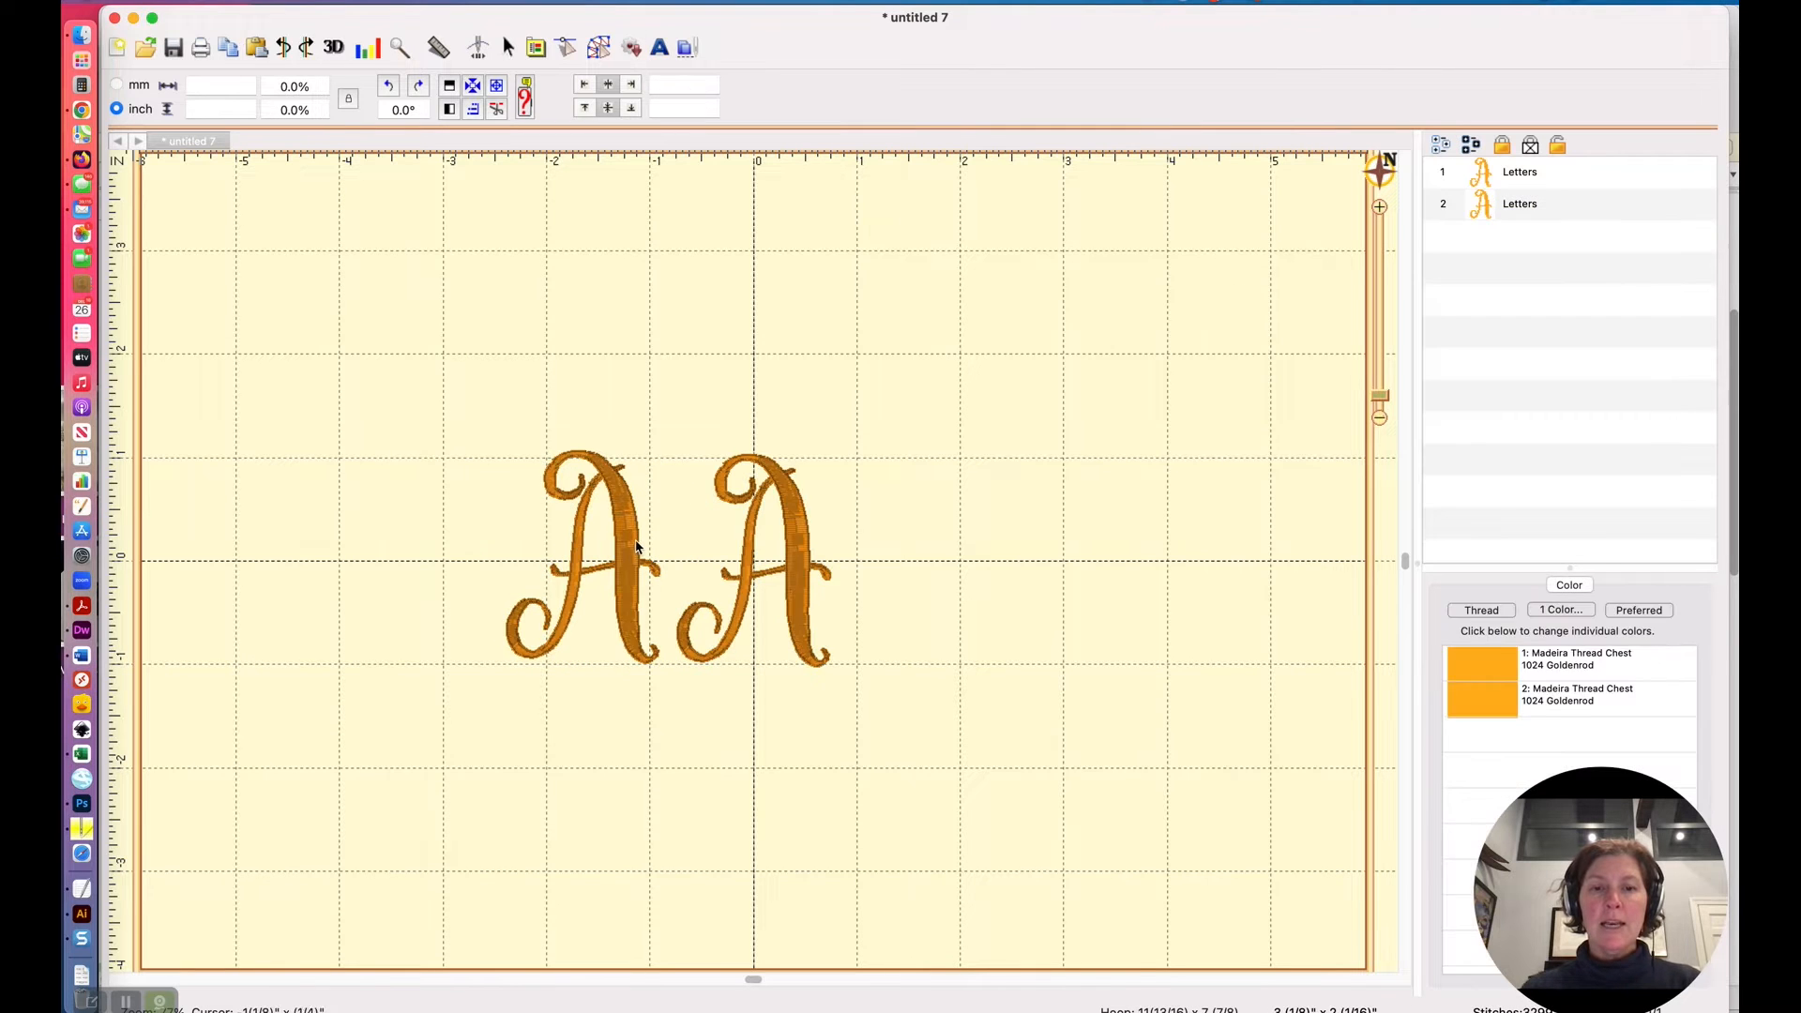
Make three copies of the A and enlarge the middle one.
click(580, 563)
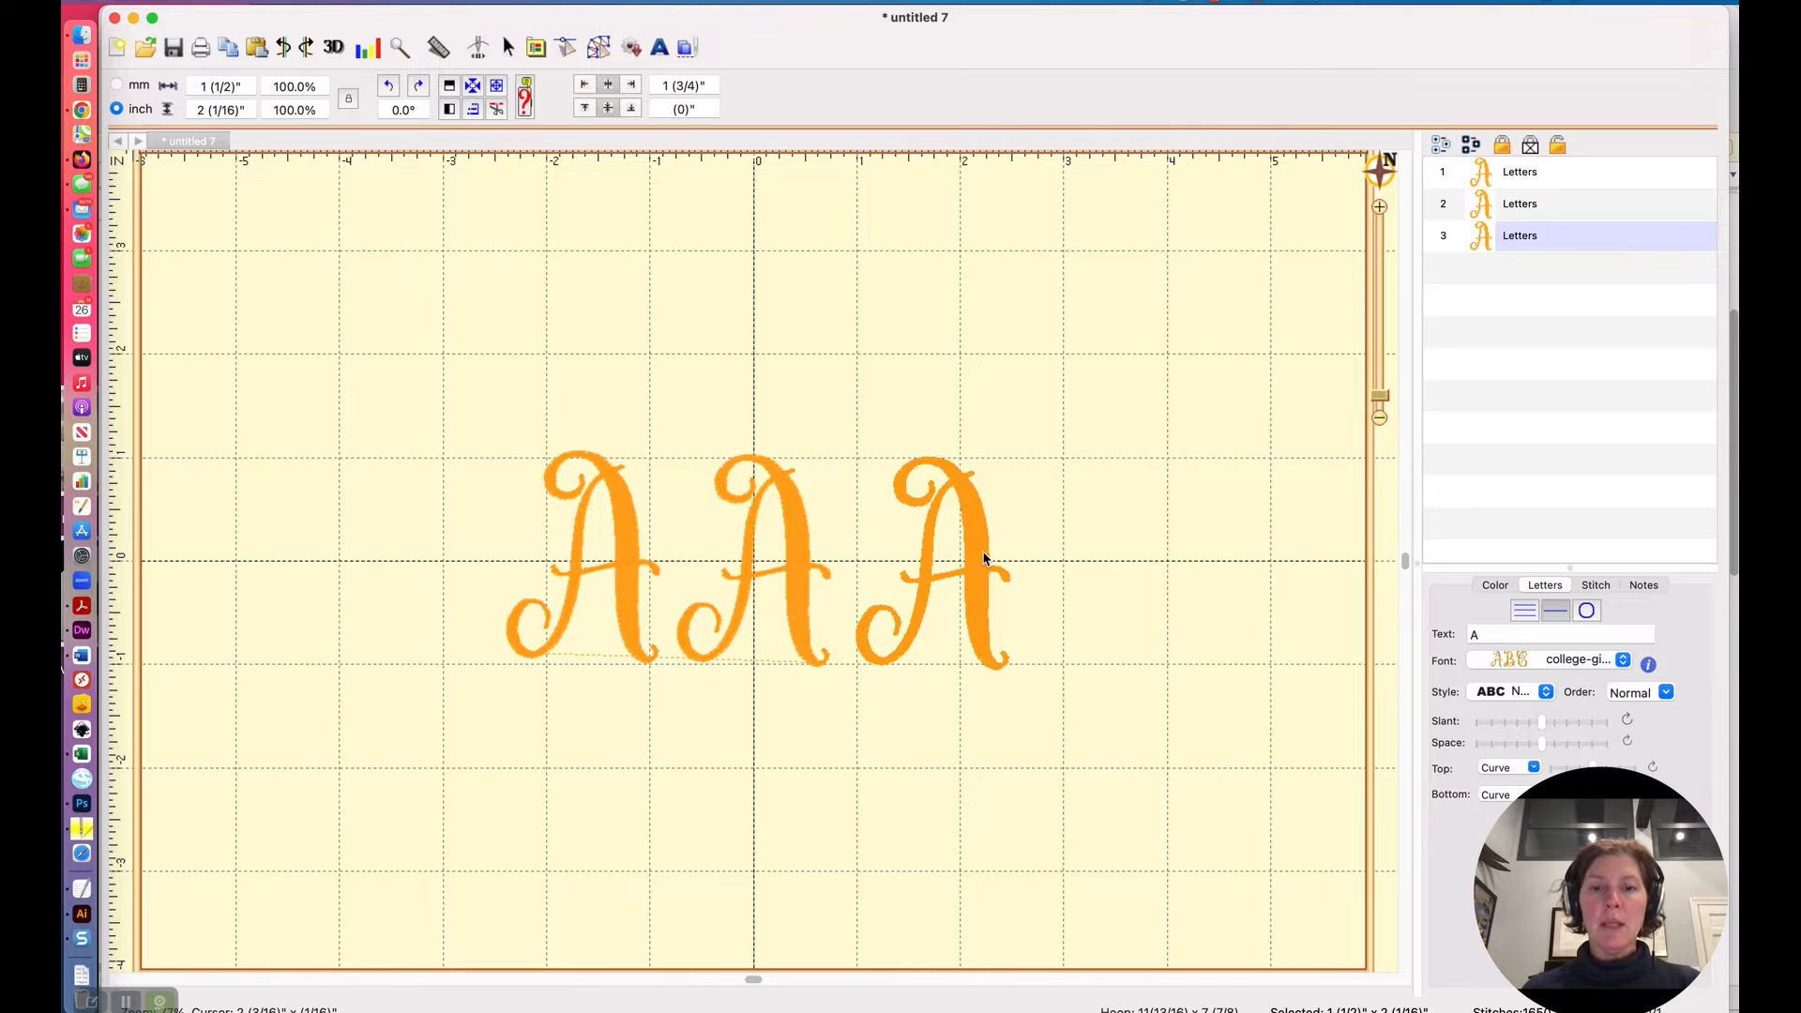
click(931, 563)
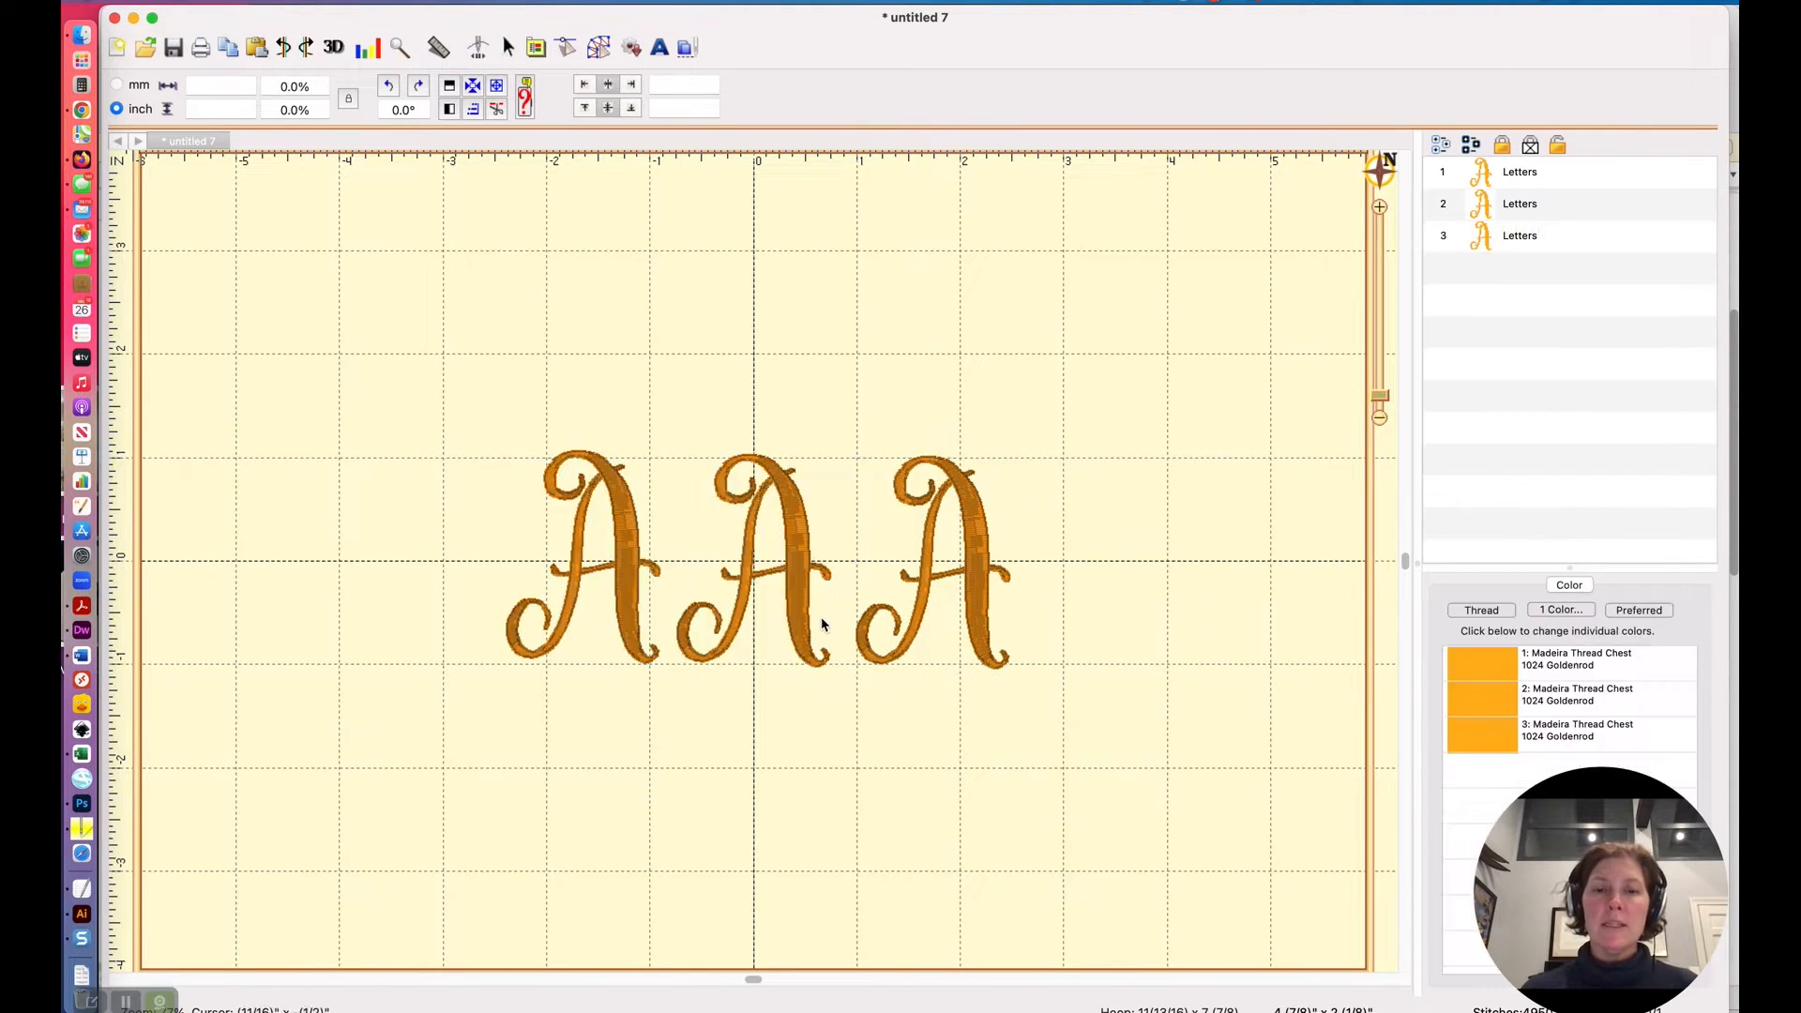
click(752, 563)
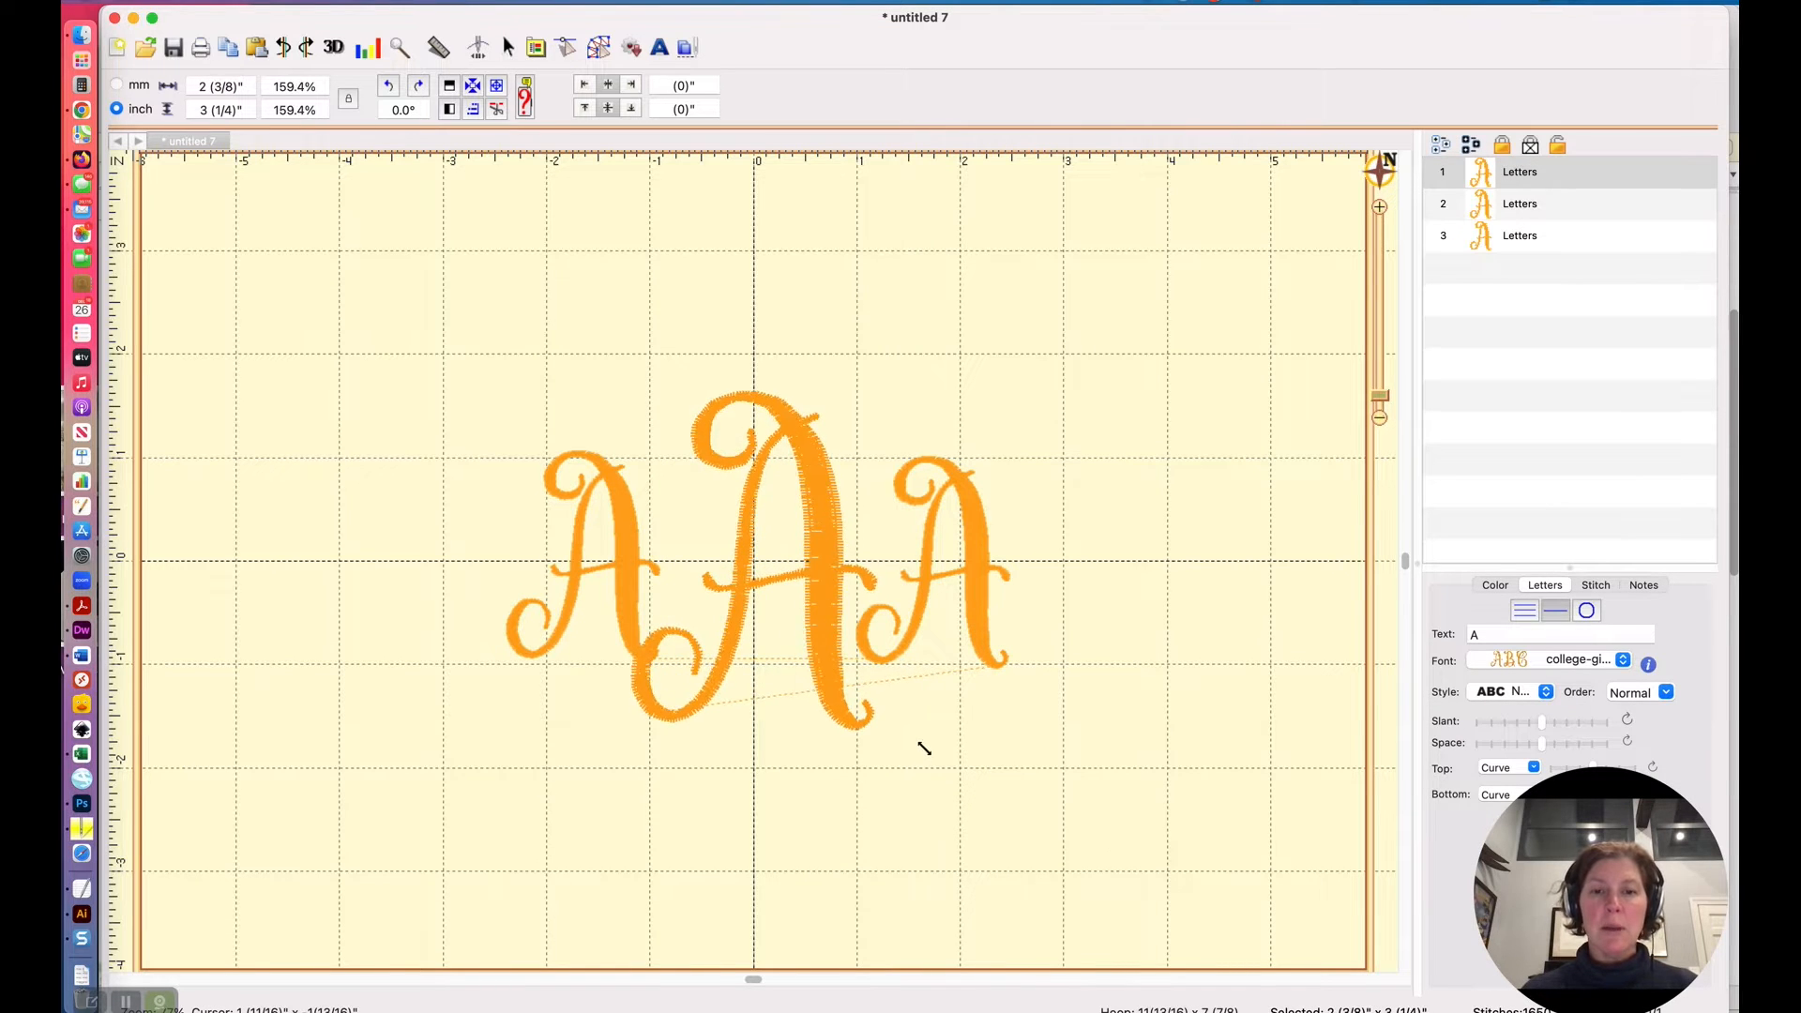
Change the right letter to 'C' and the left letter to 'L', forming the LAC monogram.
click(930, 552)
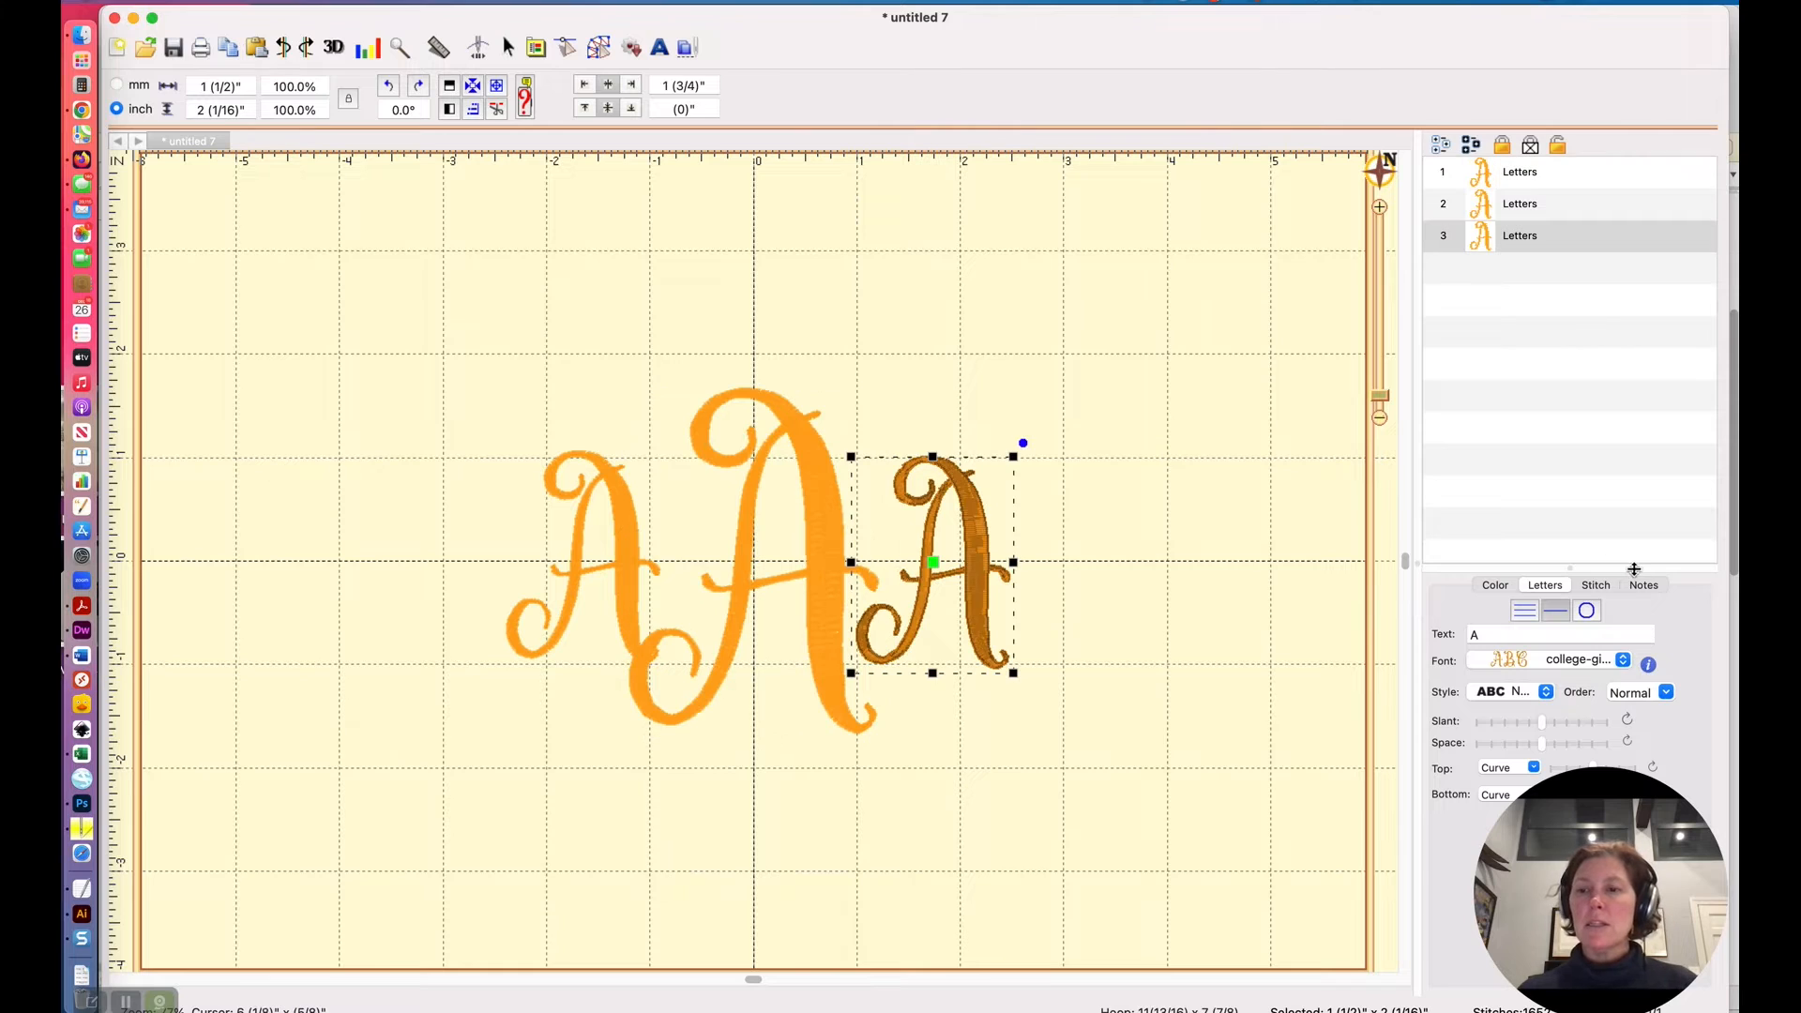
text(C)
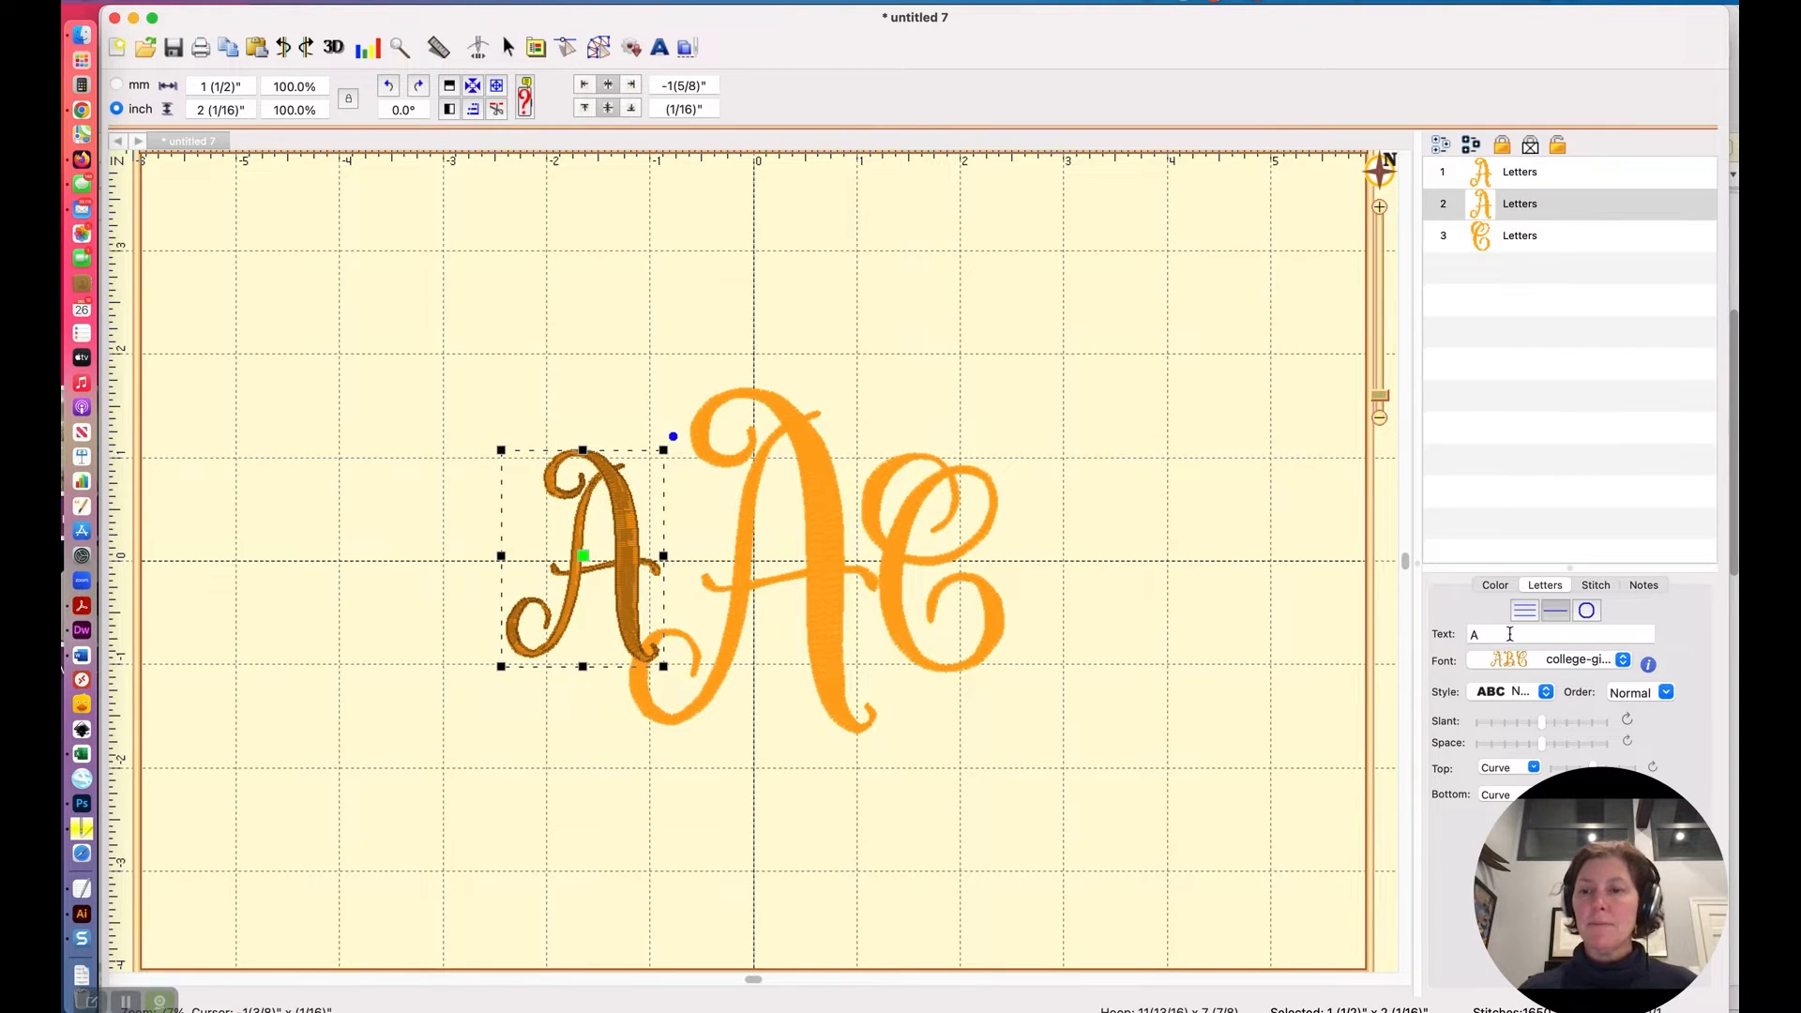
click(1557, 632)
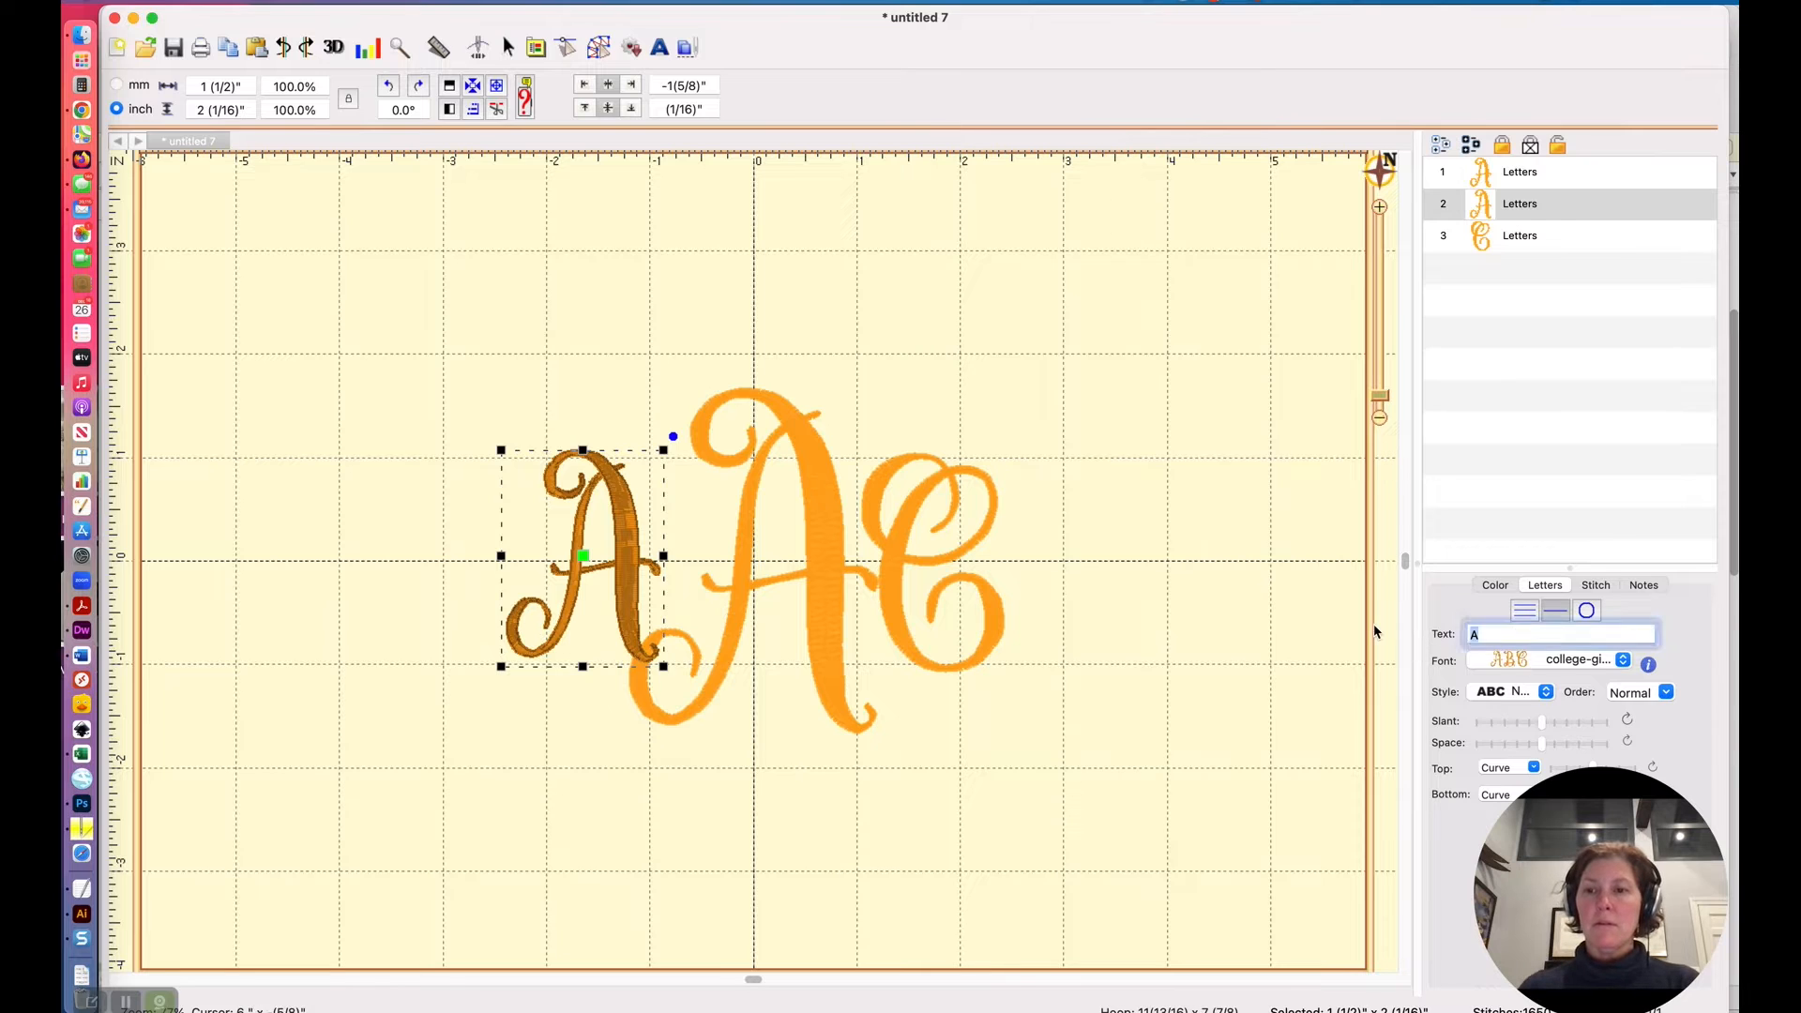
text(L)
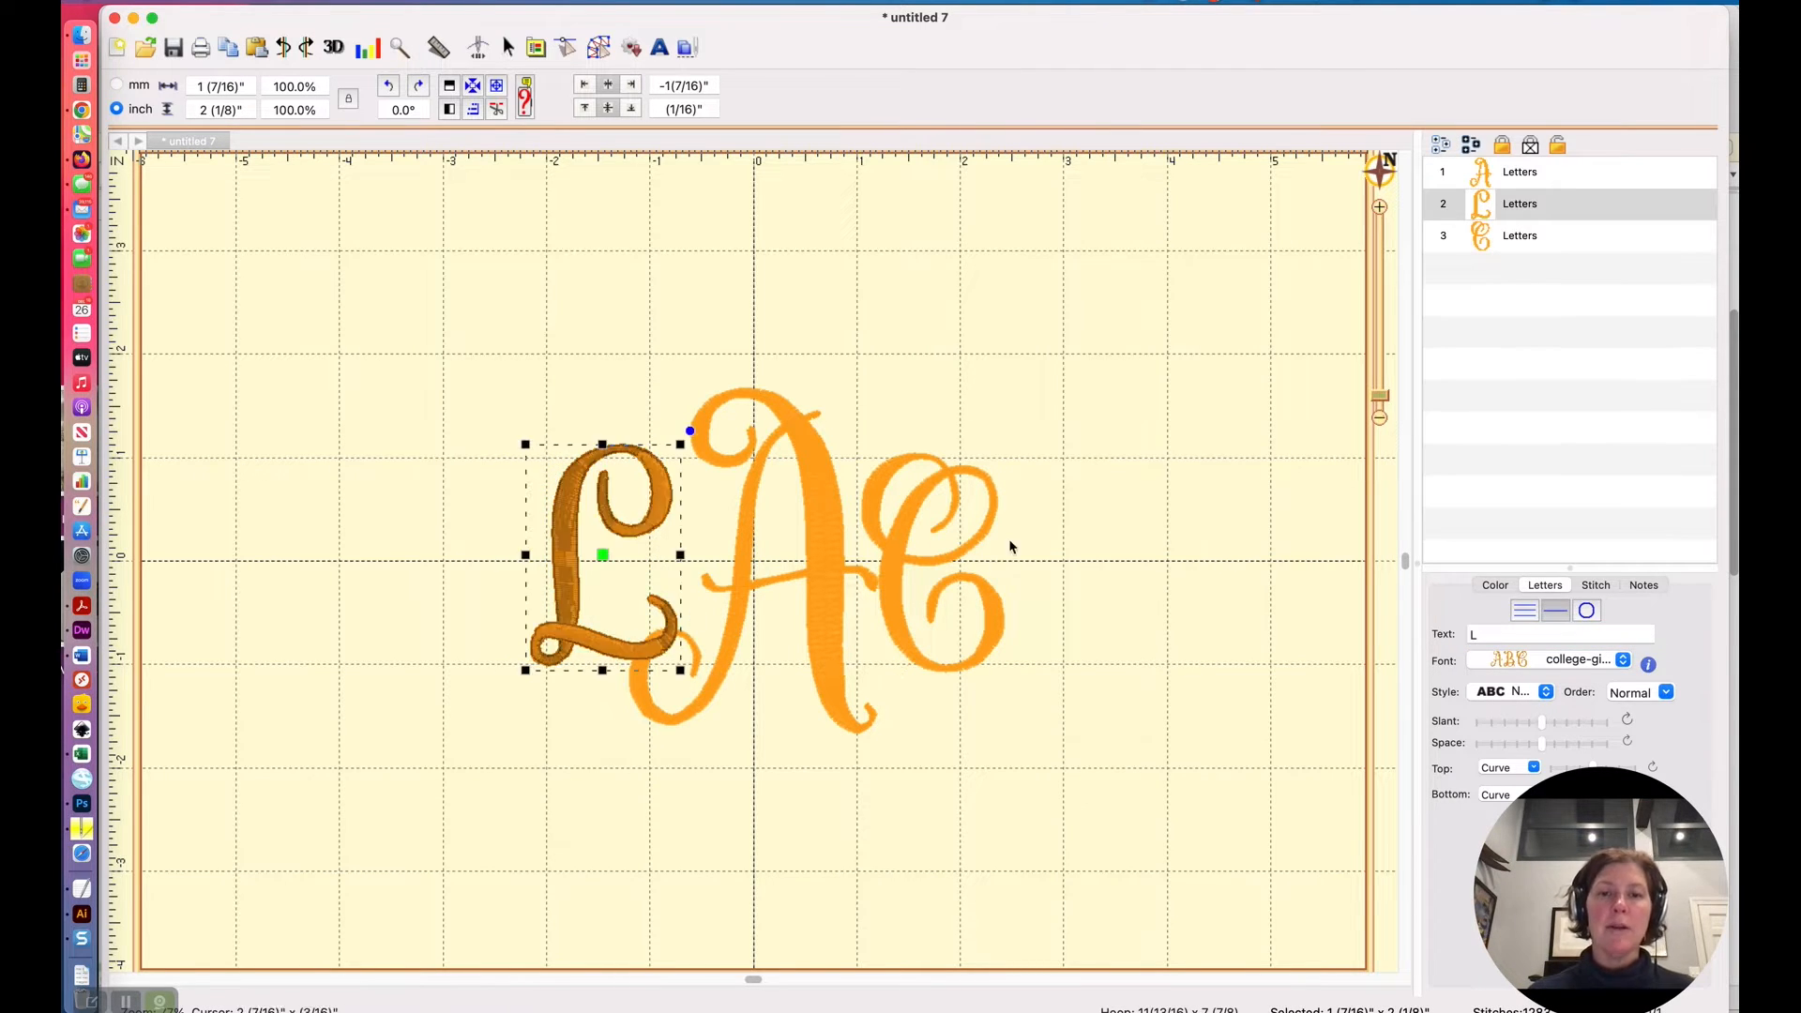
click(1495, 586)
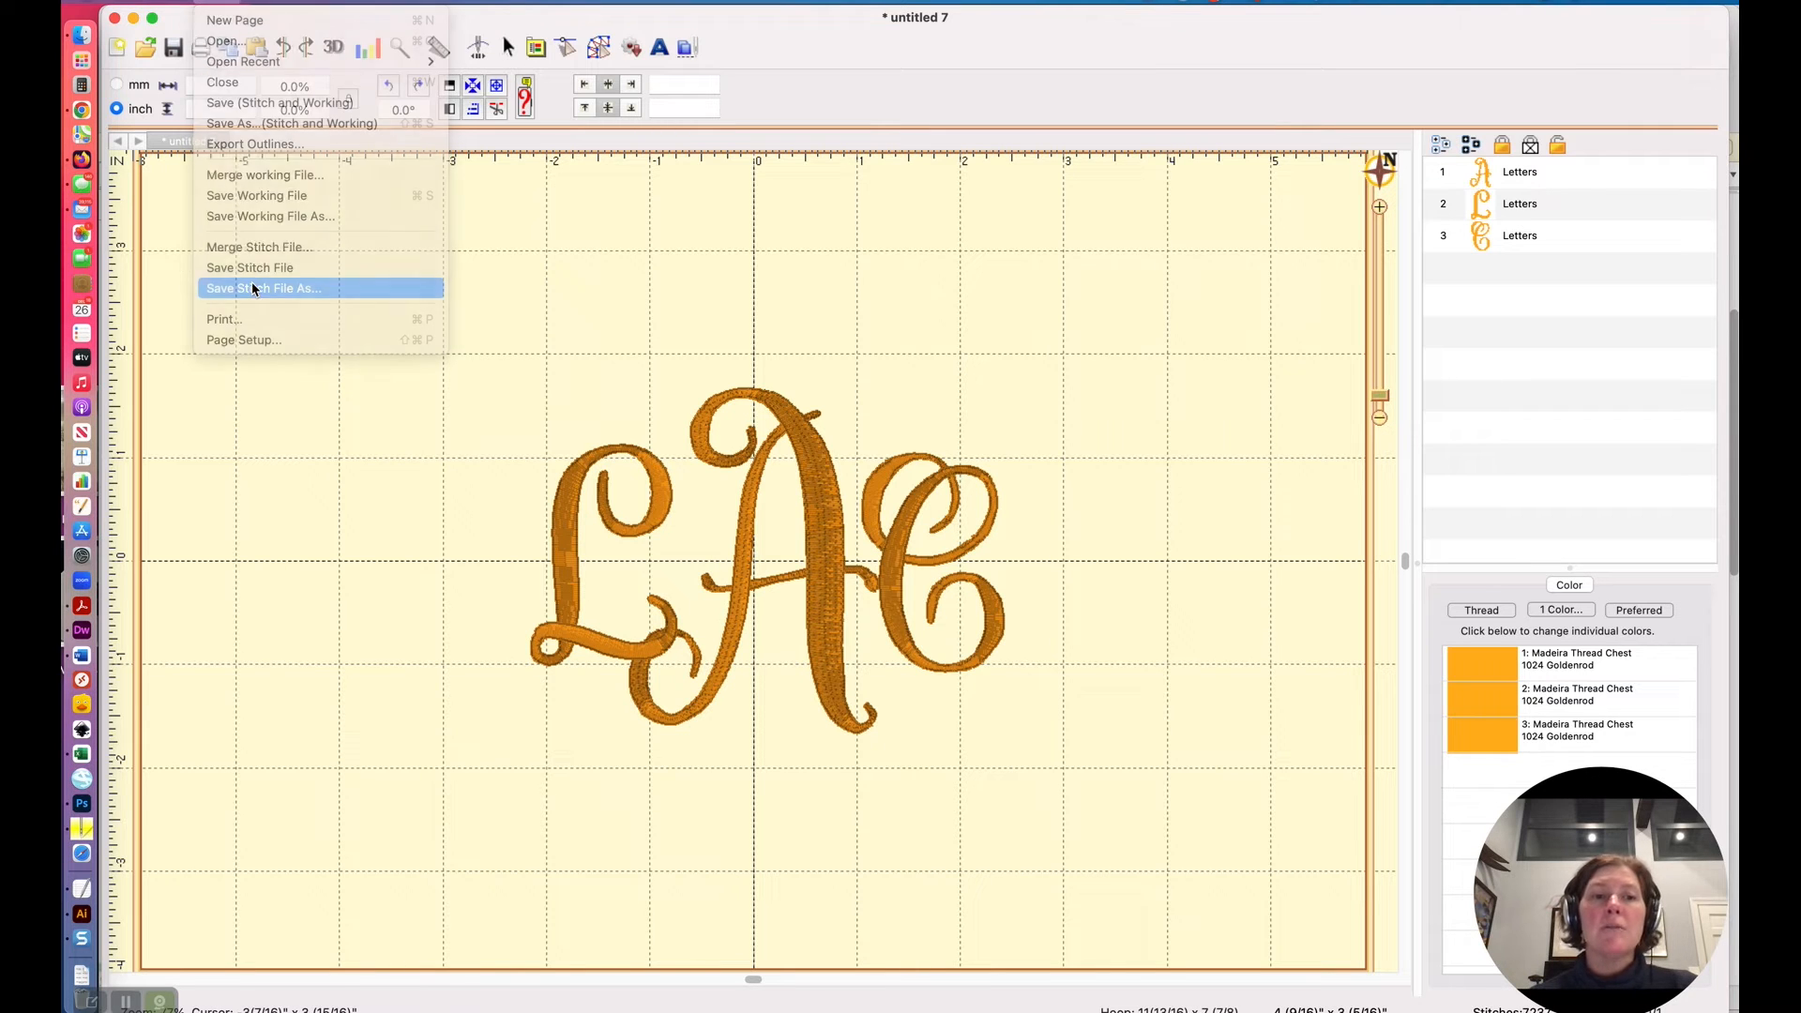
Save the working file to the Desktop as 'college-girl-monogram-tote-bag'.
click(262, 287)
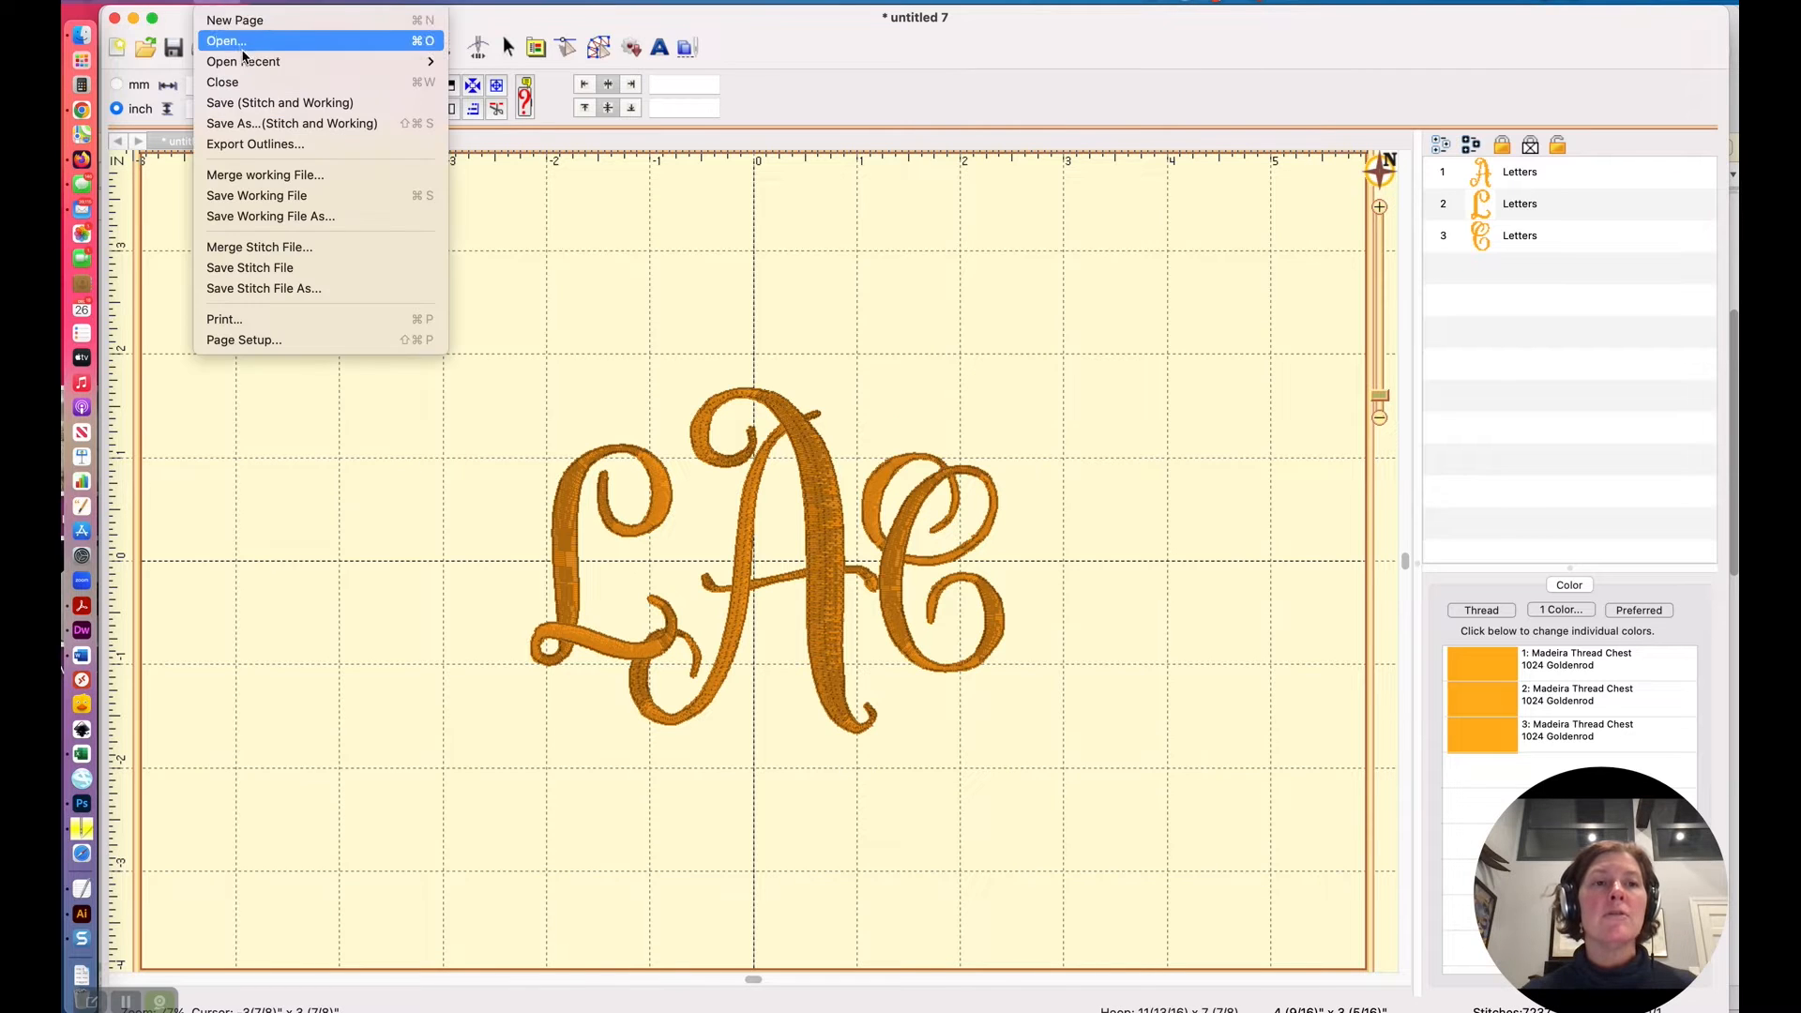
mouse_move(255, 195)
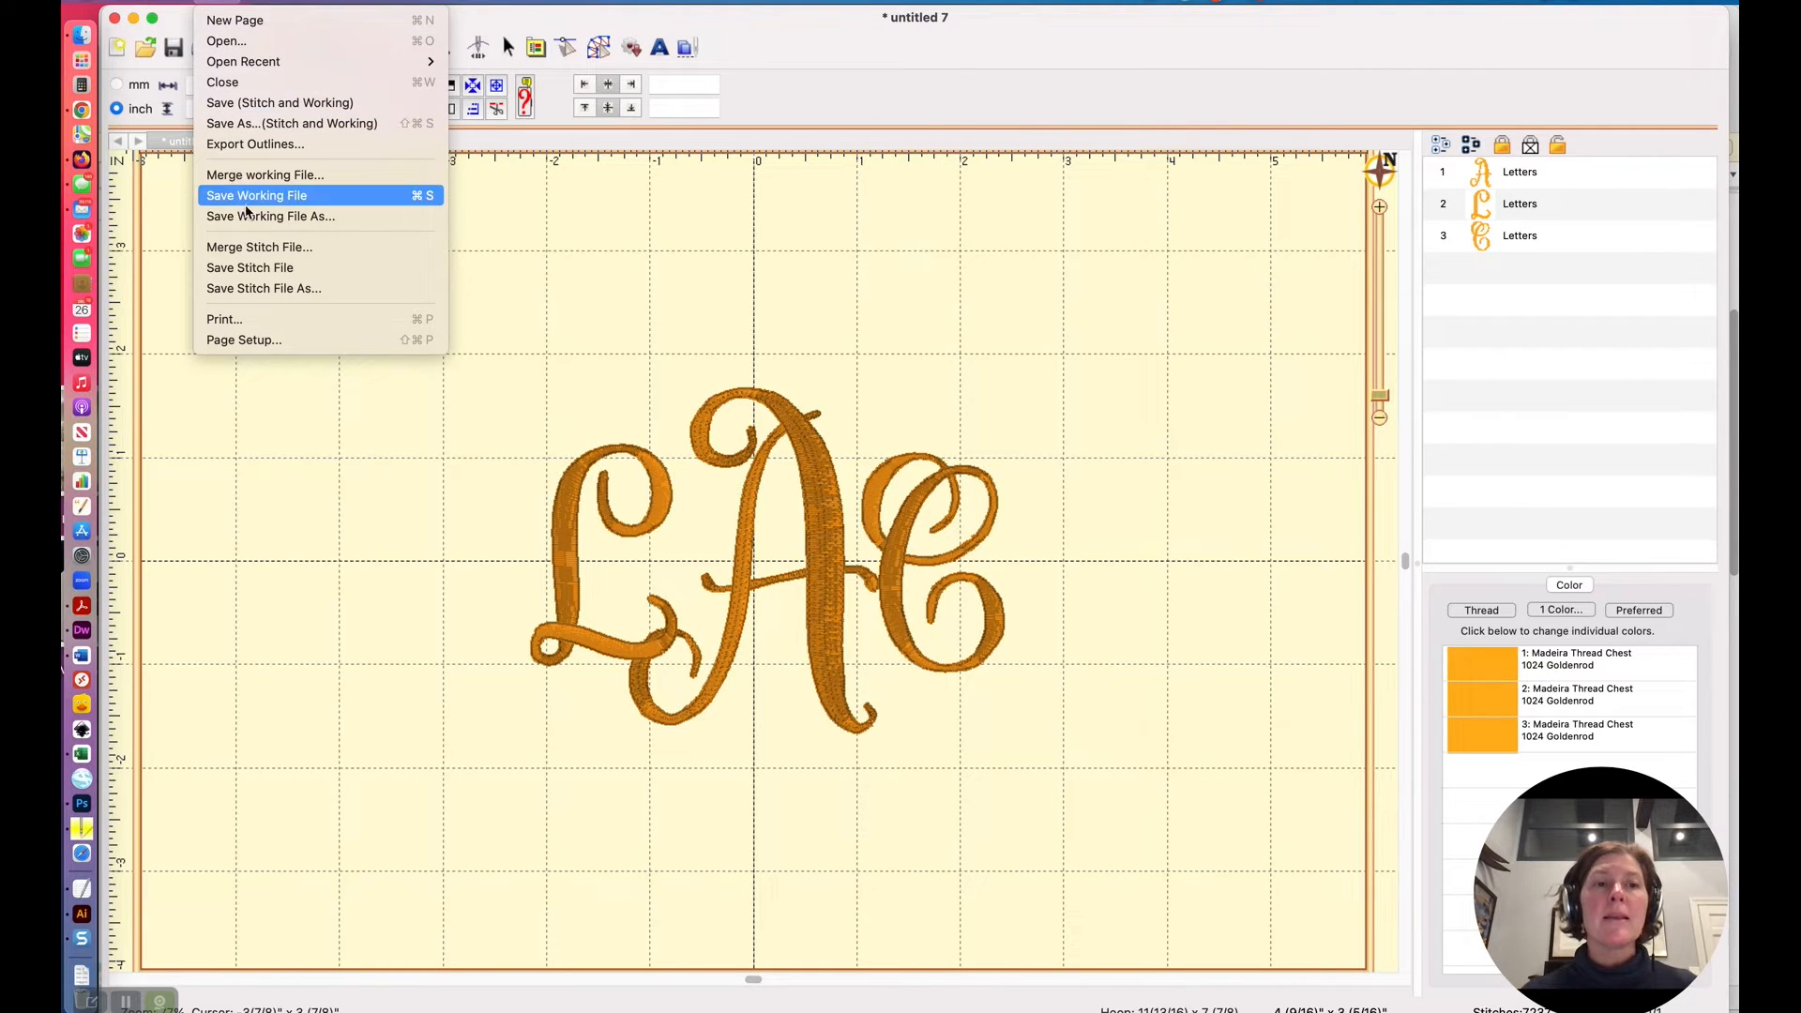
mouse_move(271, 216)
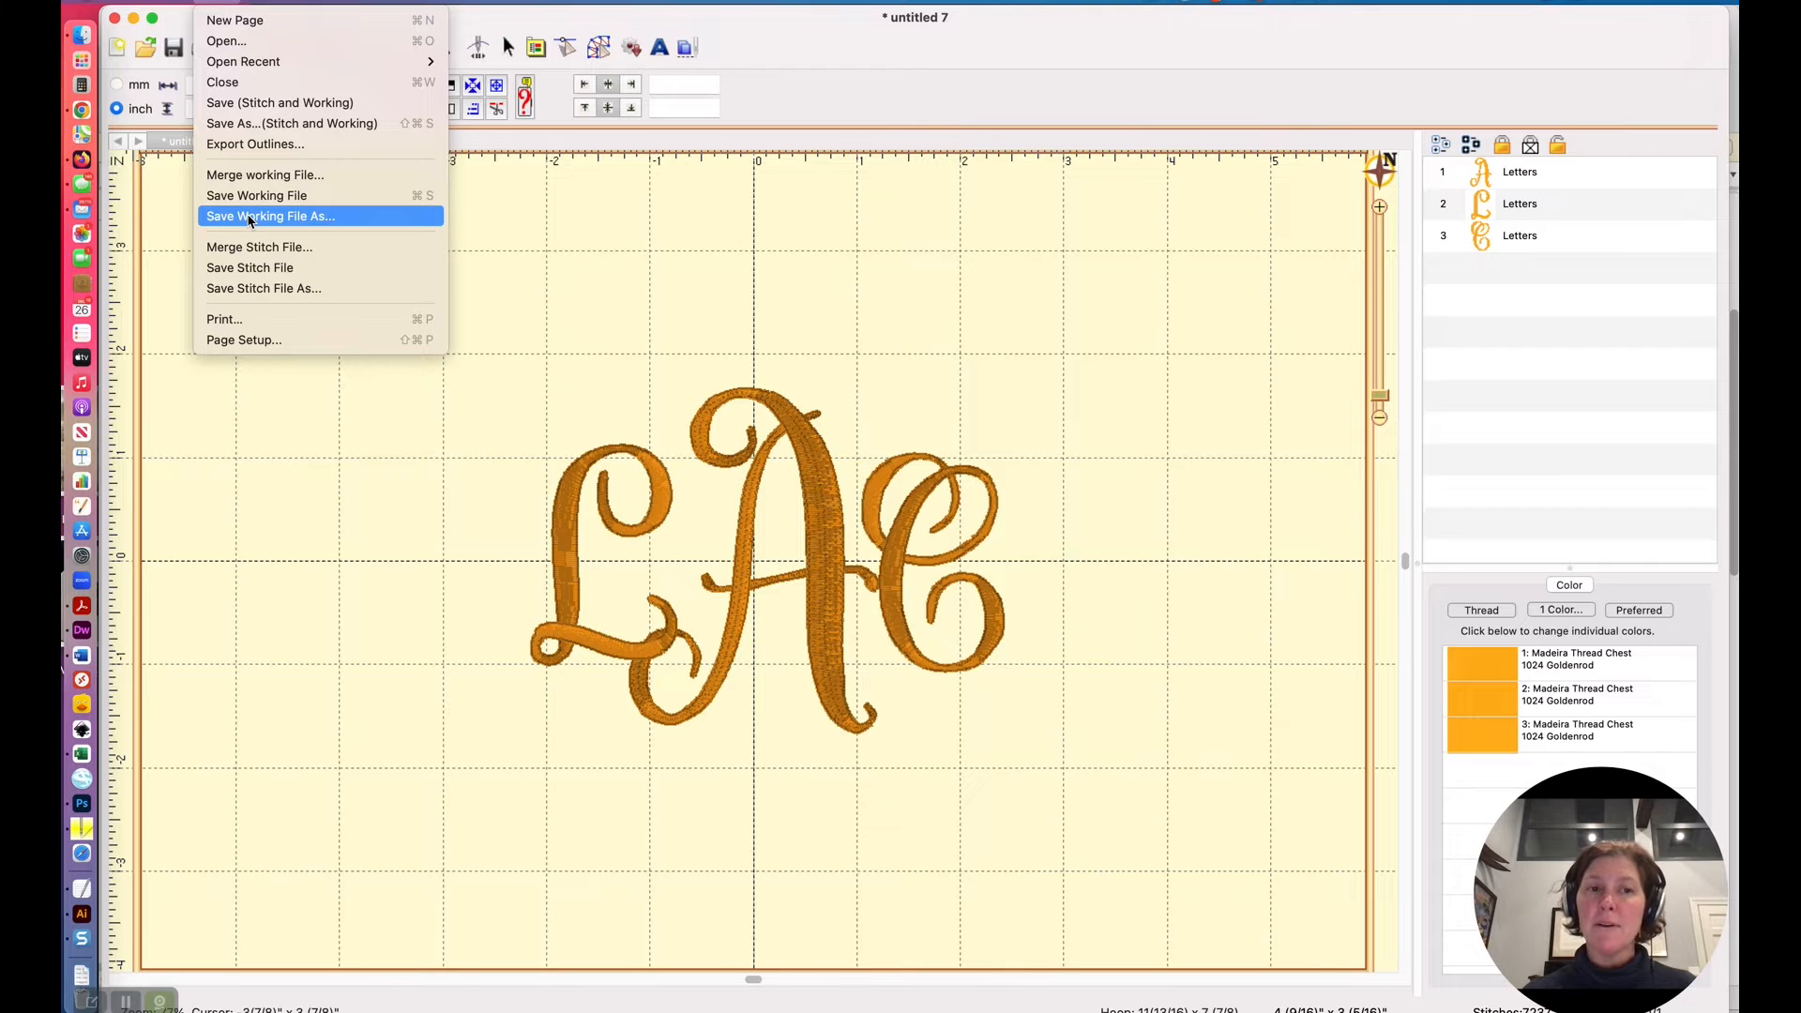
mouse_move(270, 196)
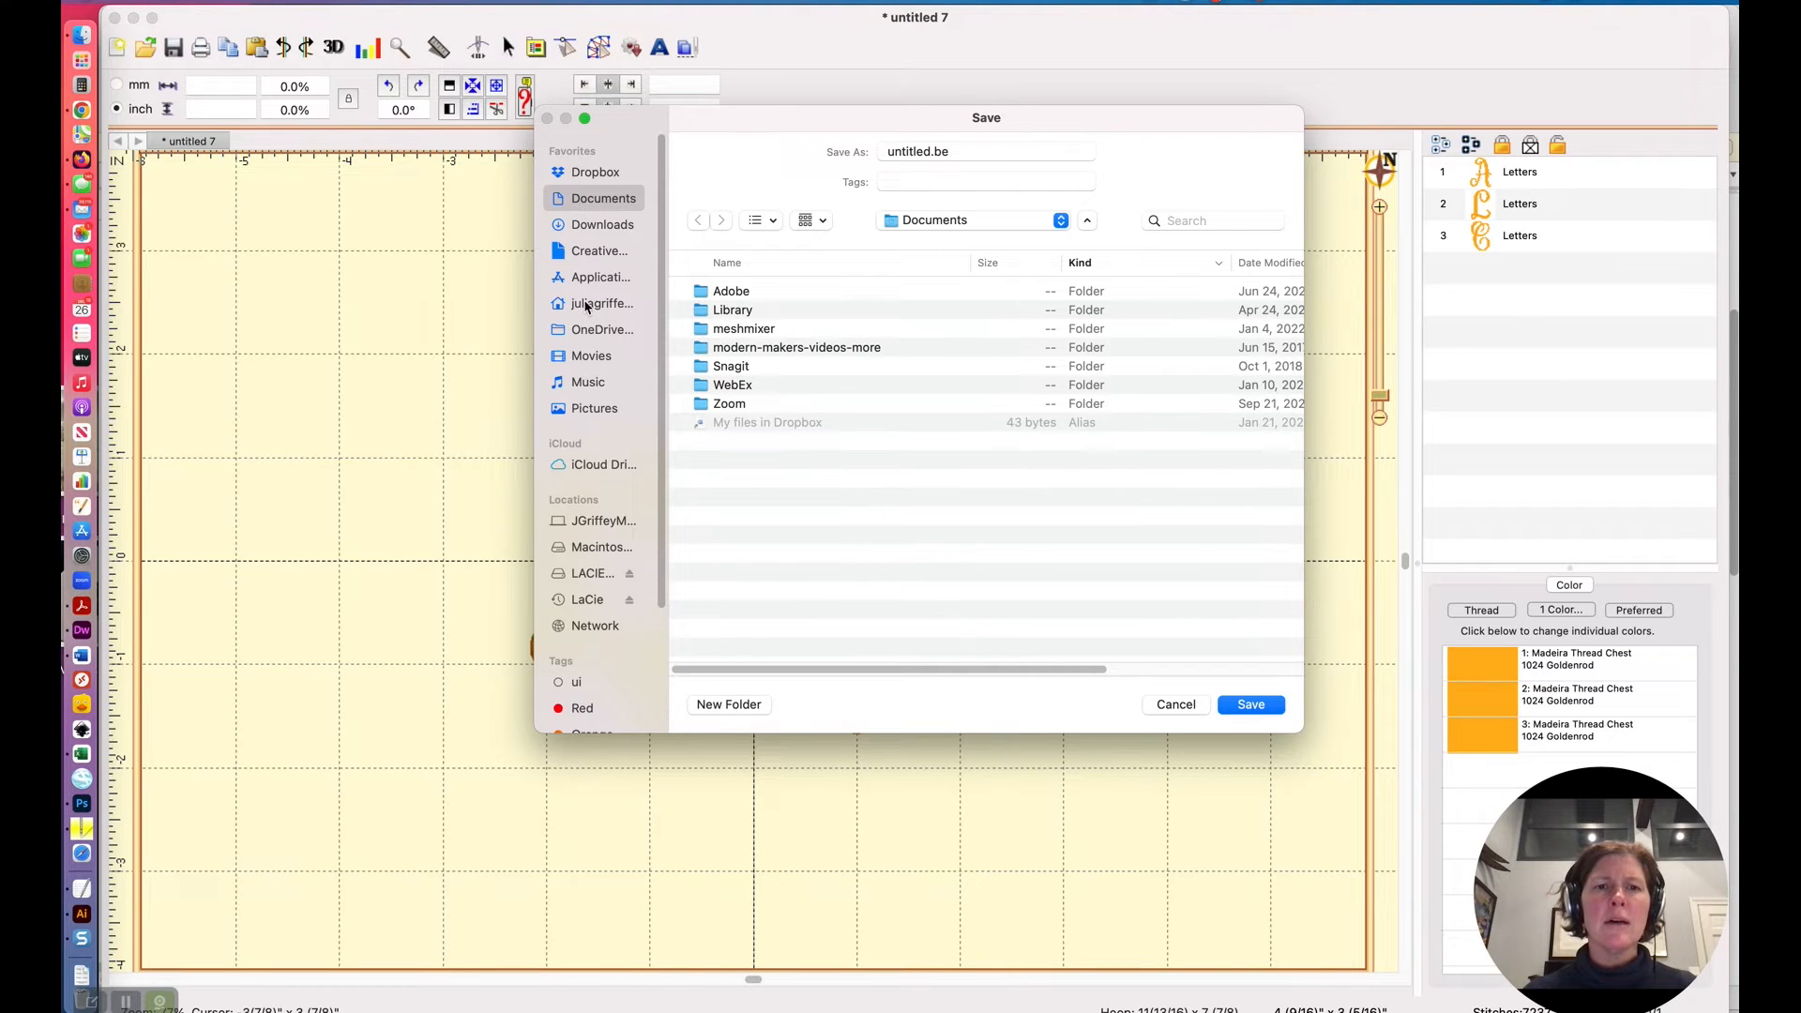
click(601, 302)
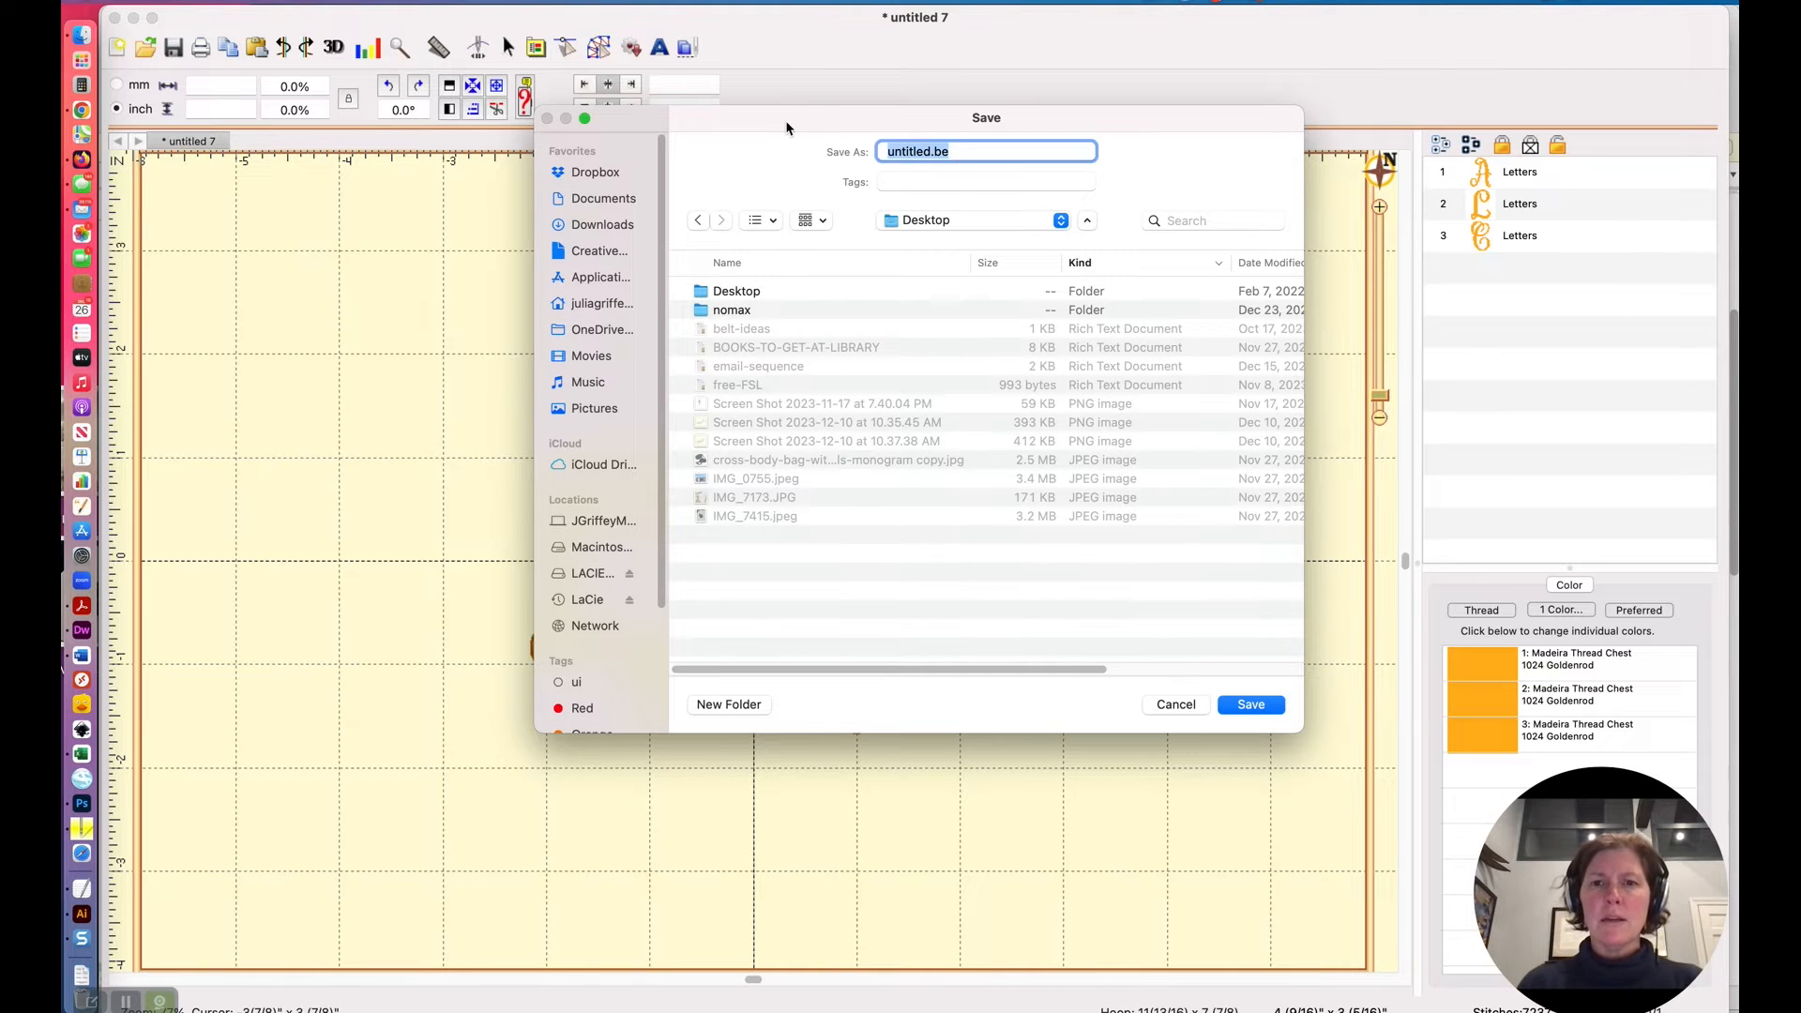
text(college-girl-monogram-to)
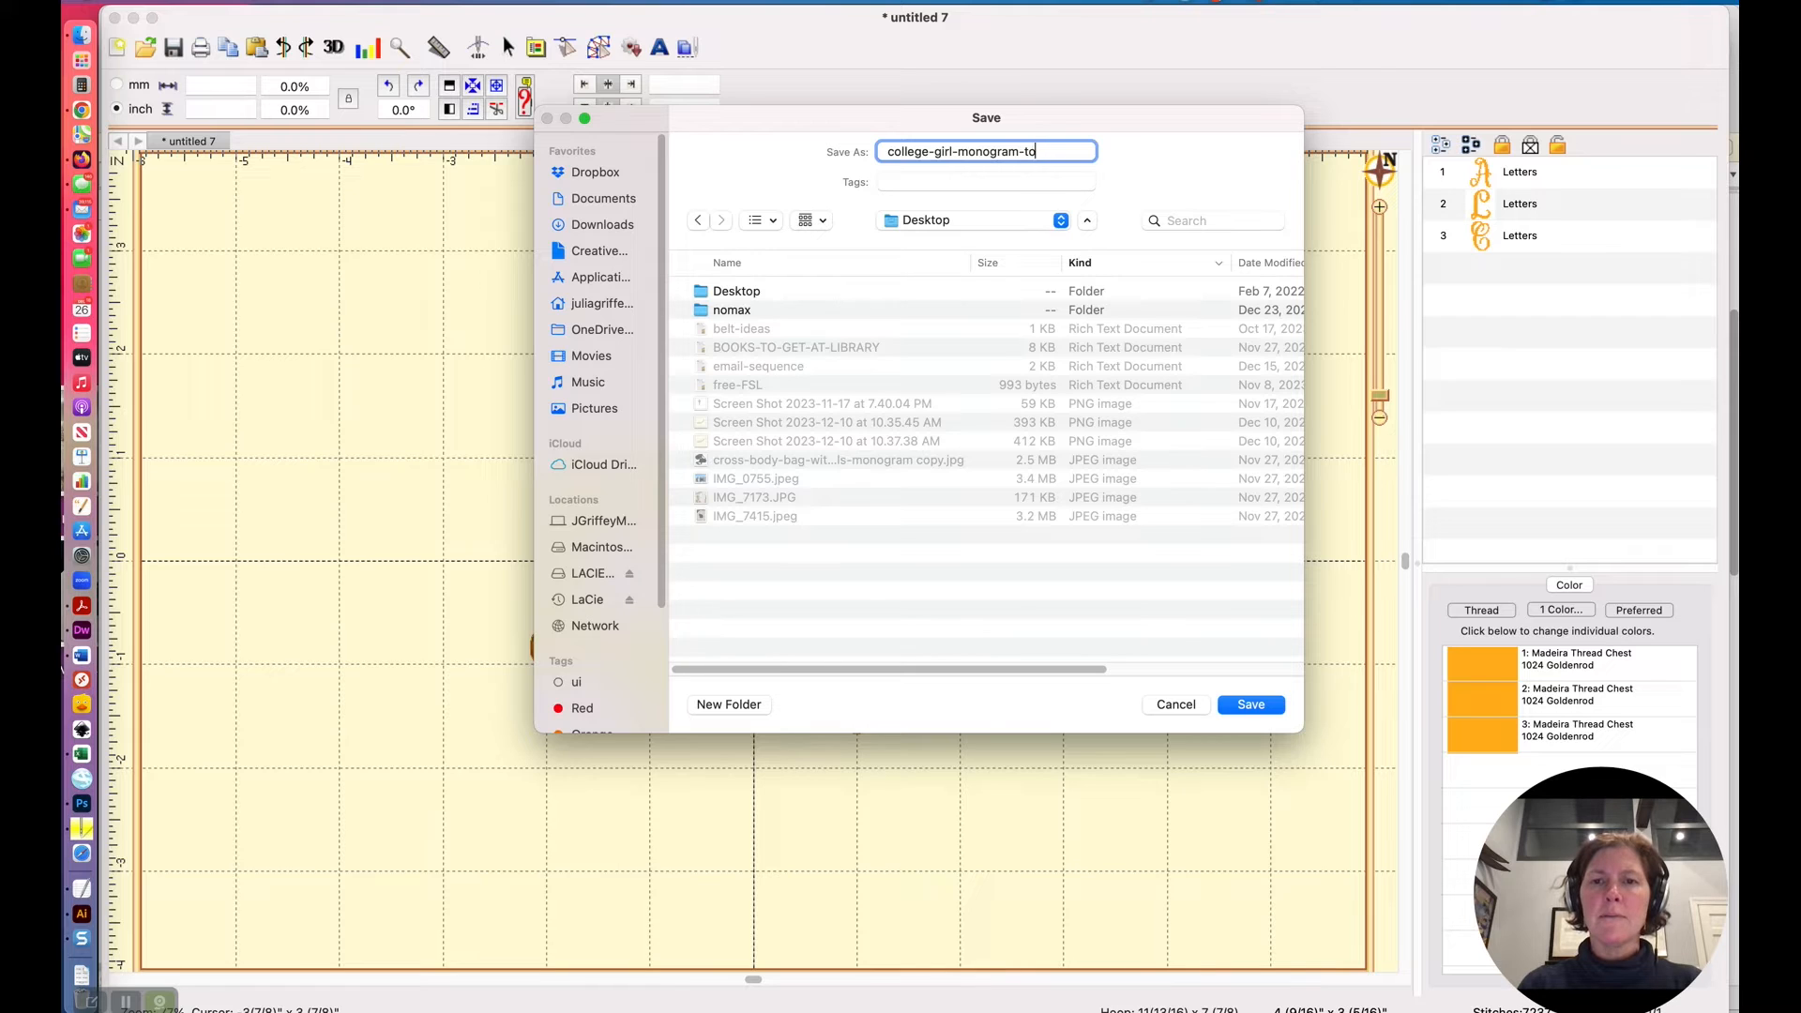
click(1251, 704)
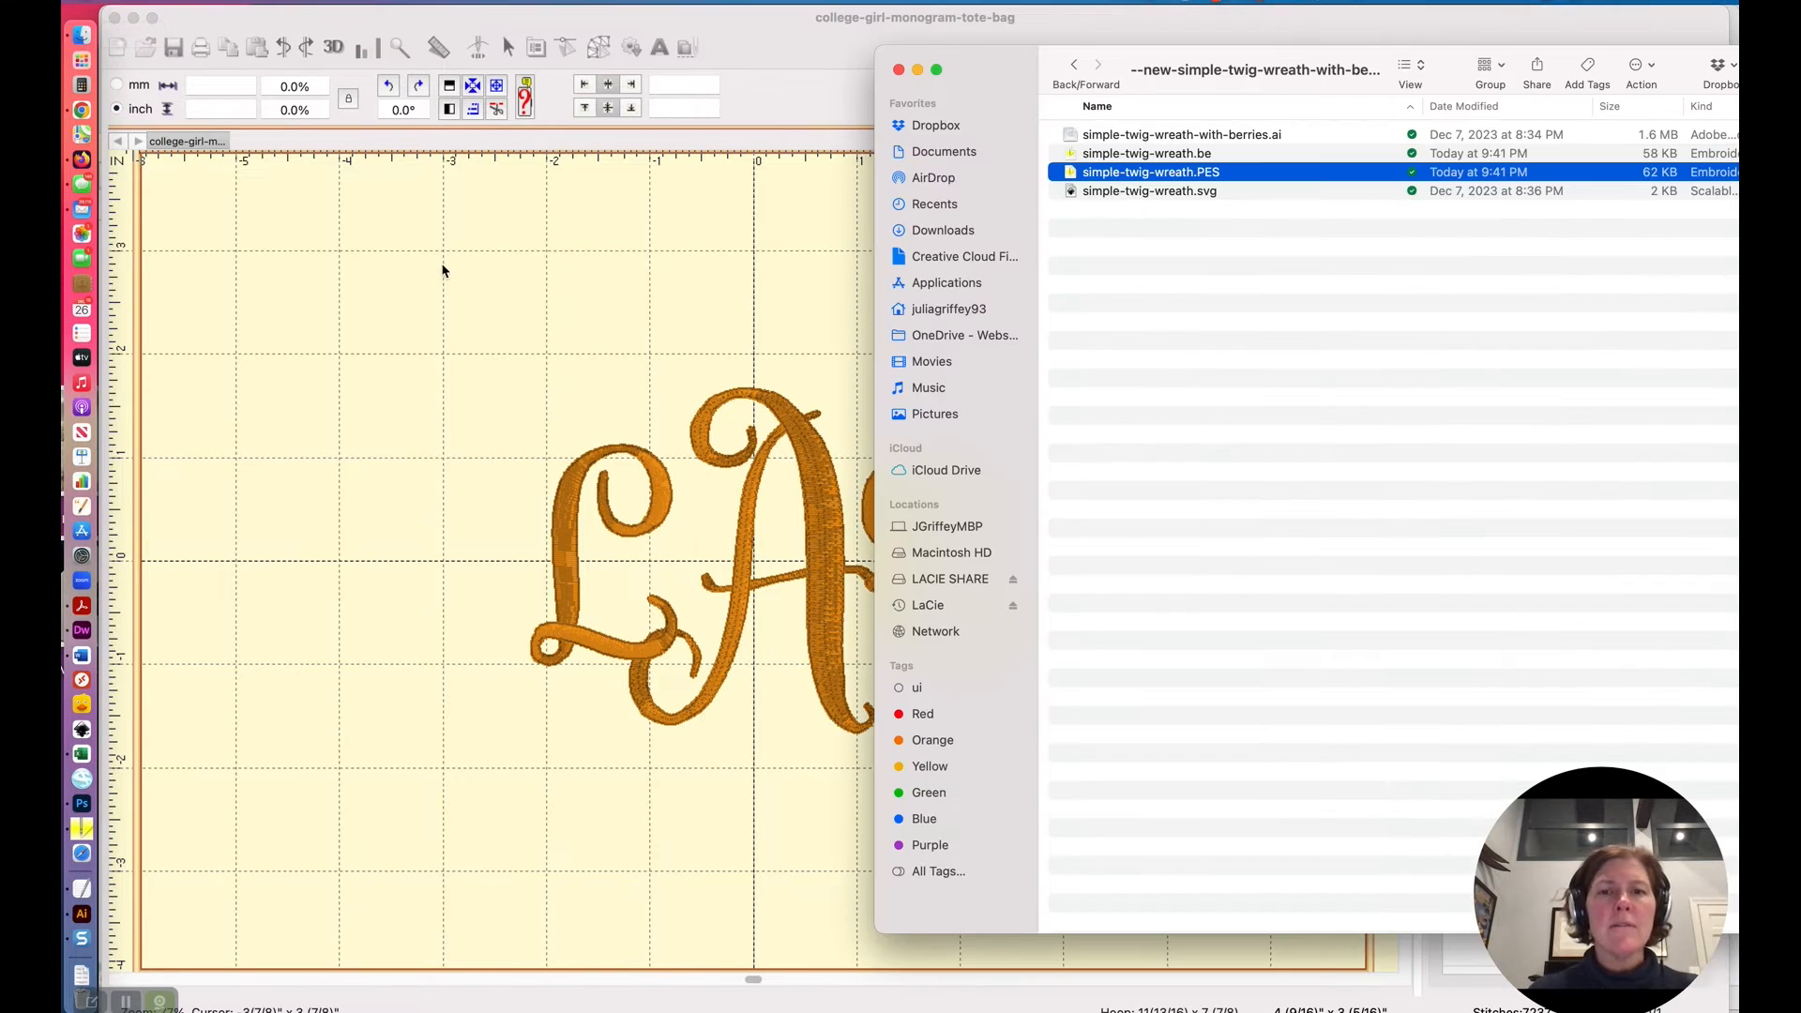
mouse_move(948, 313)
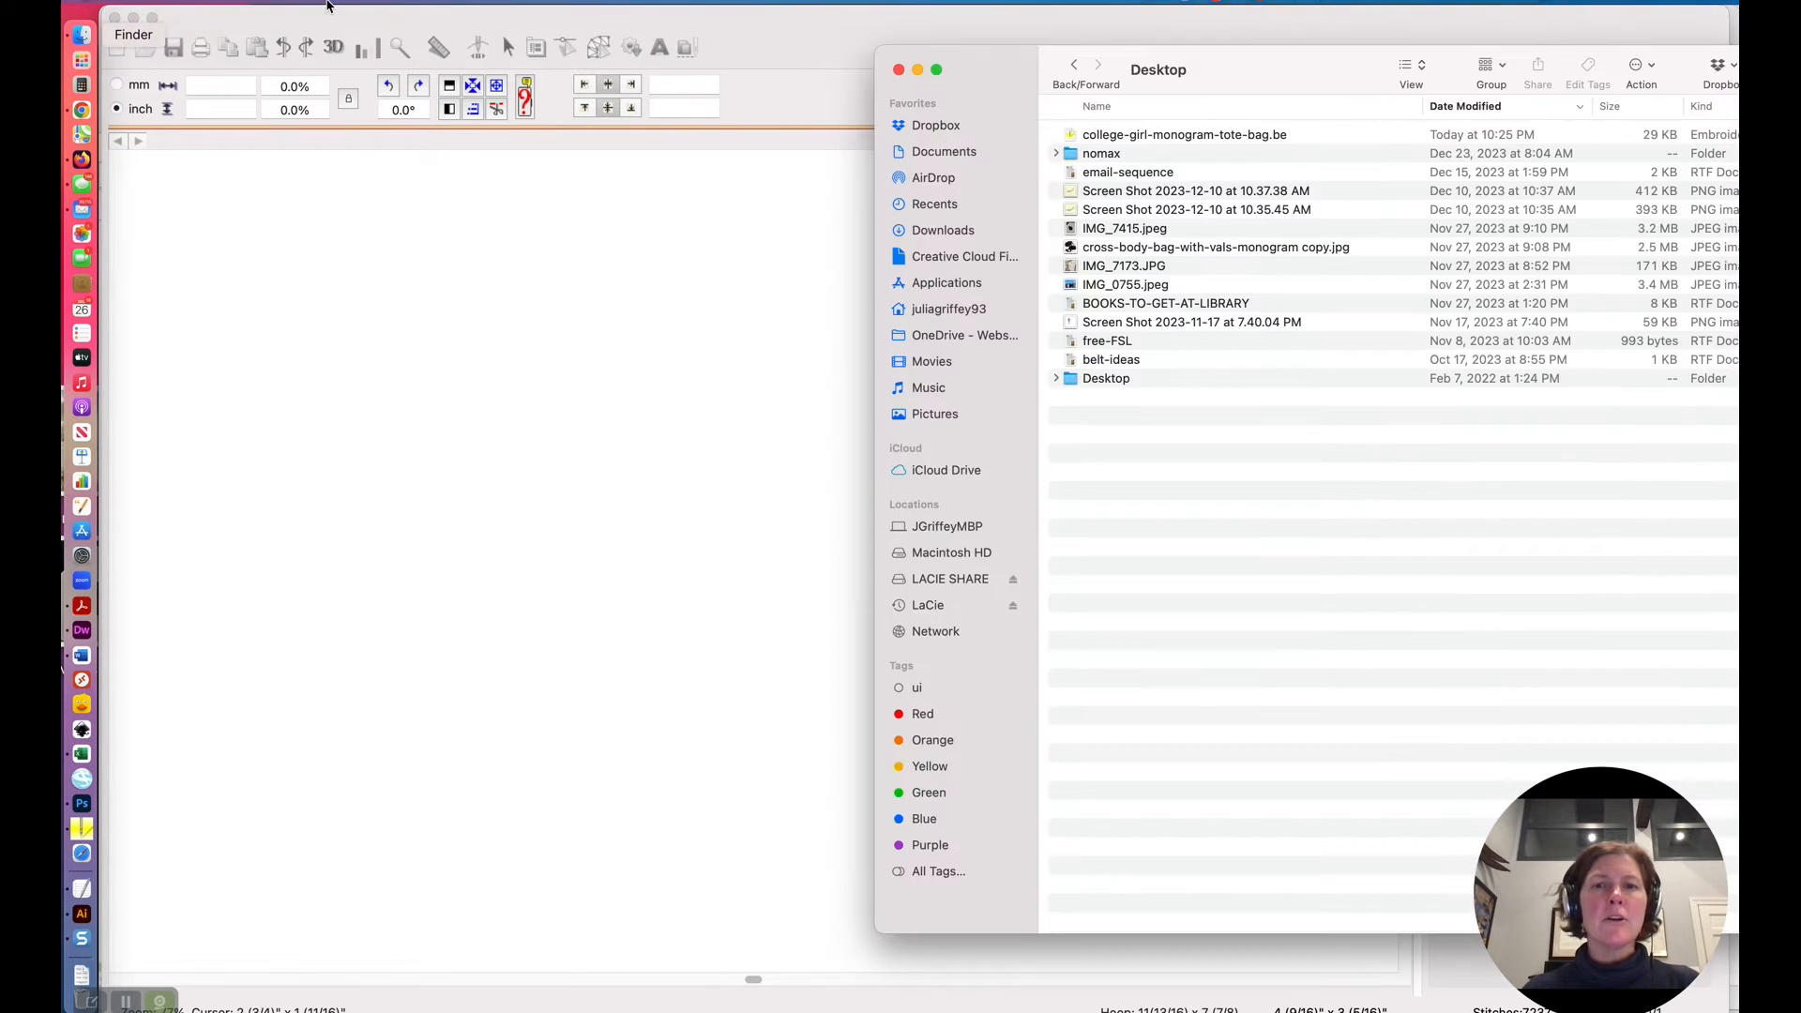
Open college-girl-monogram-tote-bag.be from the Desktop in Brilliance Essentials.
double_click(1183, 135)
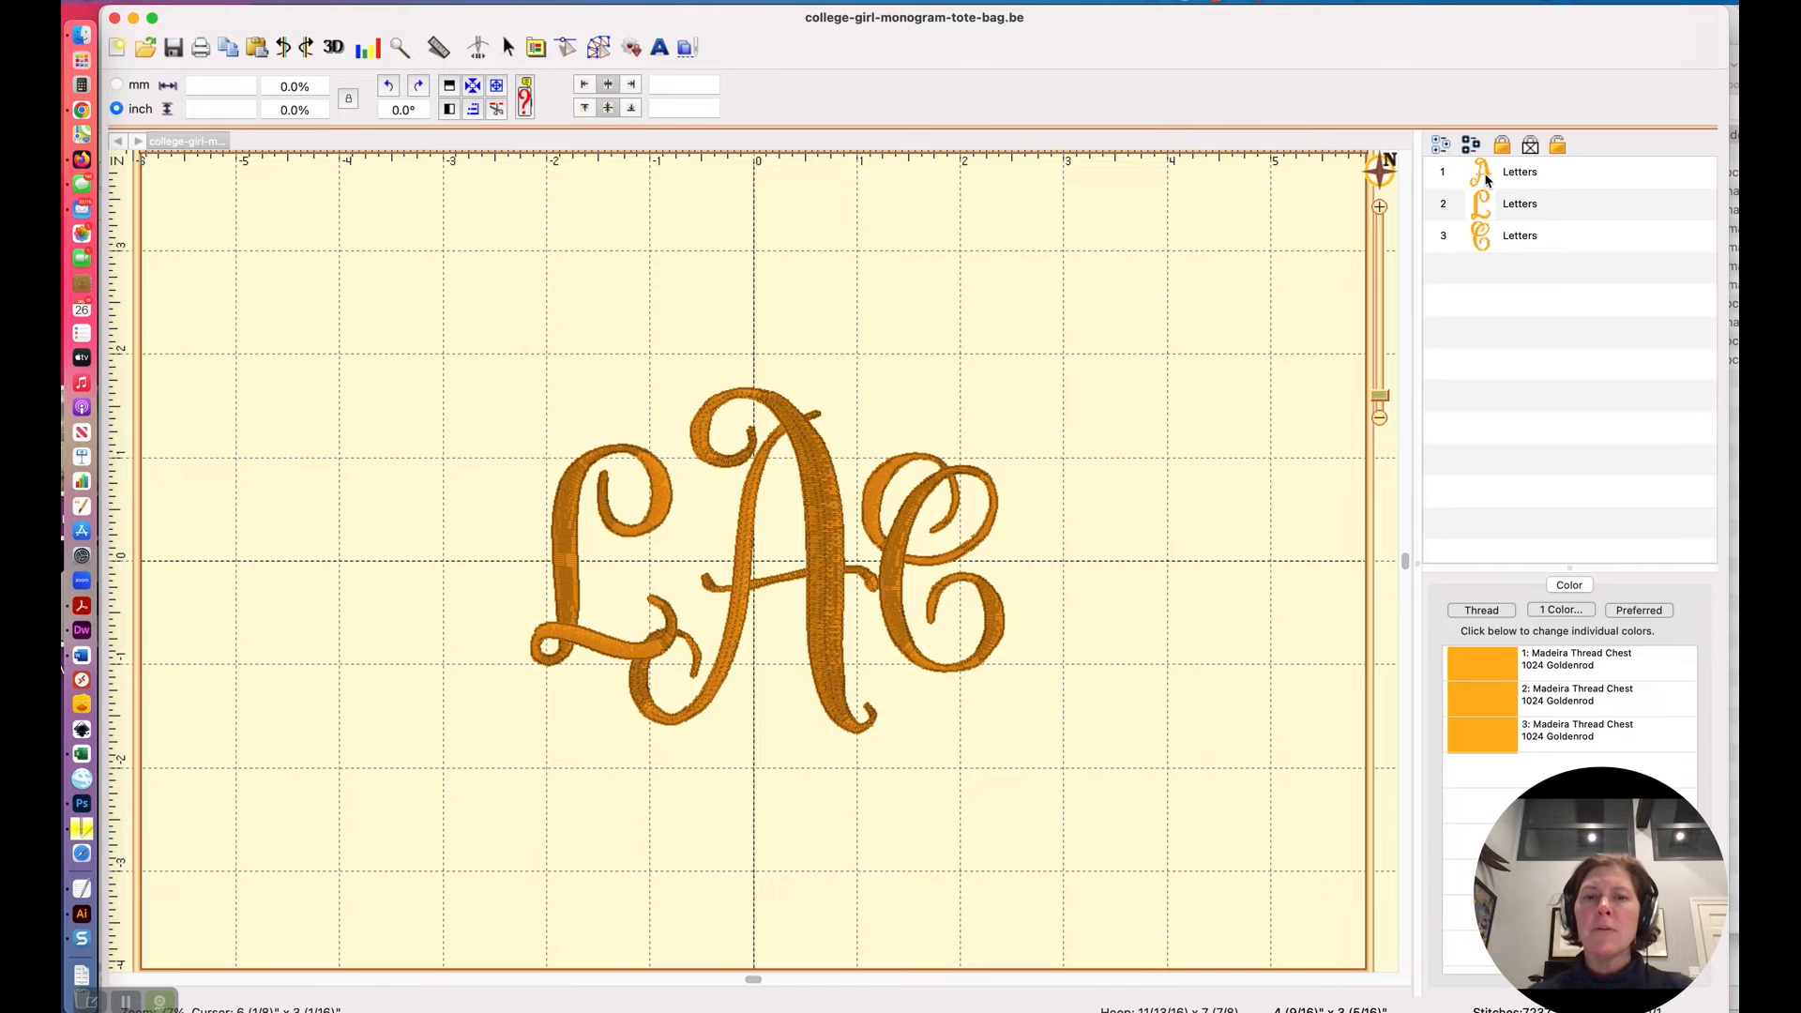
Edit the letters to read 'HSZ' and reposition the H beside the central S.
click(1518, 171)
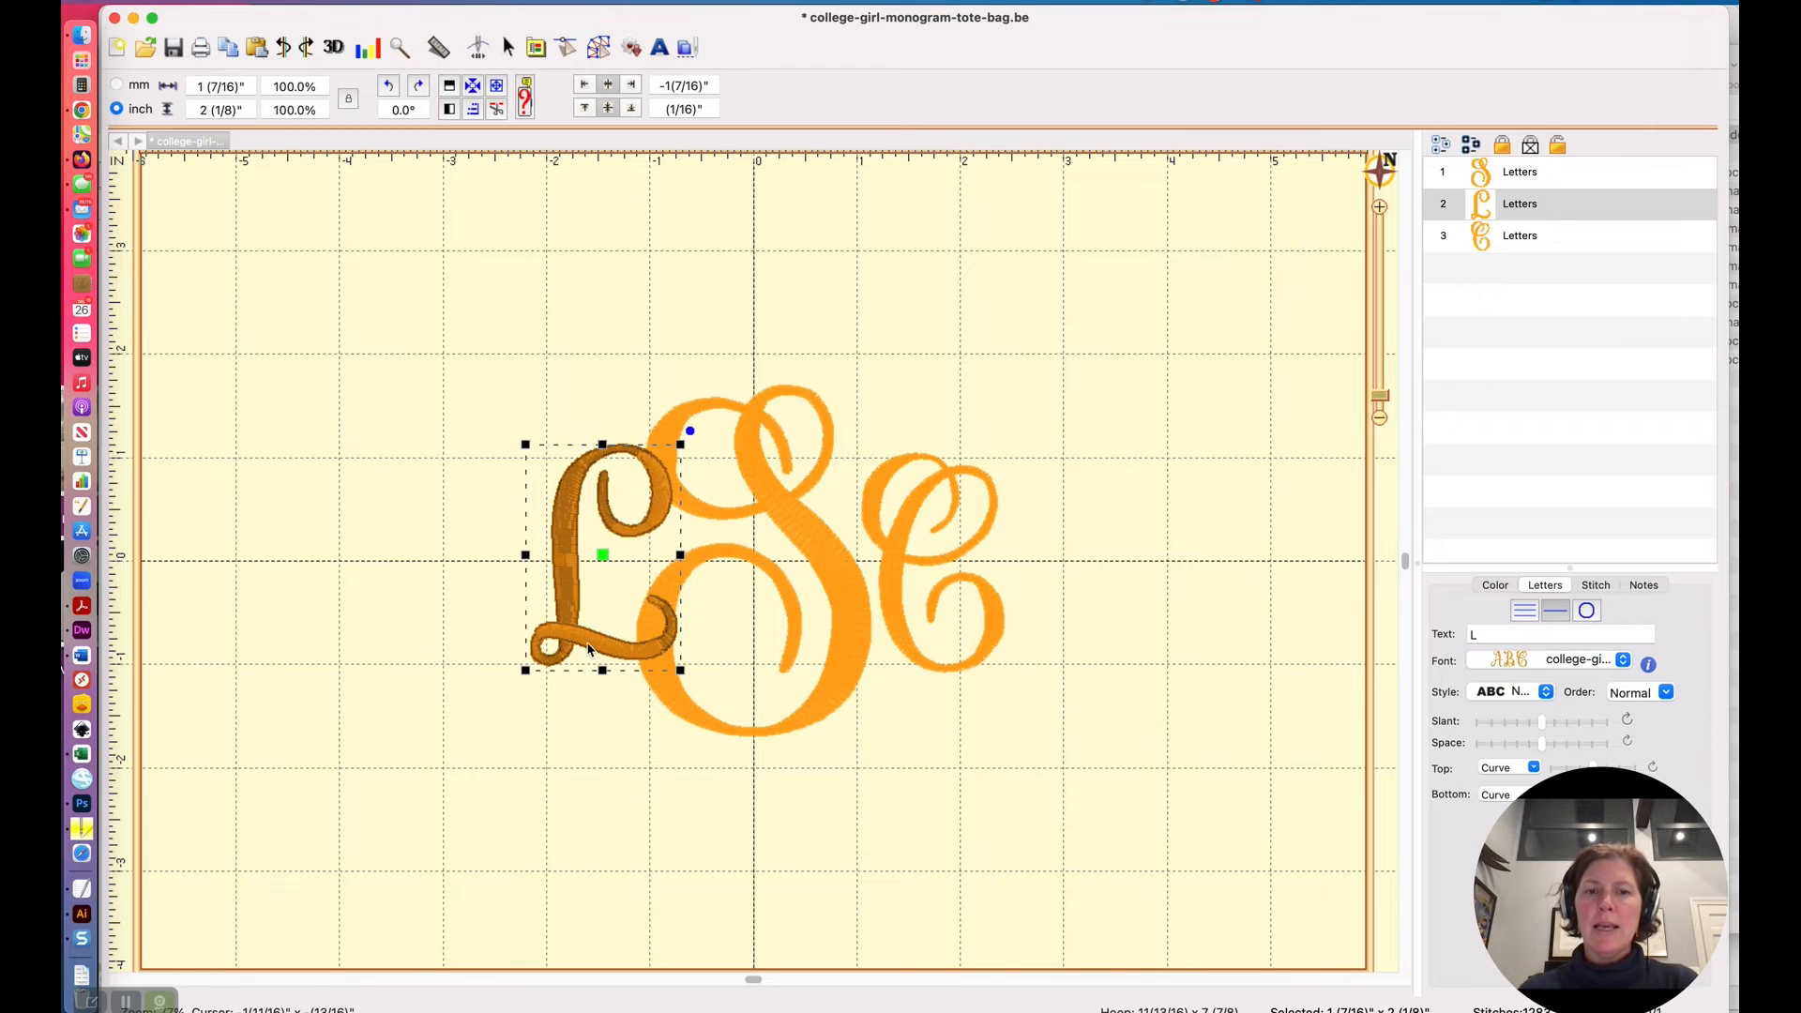
click(1559, 633)
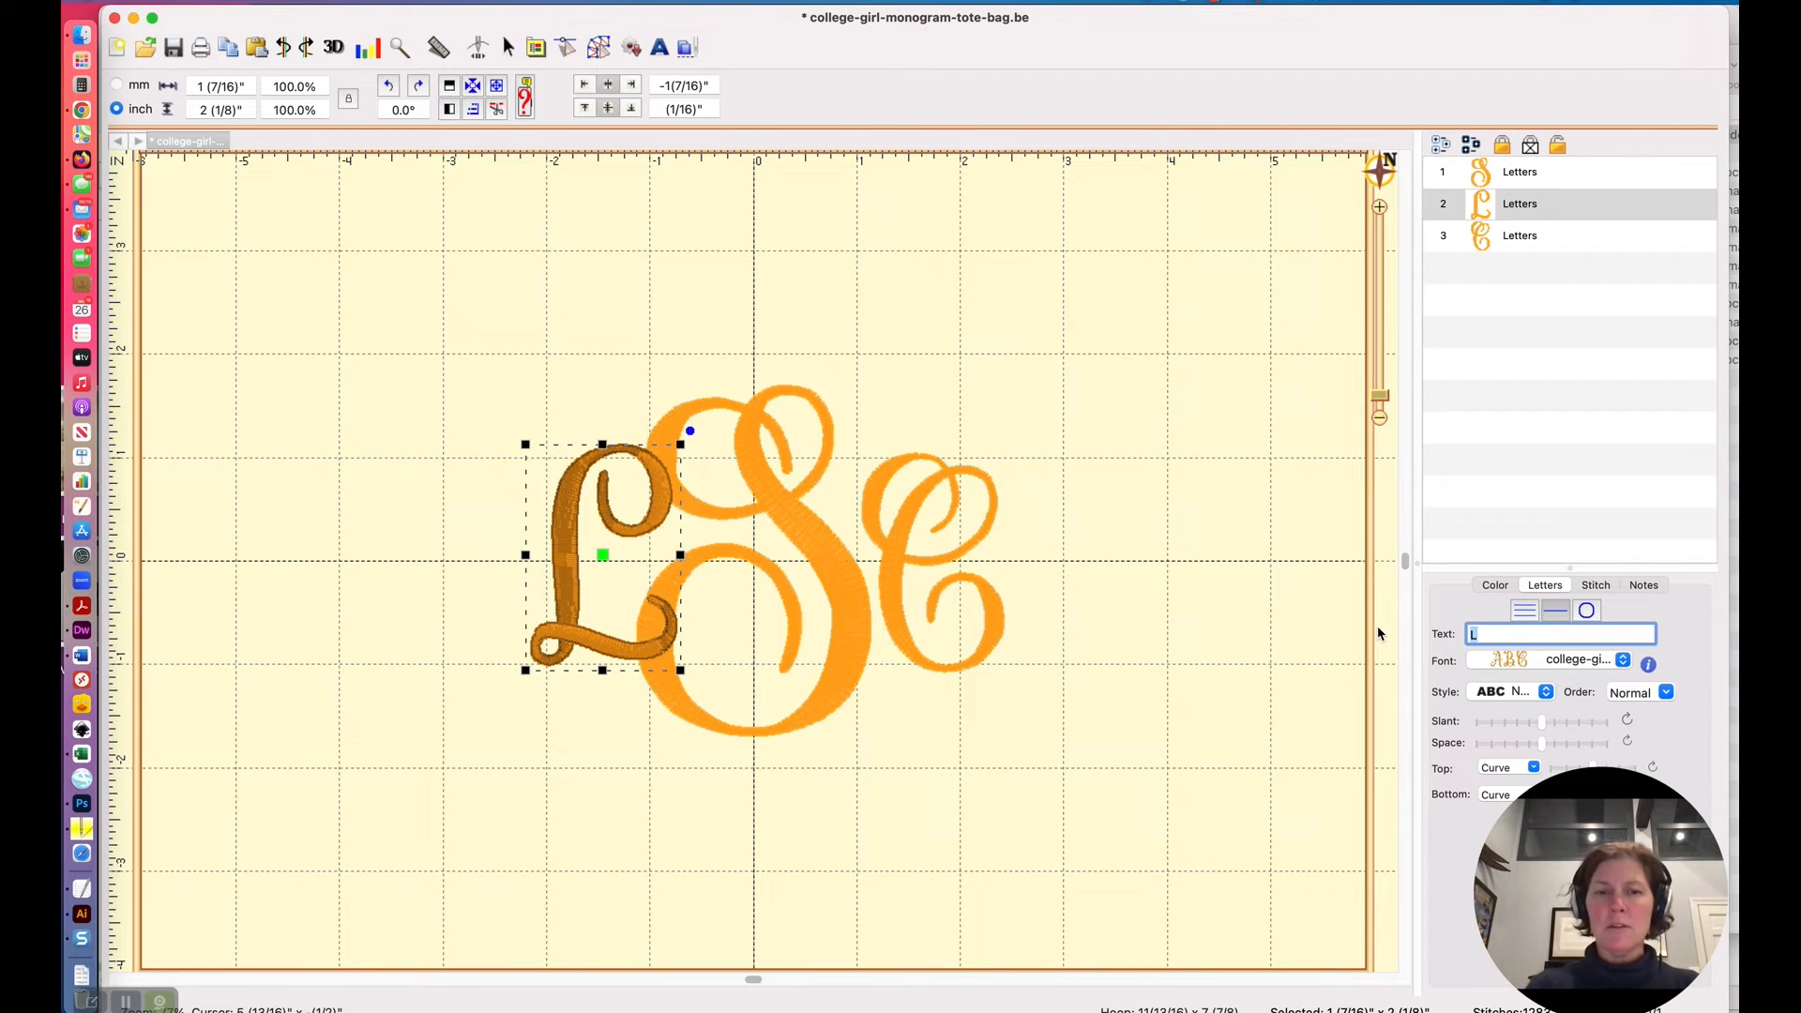
text(H)
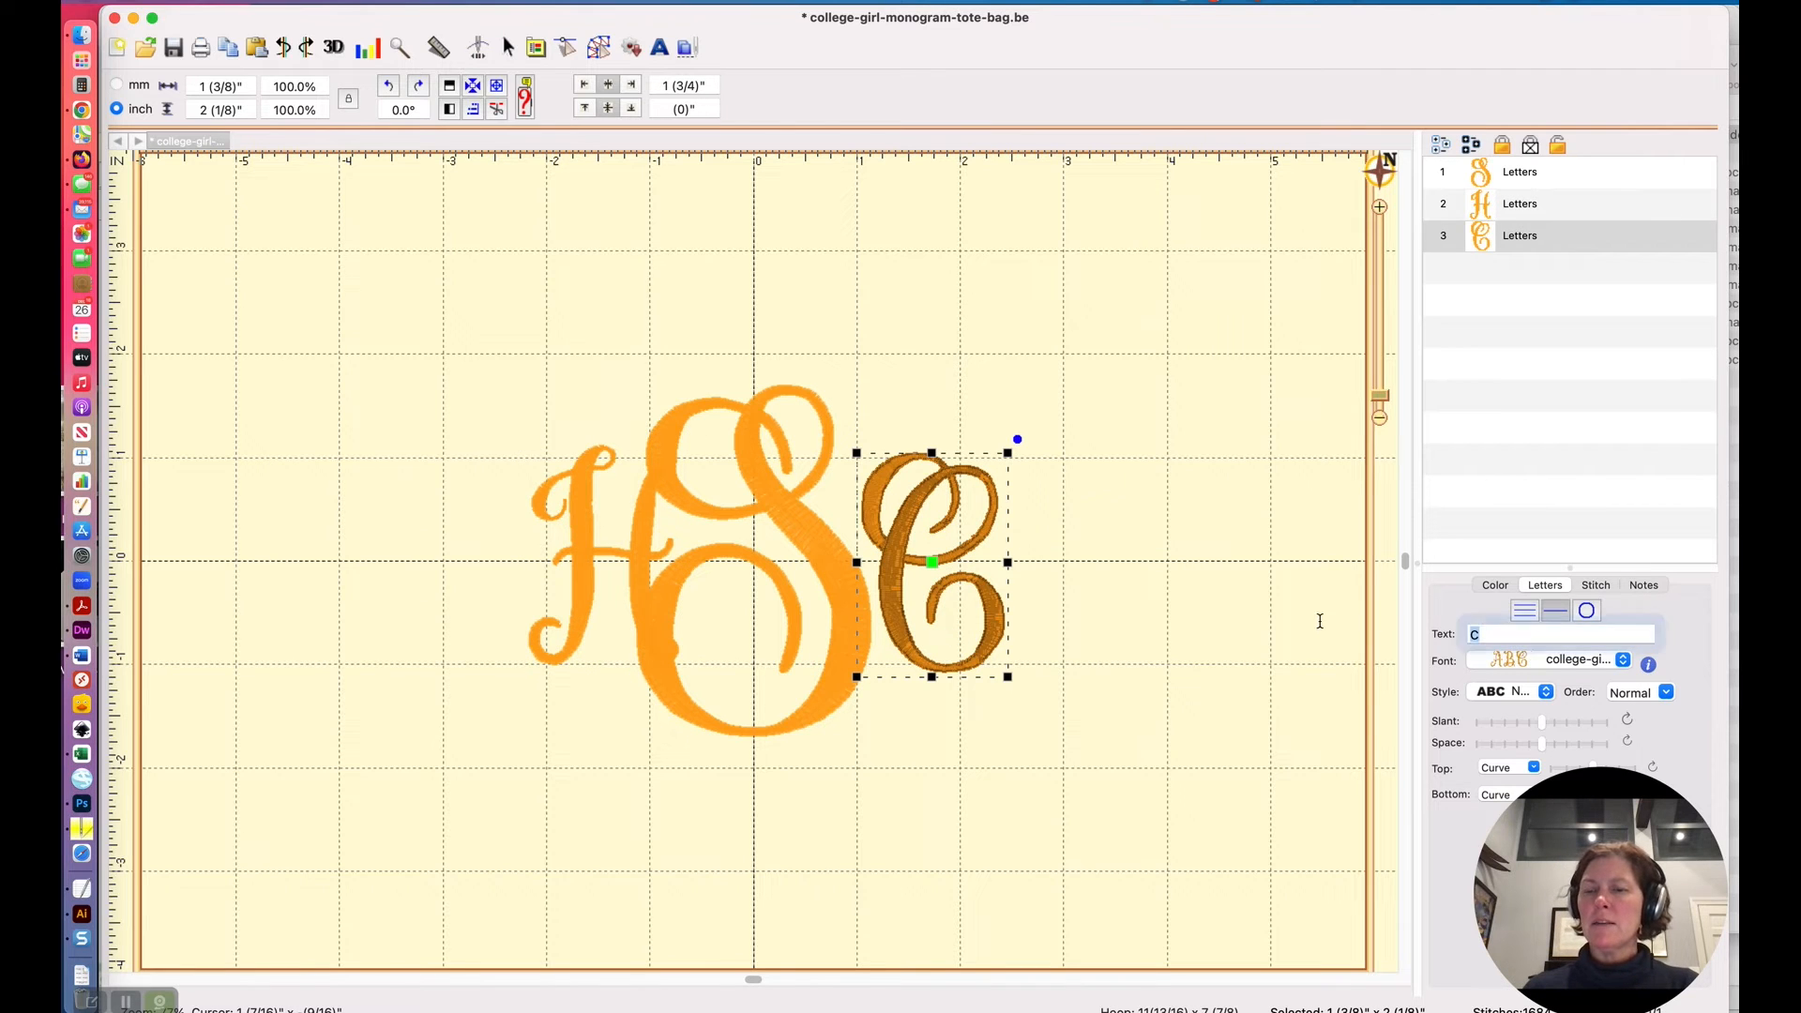
text(Z)
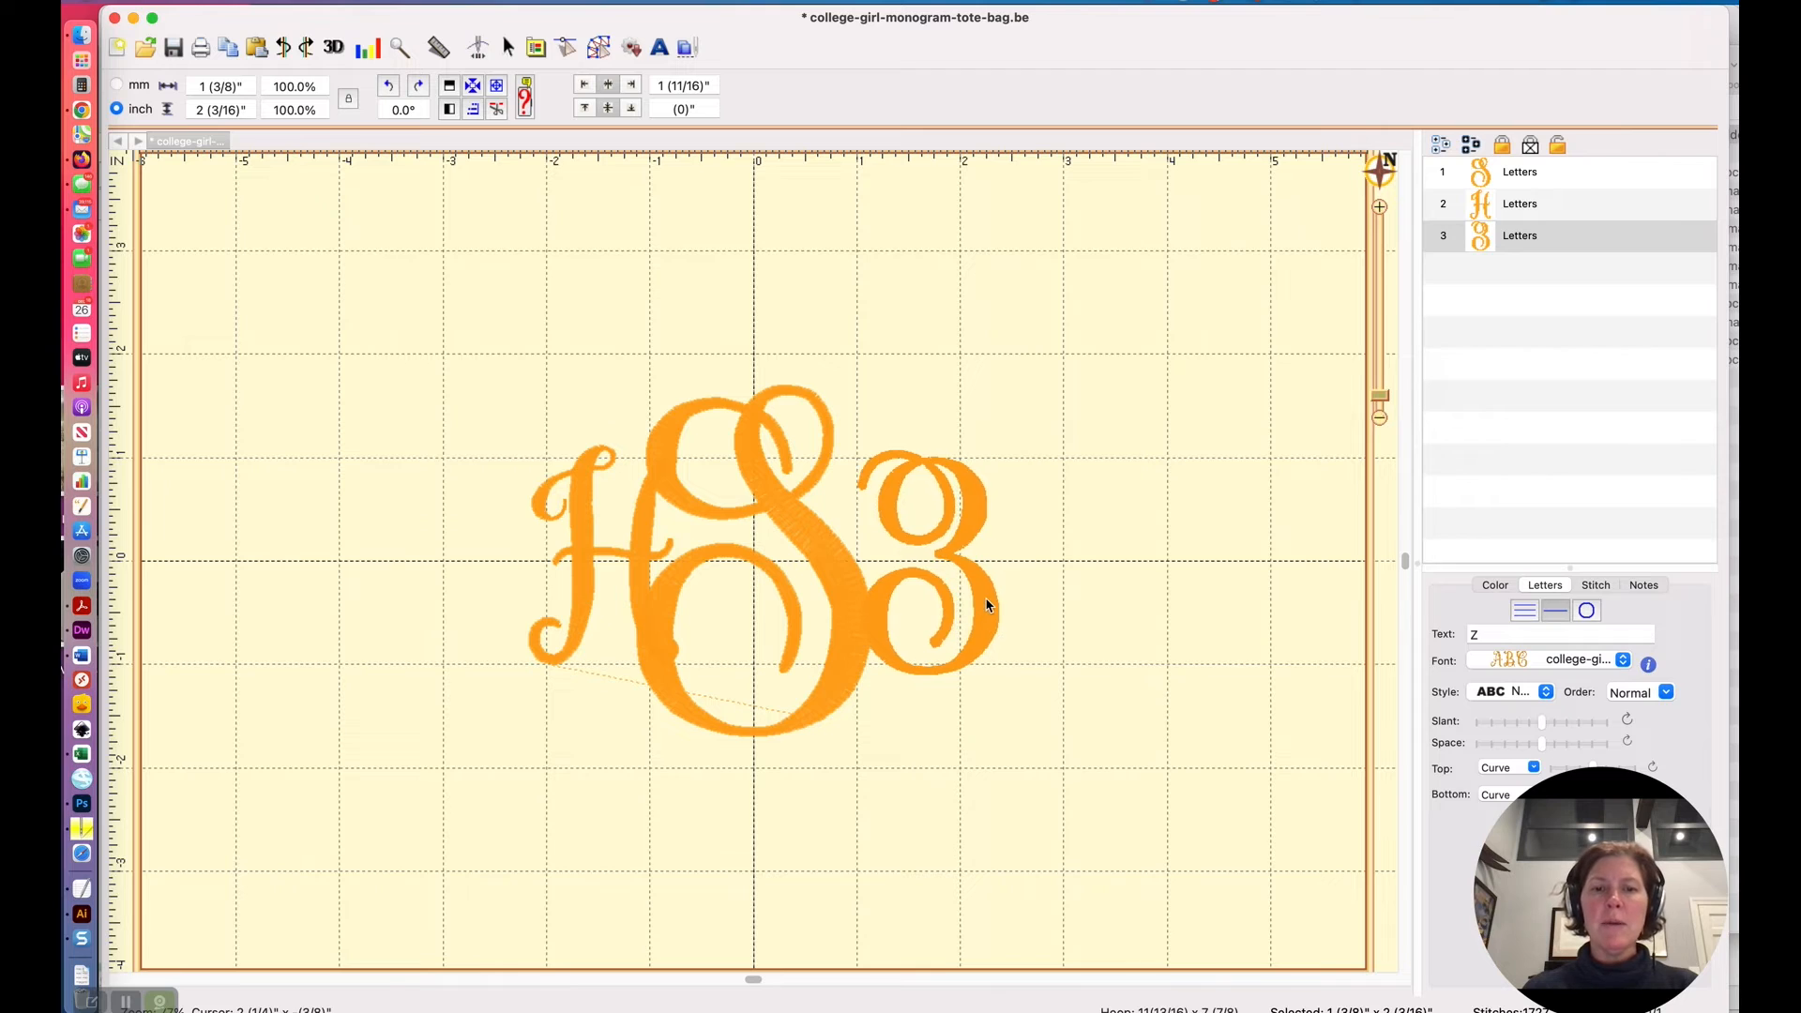
click(1482, 203)
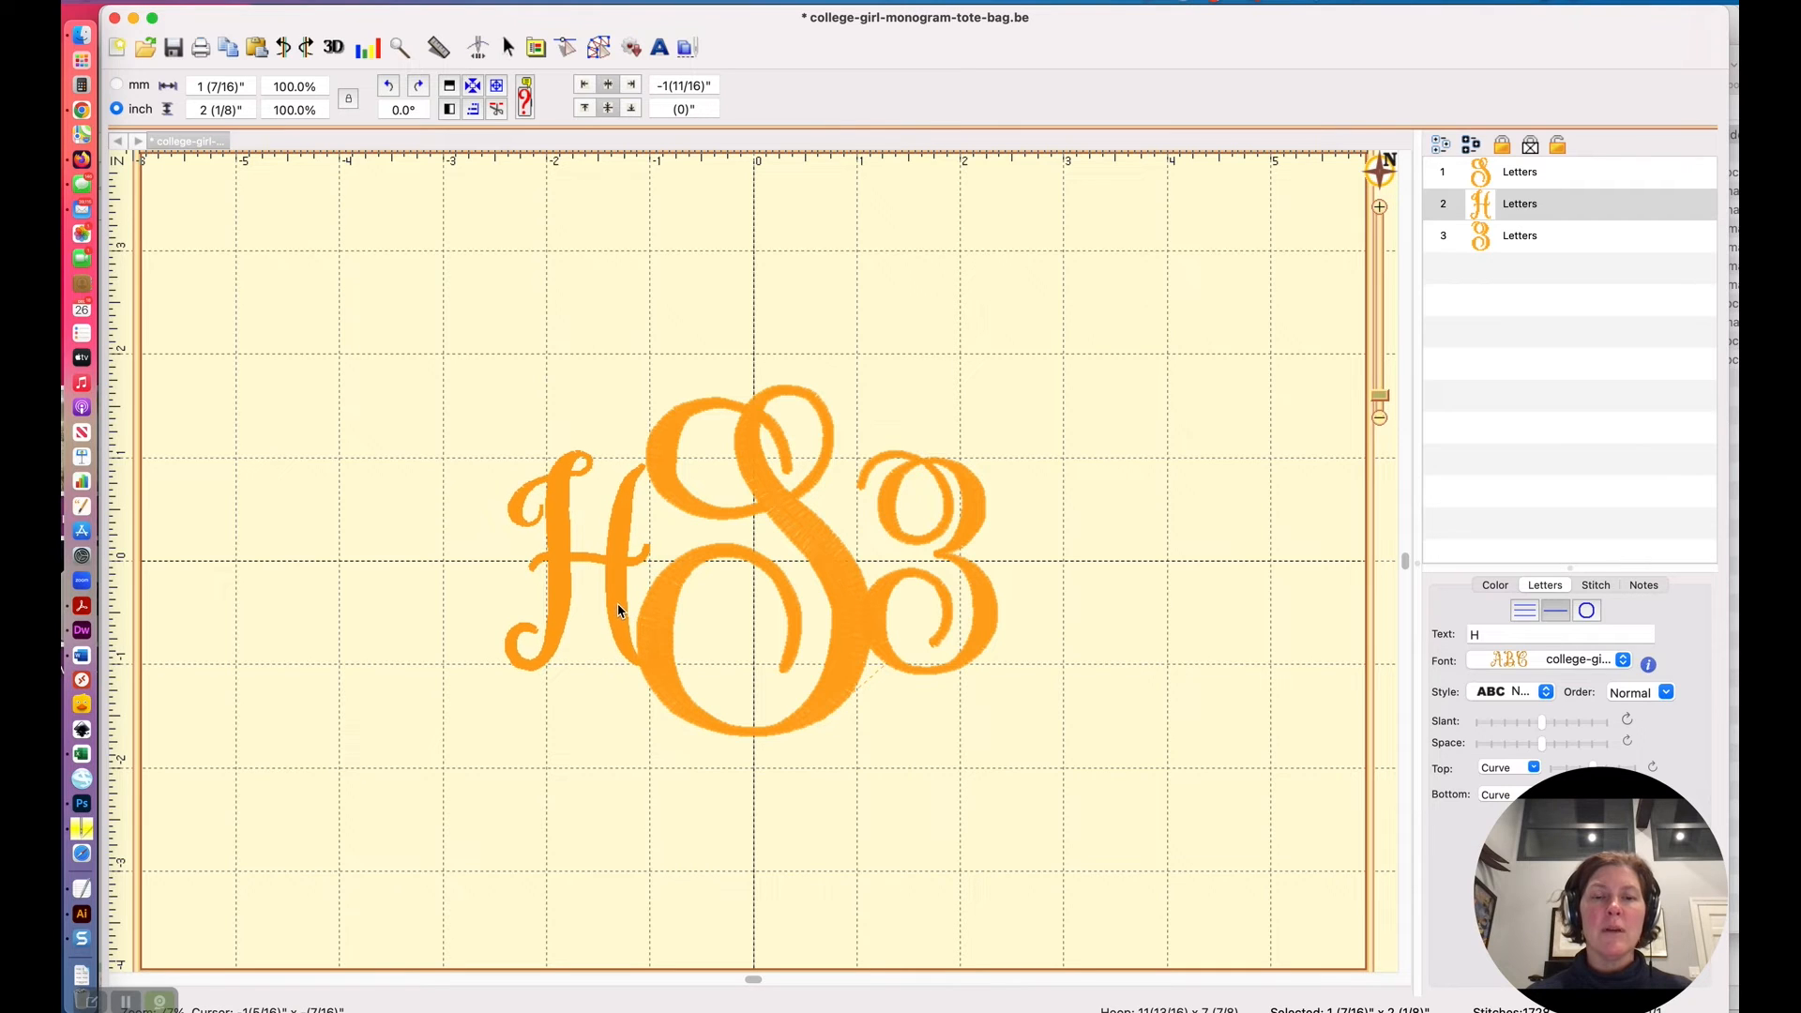
click(586, 557)
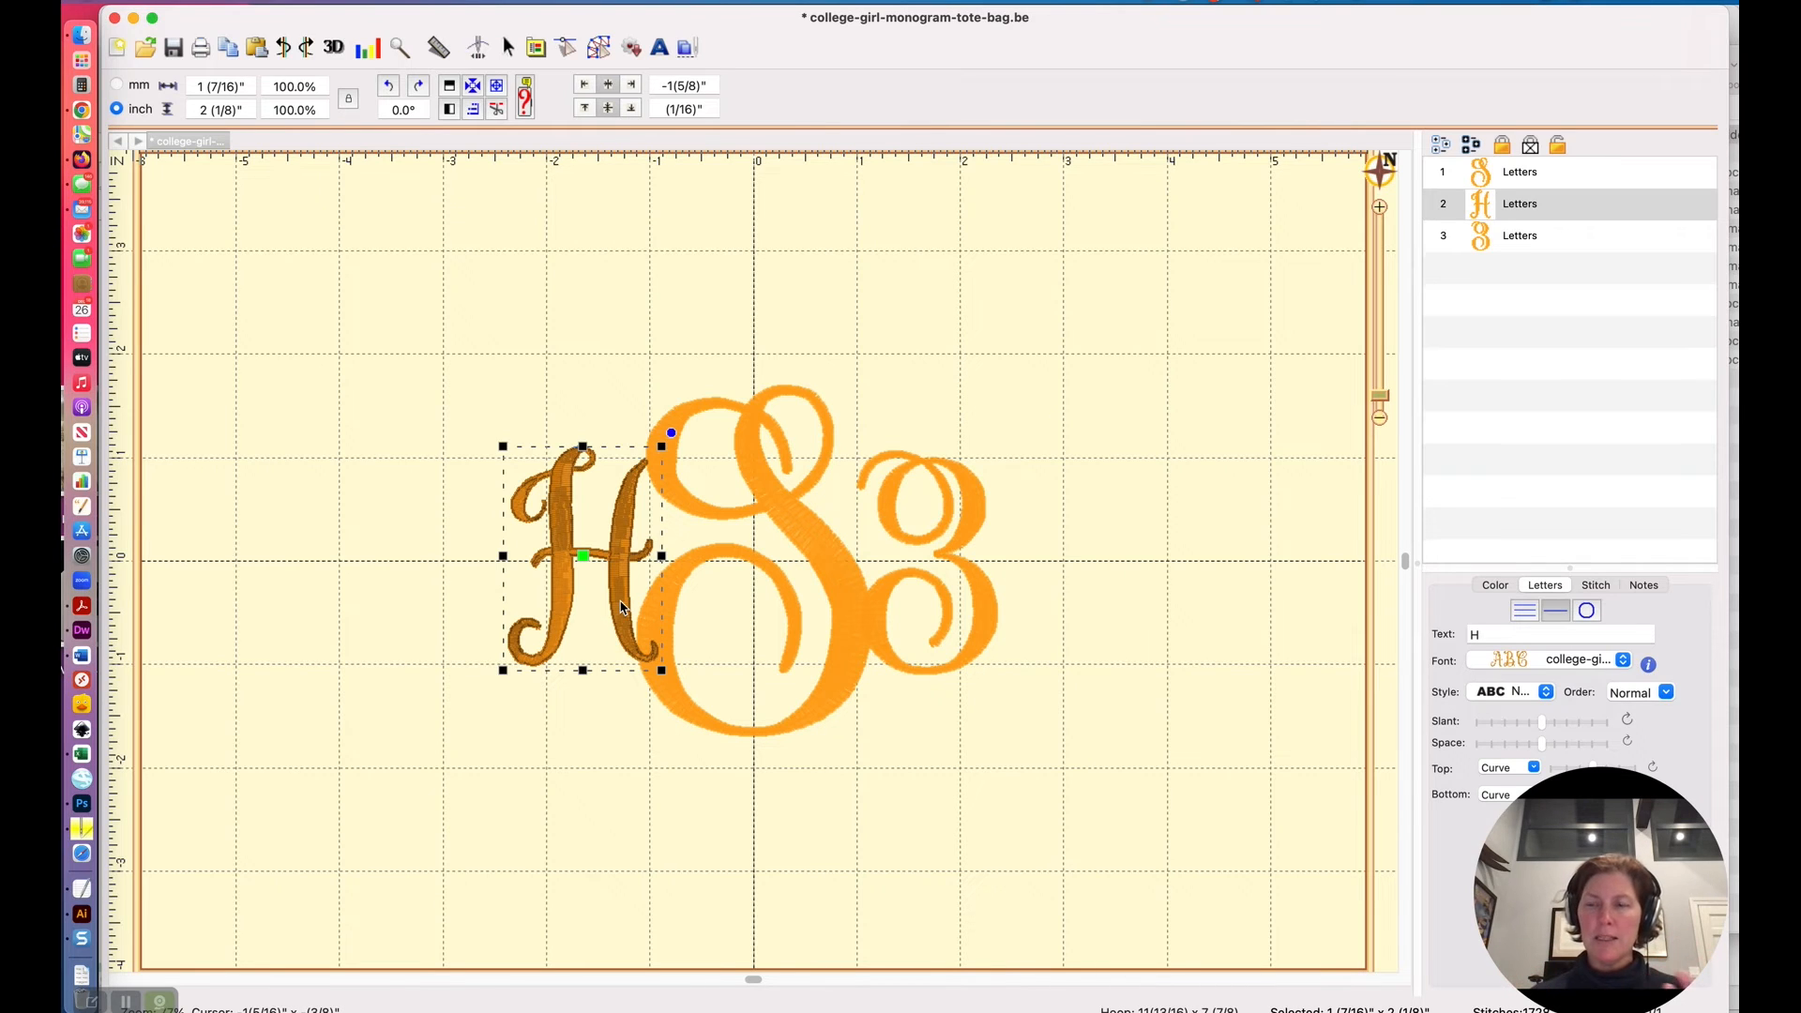
mouse_move(848, 394)
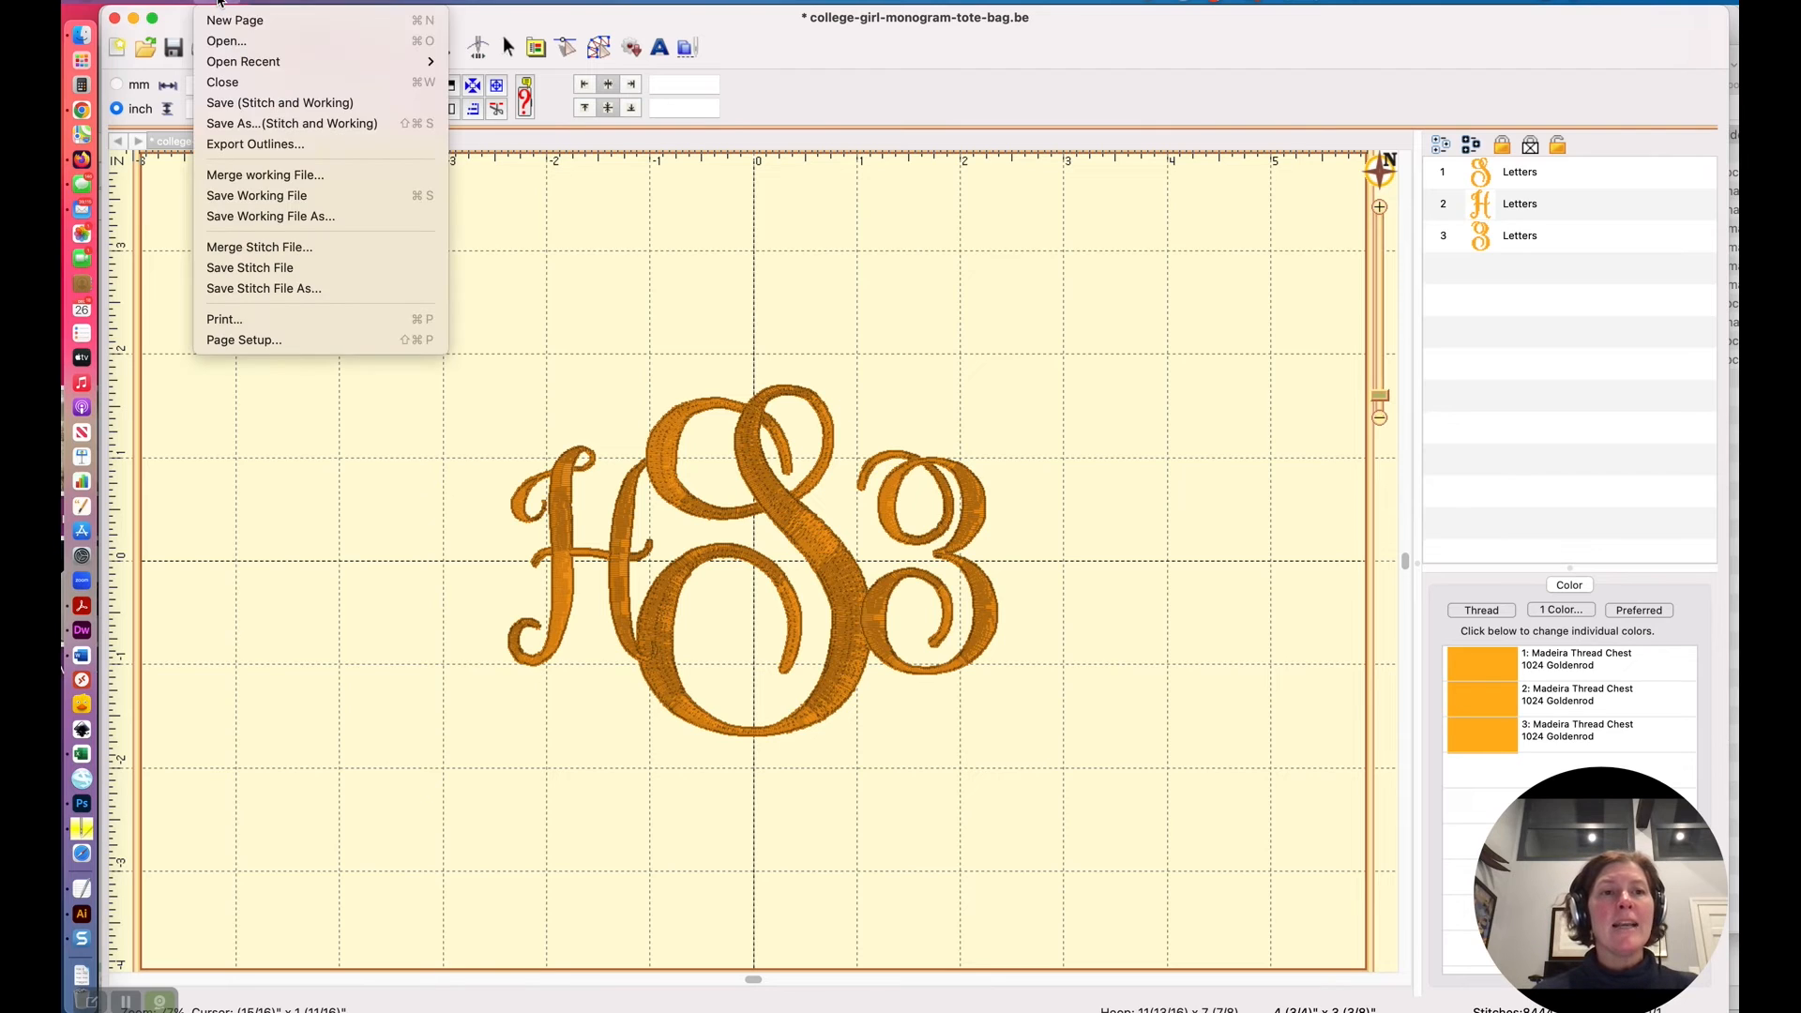
mouse_move(270, 215)
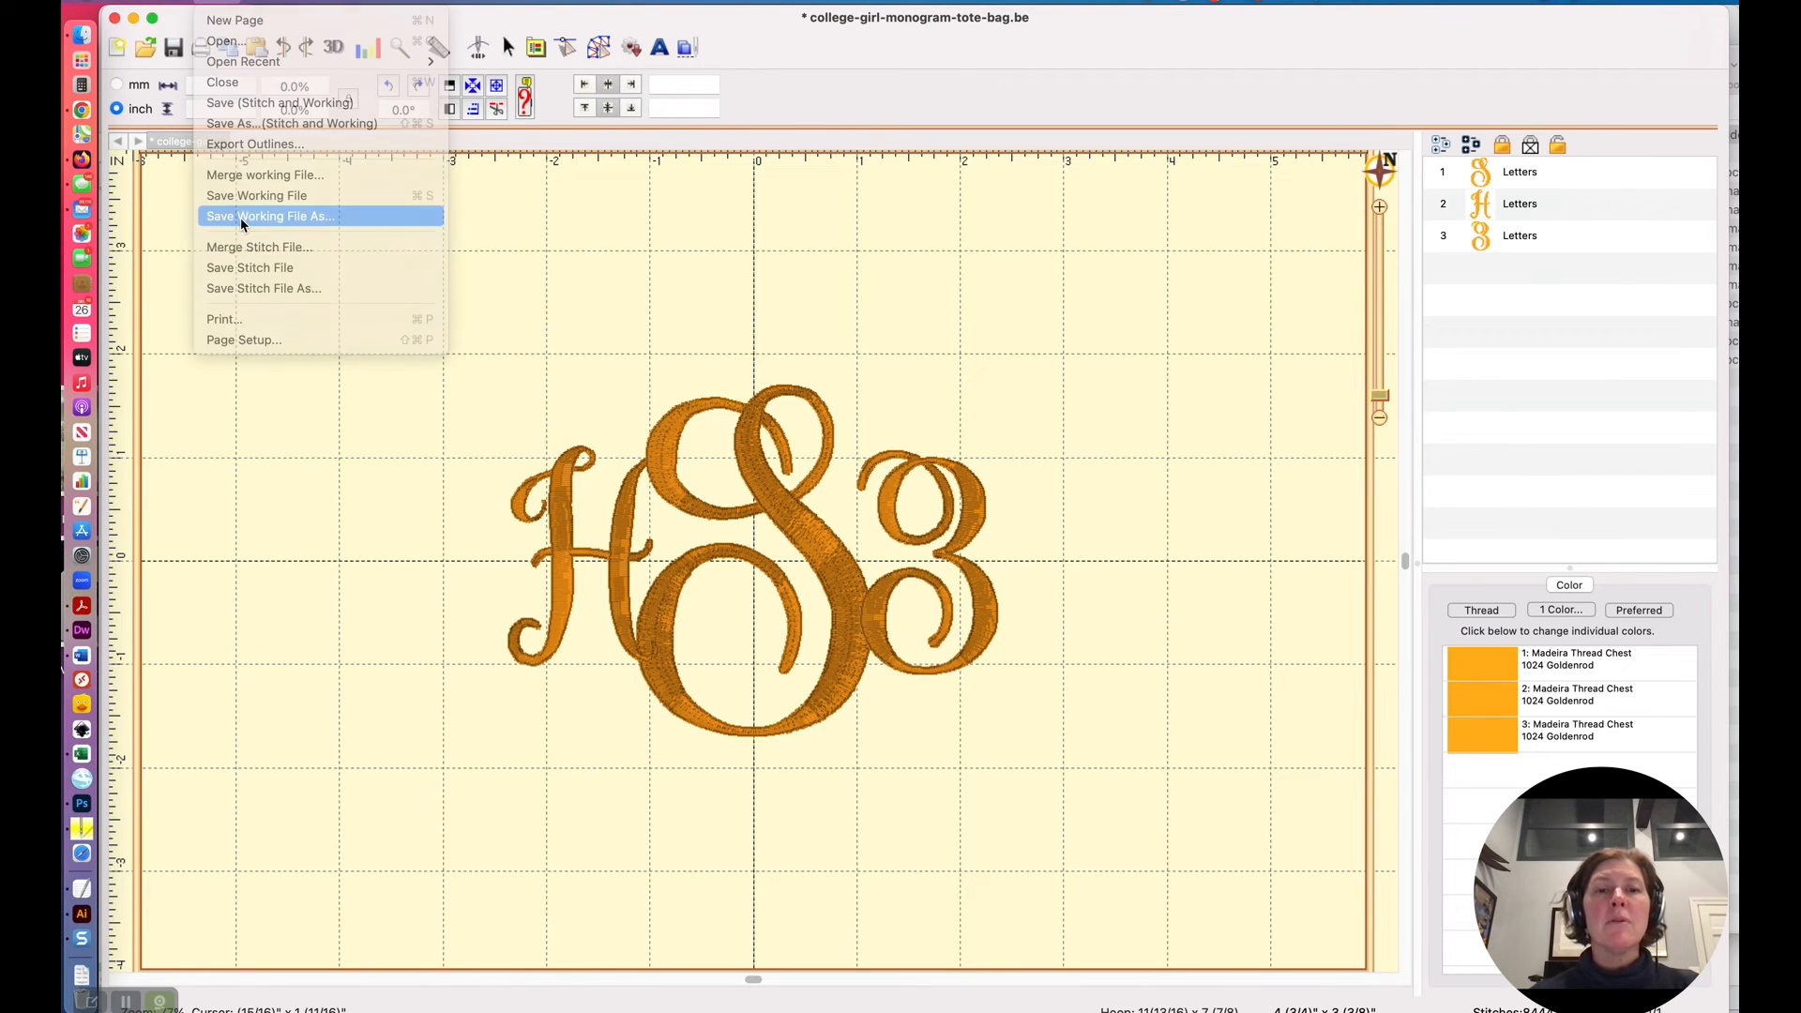
Cancel the working-file save, then save the design as stitch file hsz.PES on the Desktop.
click(270, 216)
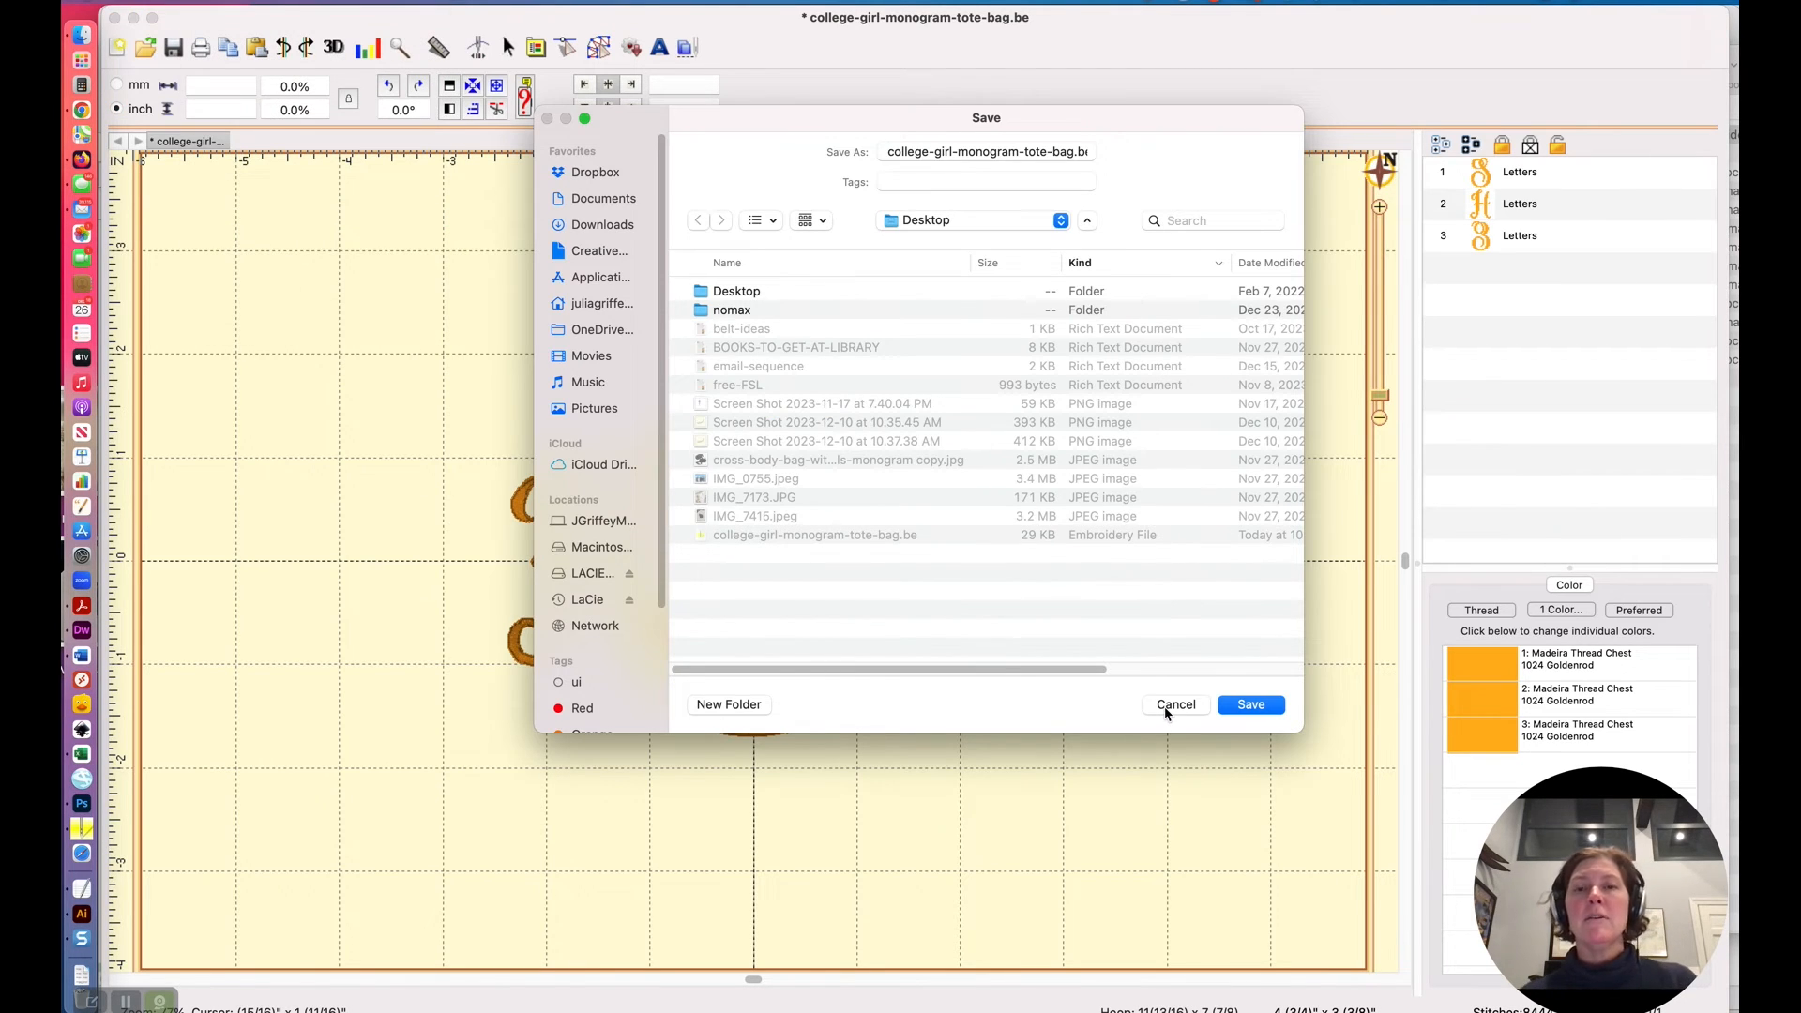
click(1250, 704)
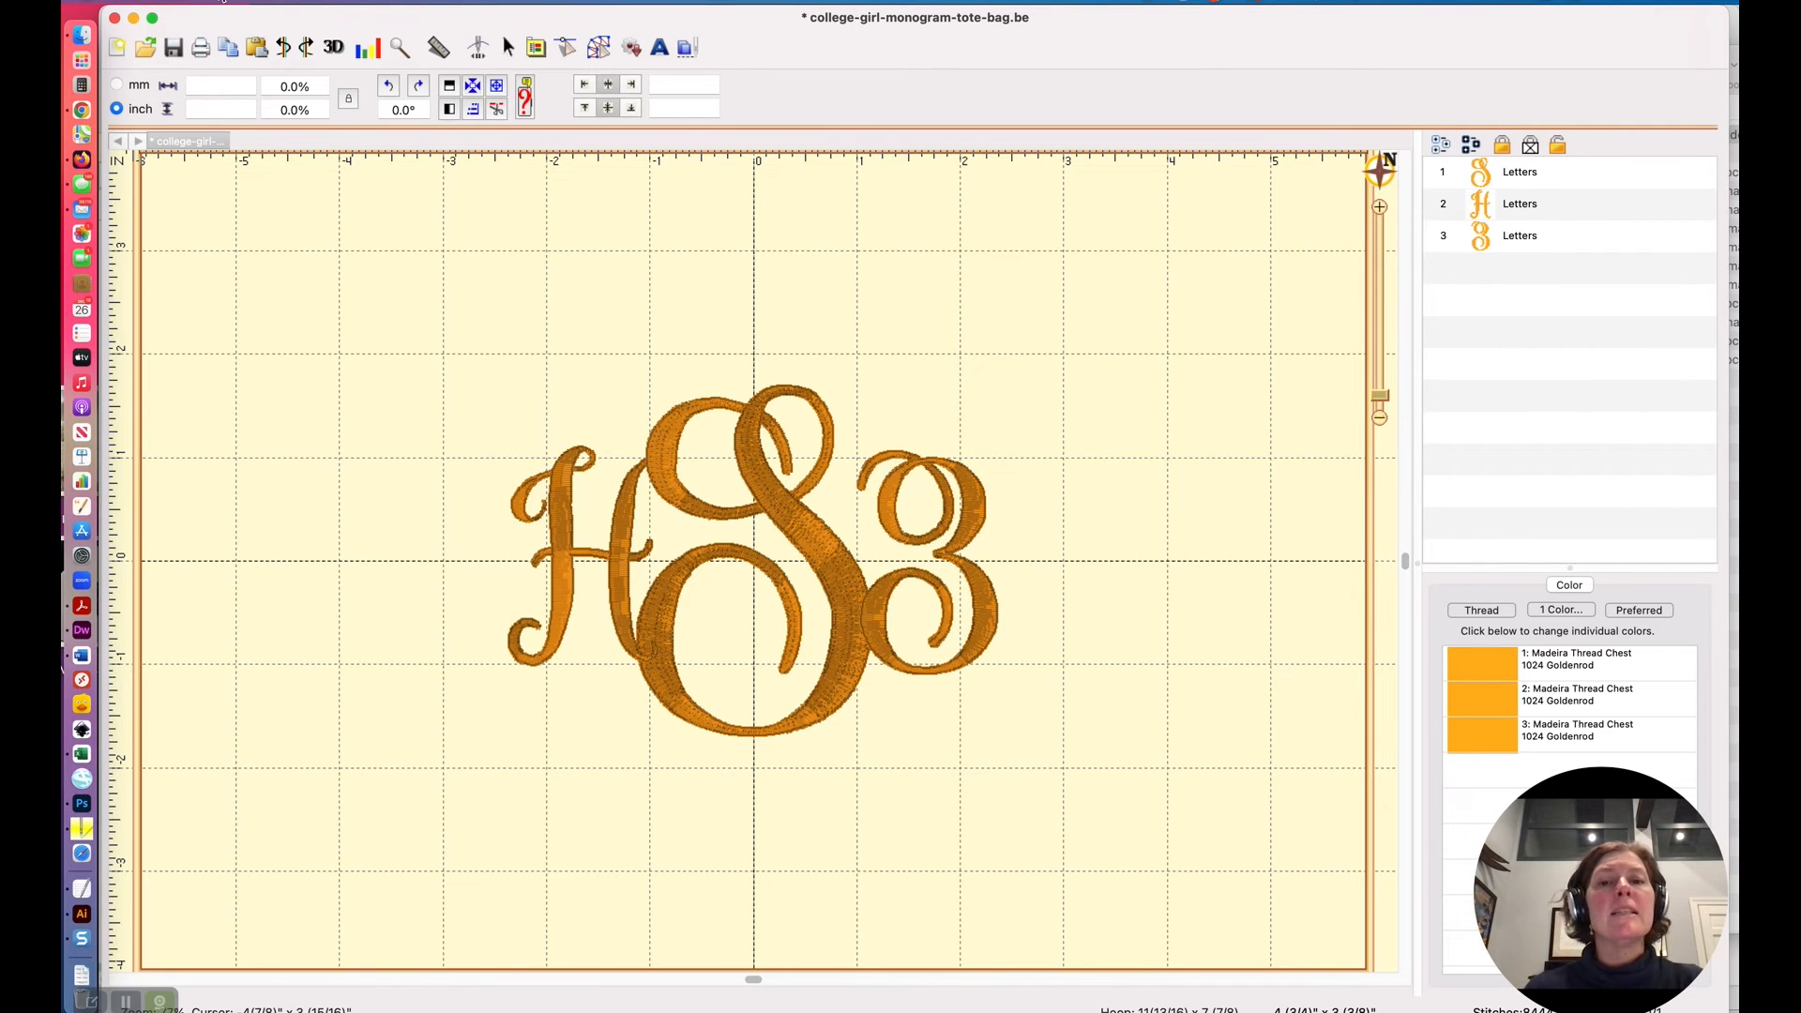
click(156, 19)
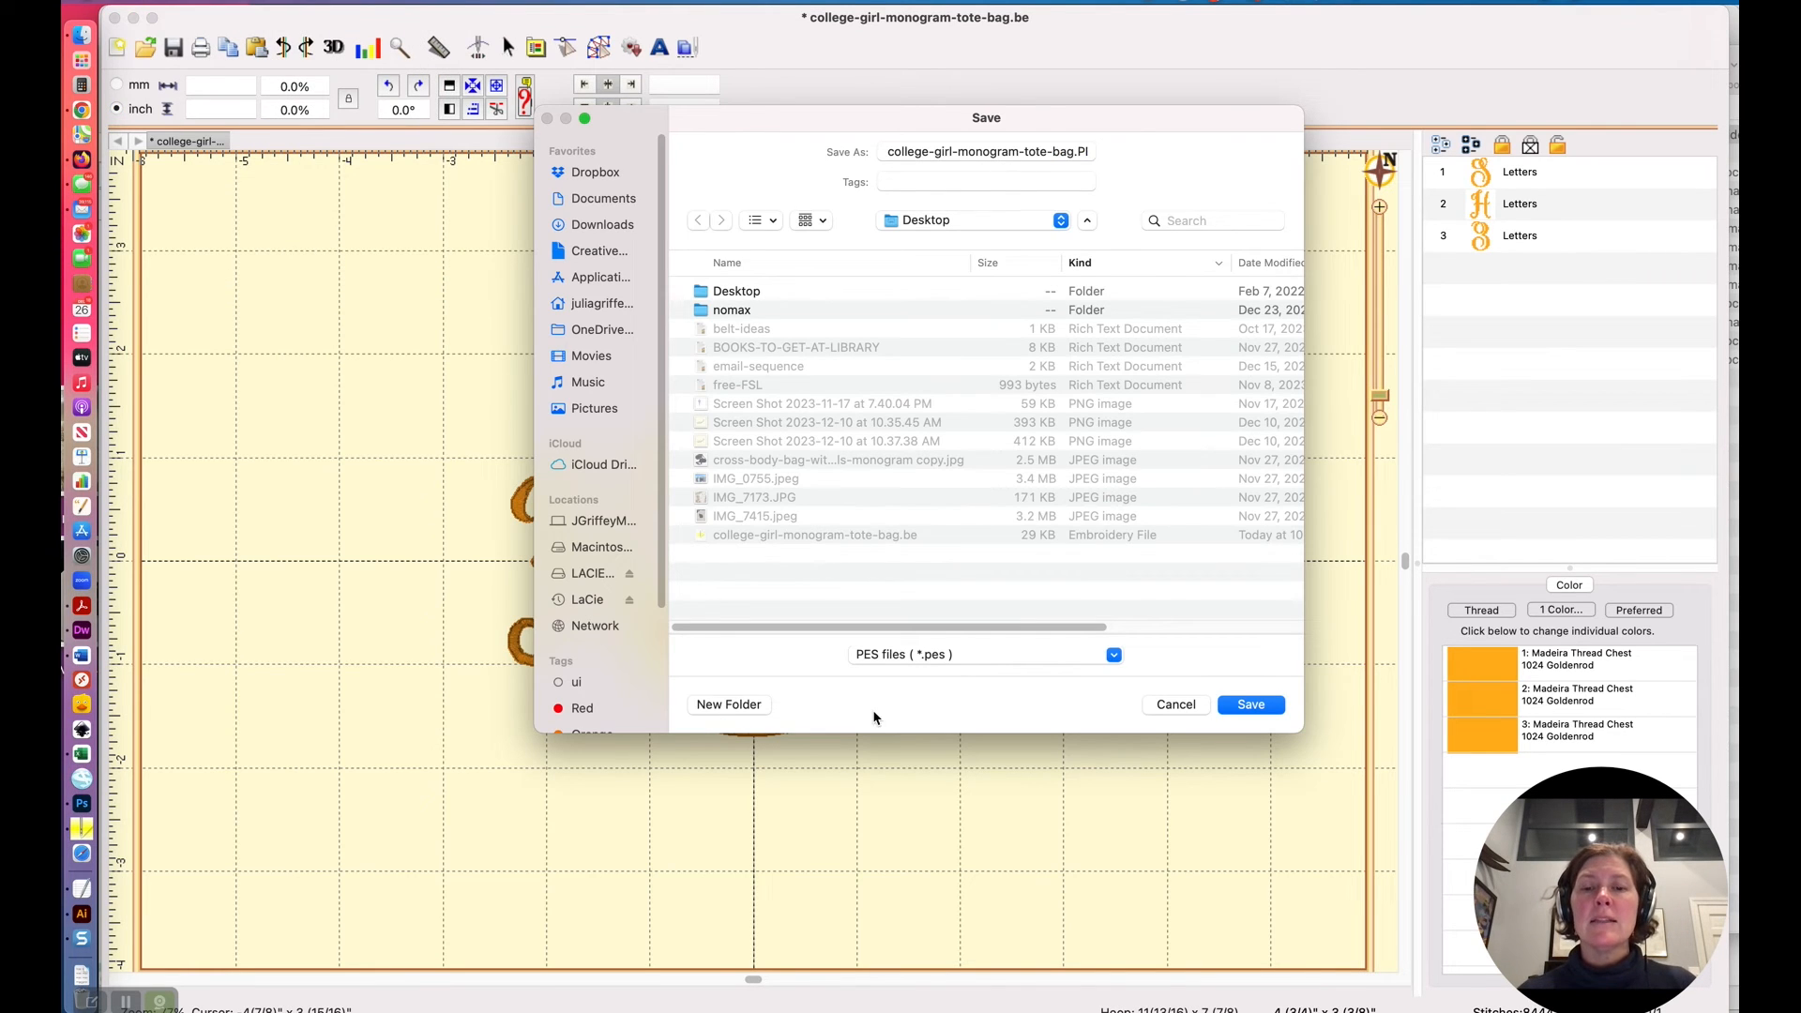
click(985, 150)
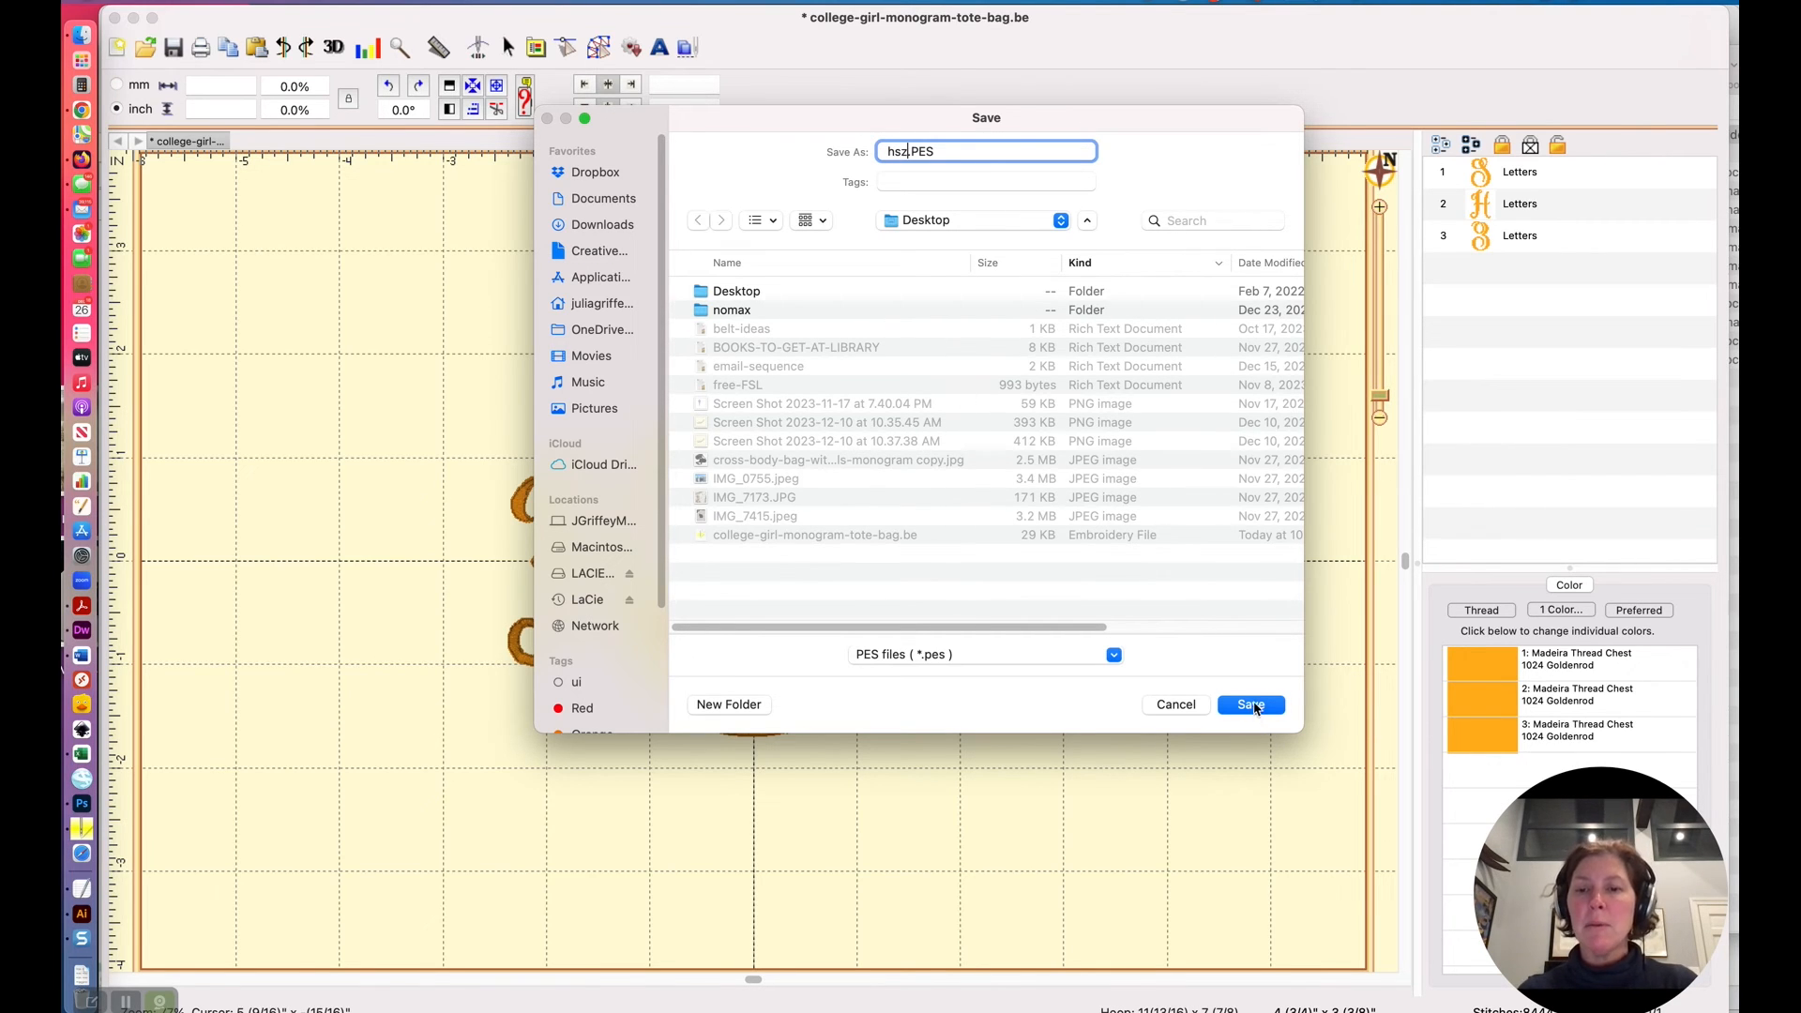
click(1250, 703)
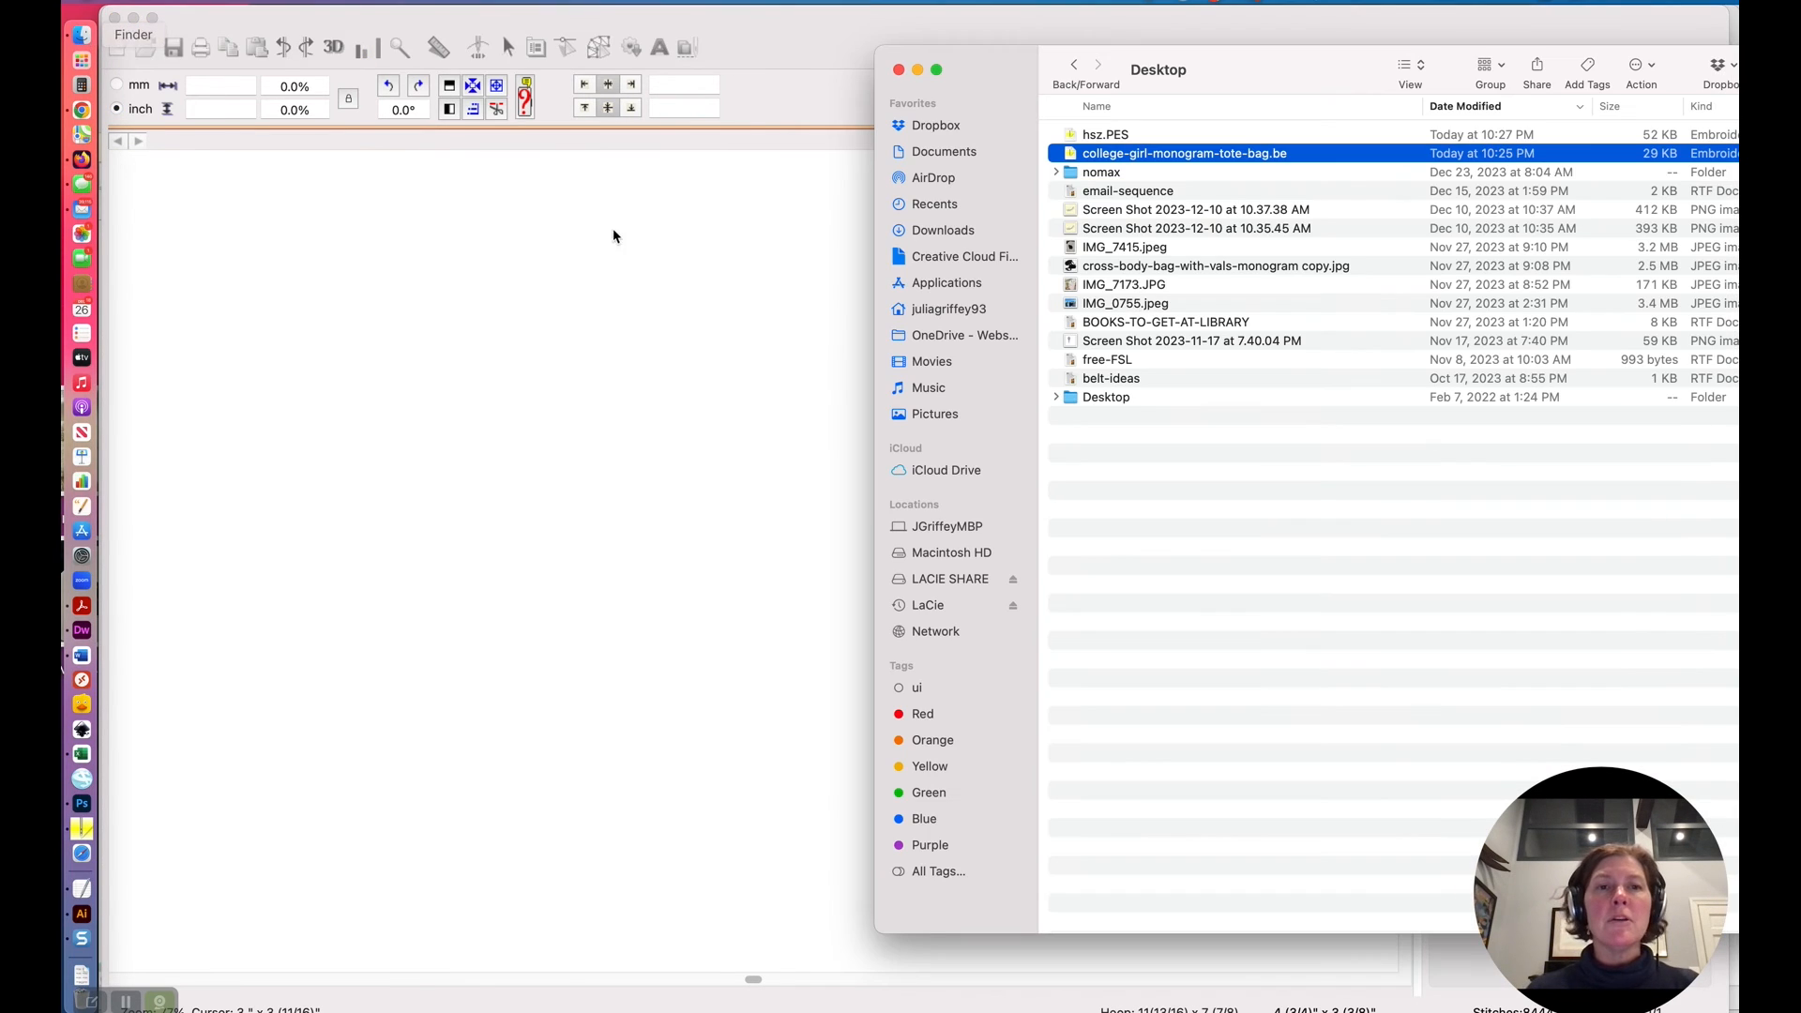
Open hsz.PES to view its single stitched object, then reopen college-girl-monogram-tote-bag.be for comparison.
click(1105, 135)
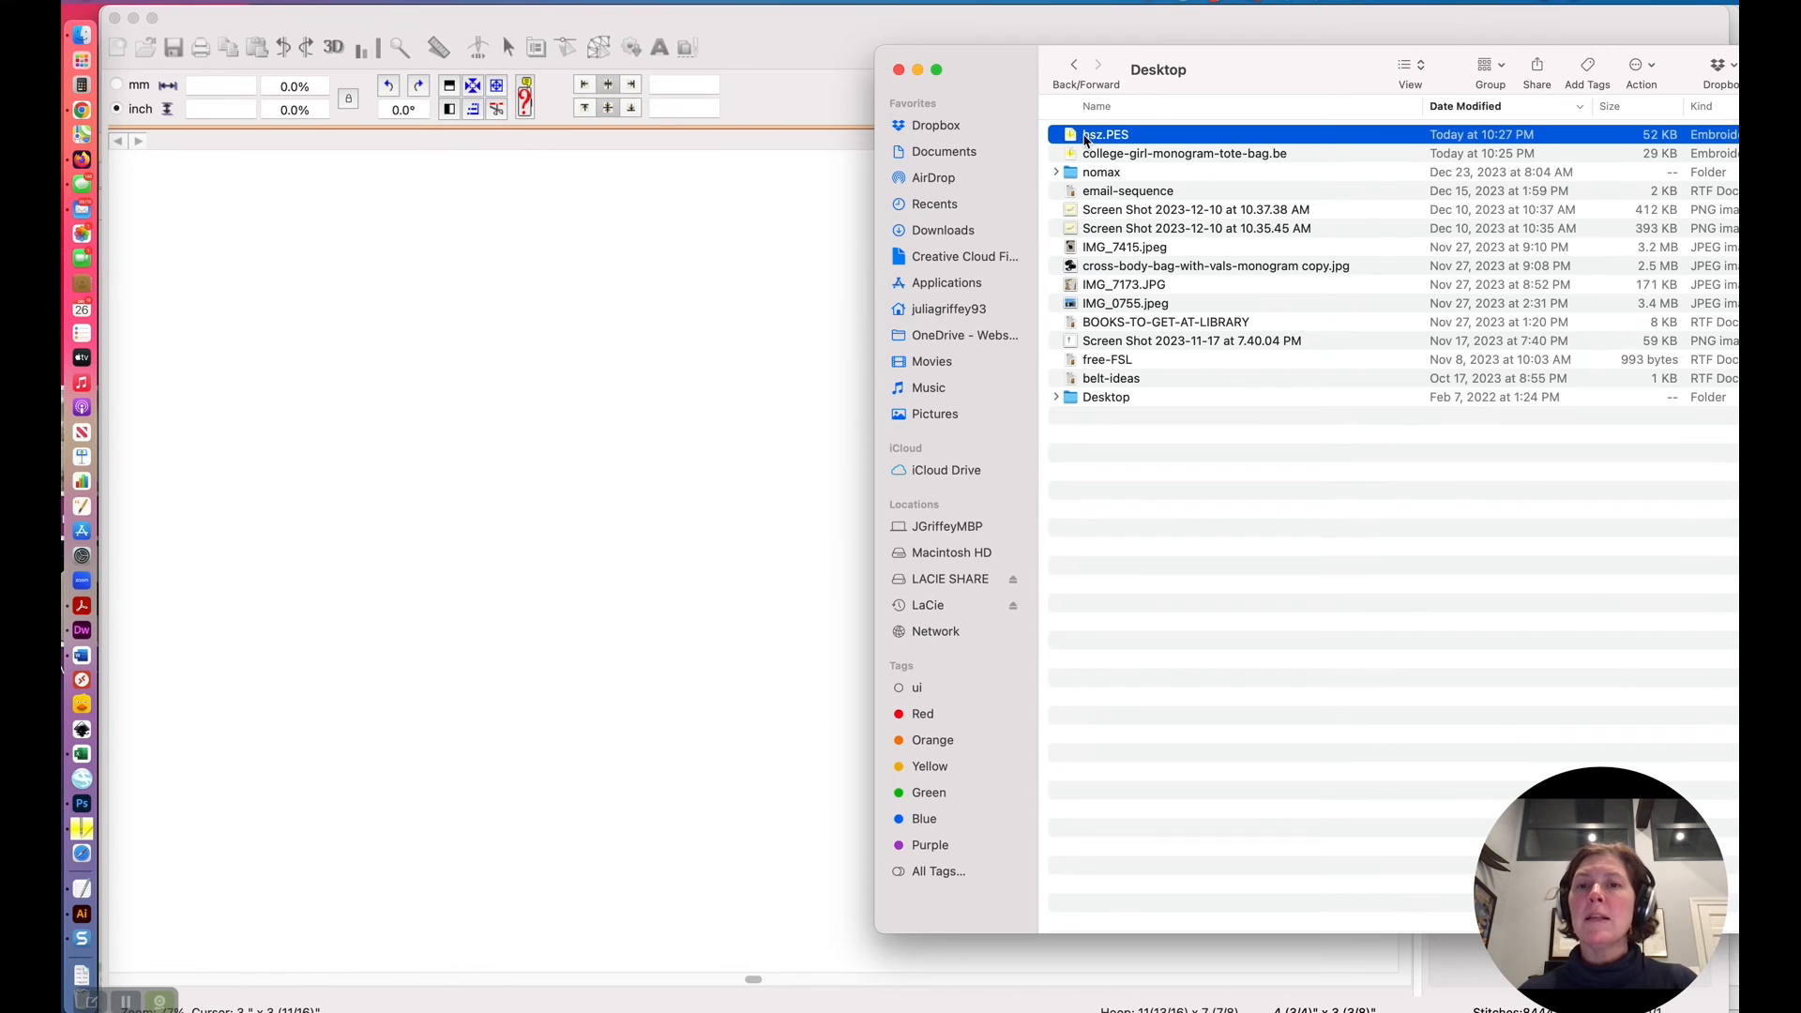
double_click(1103, 135)
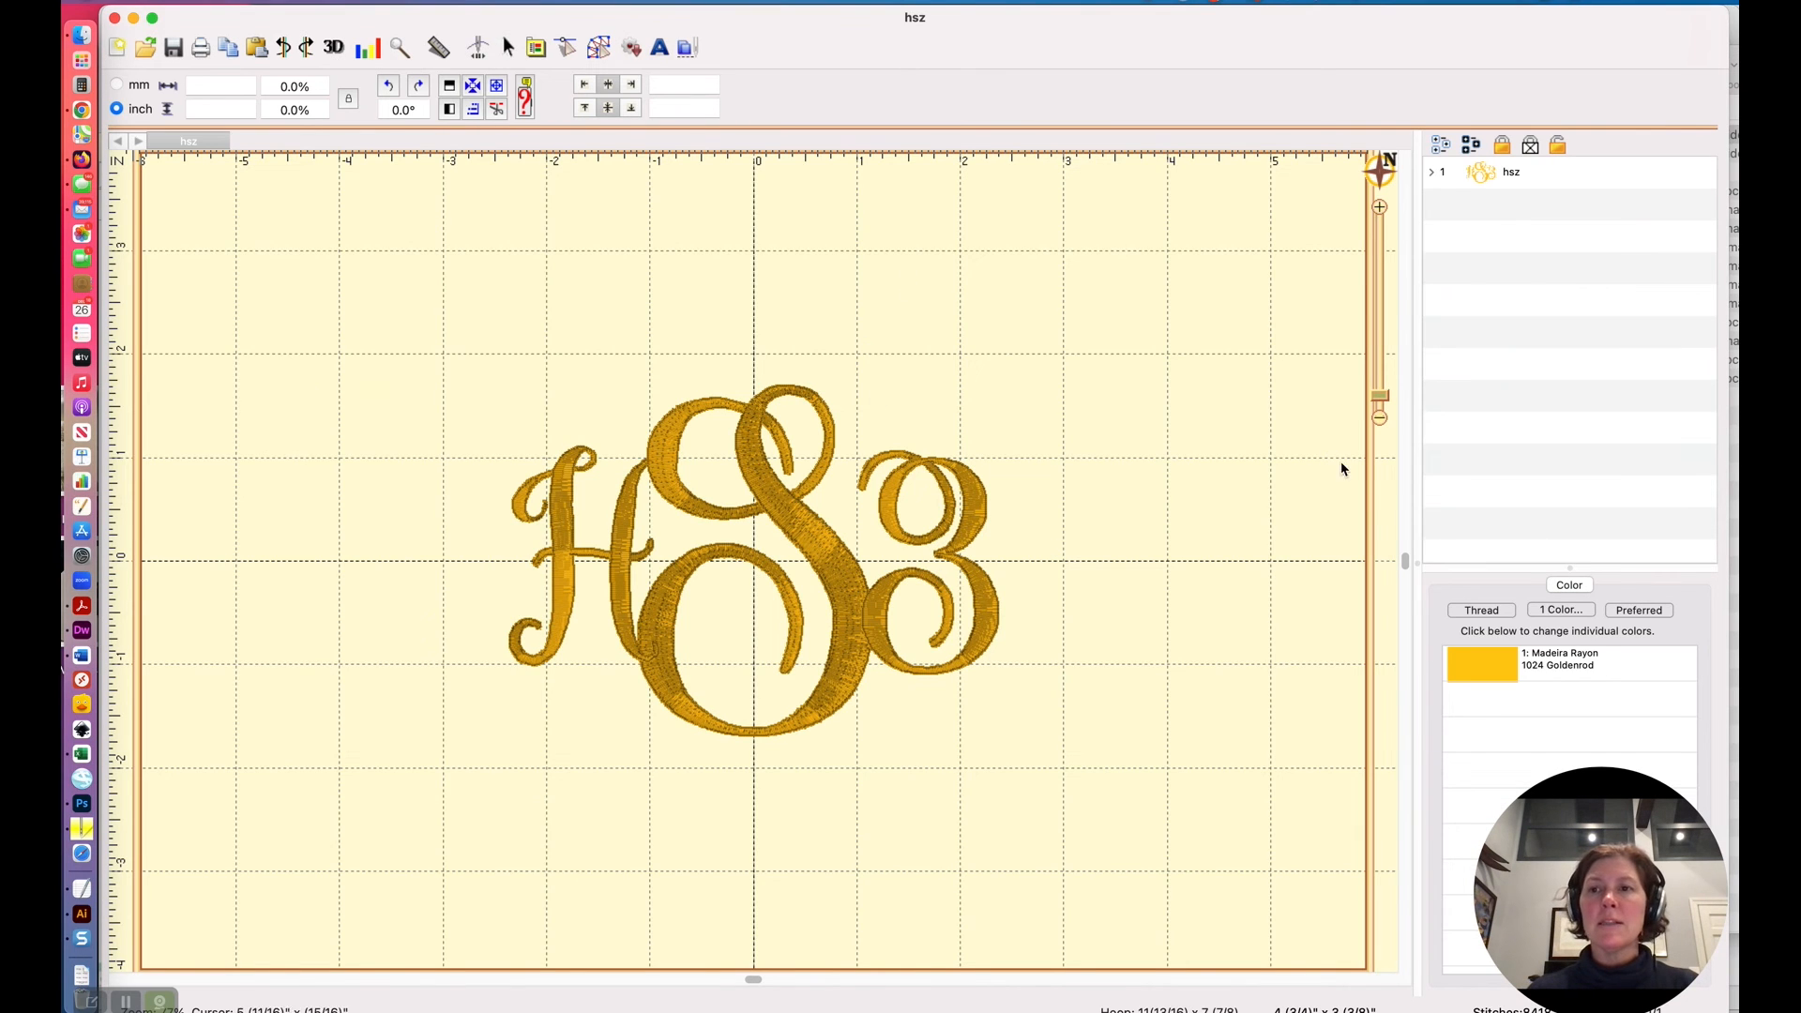
click(1431, 170)
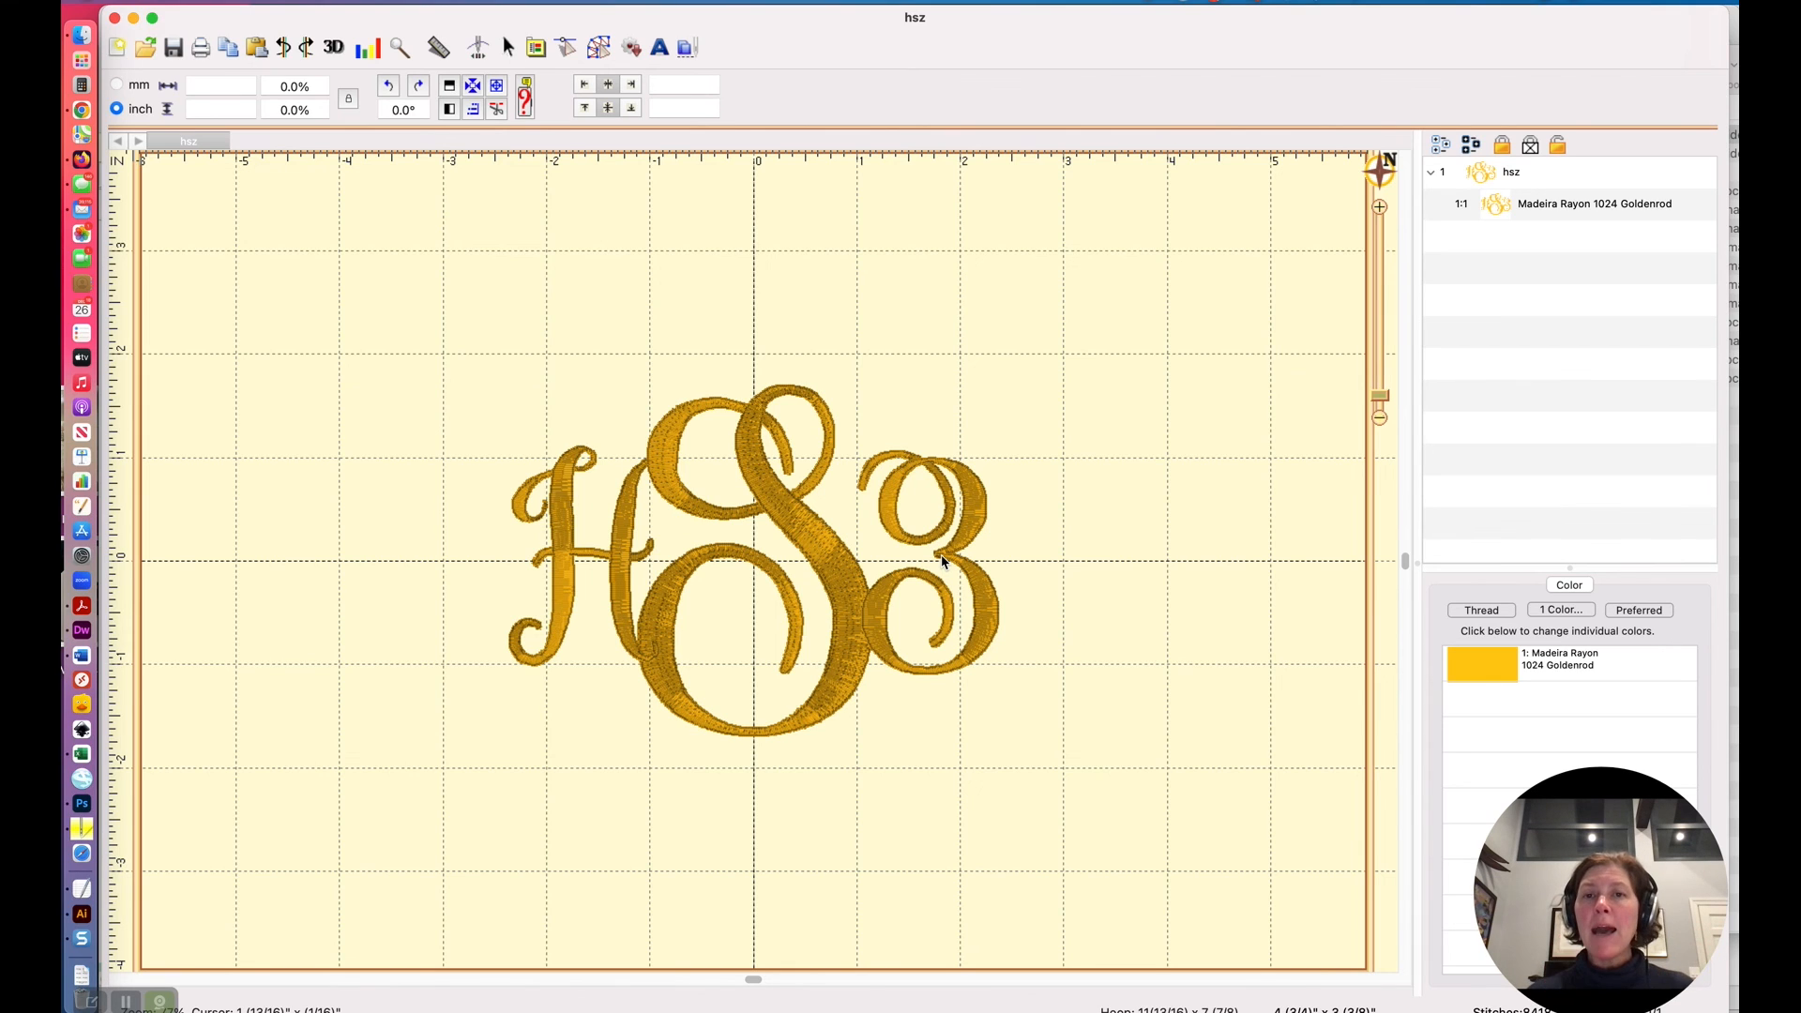
mouse_move(930, 540)
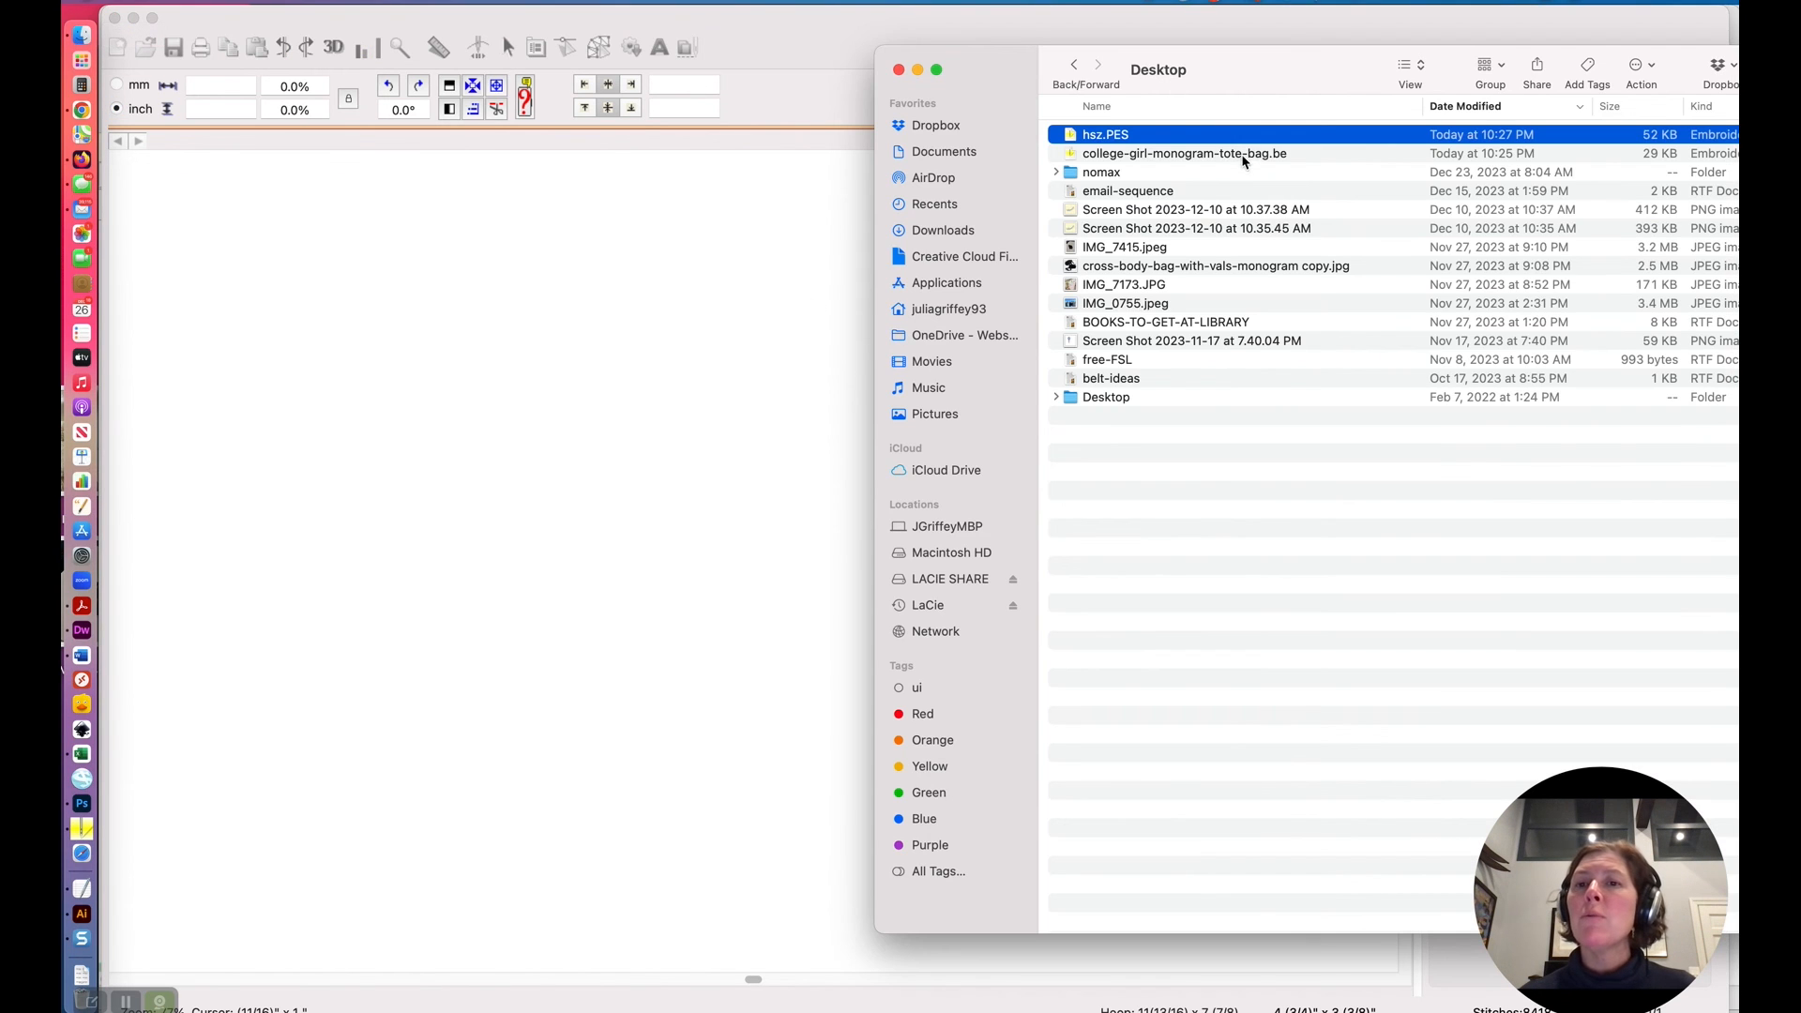
double_click(1183, 151)
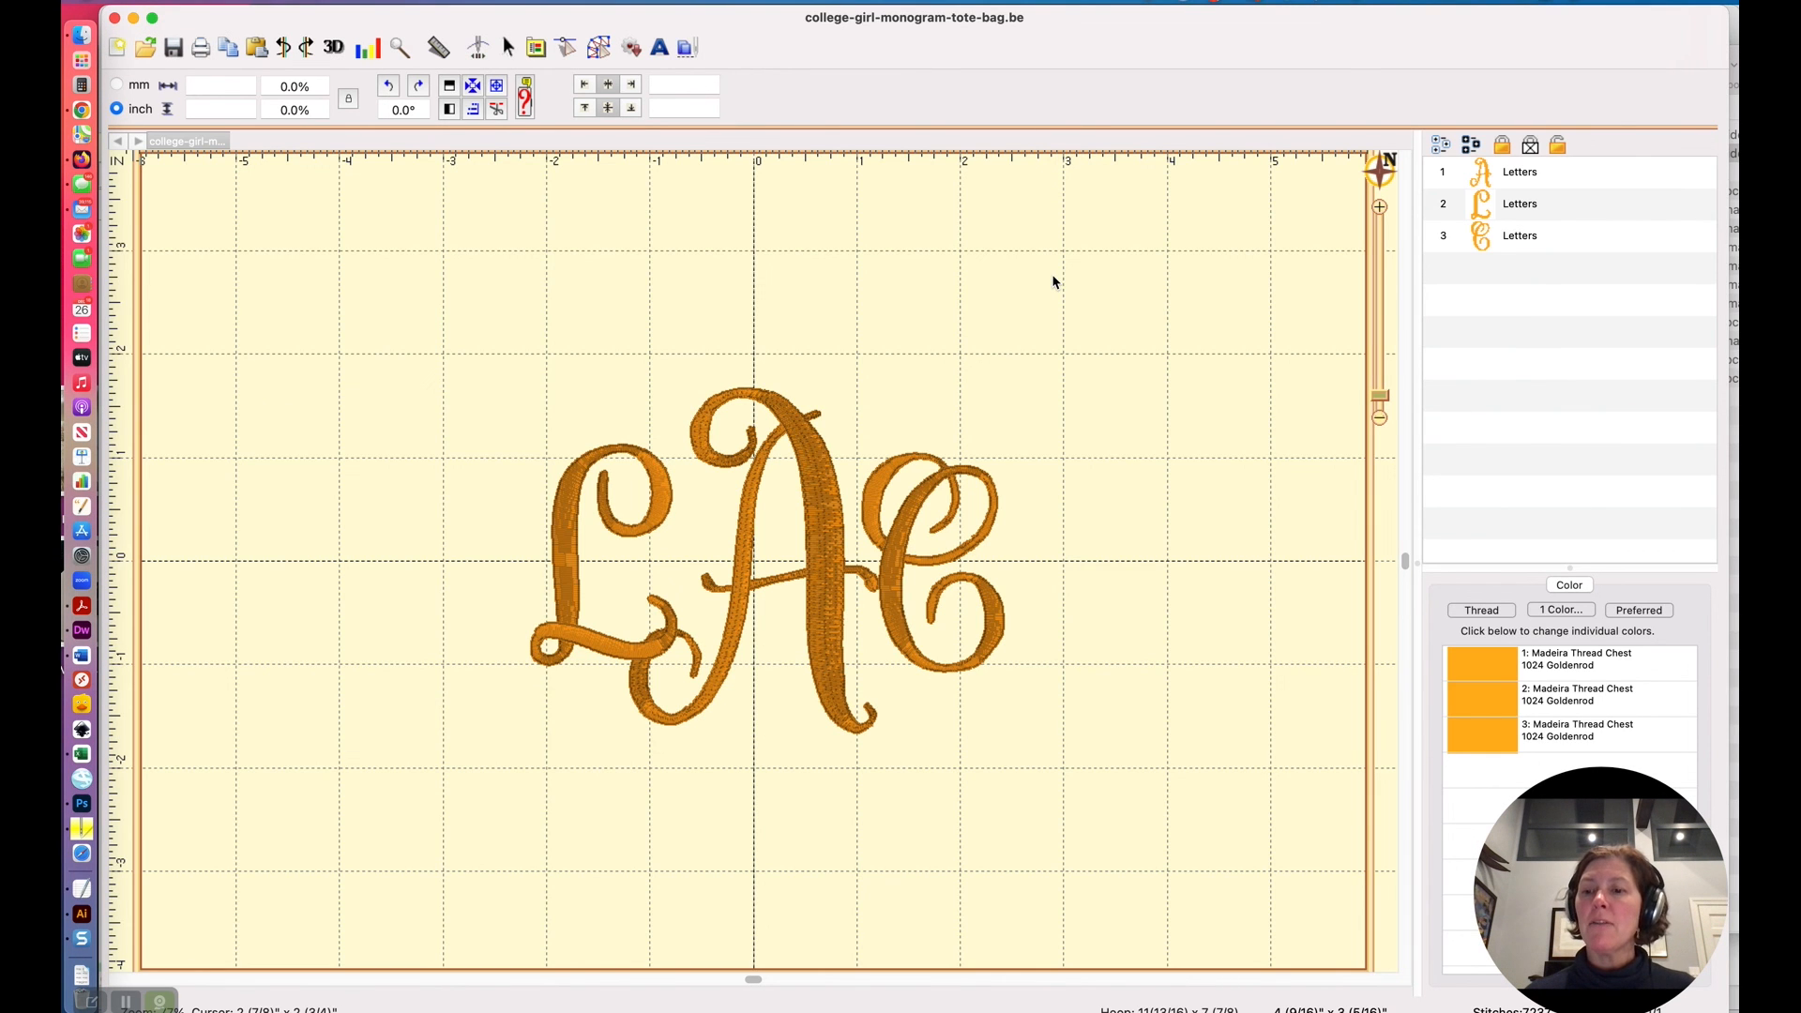